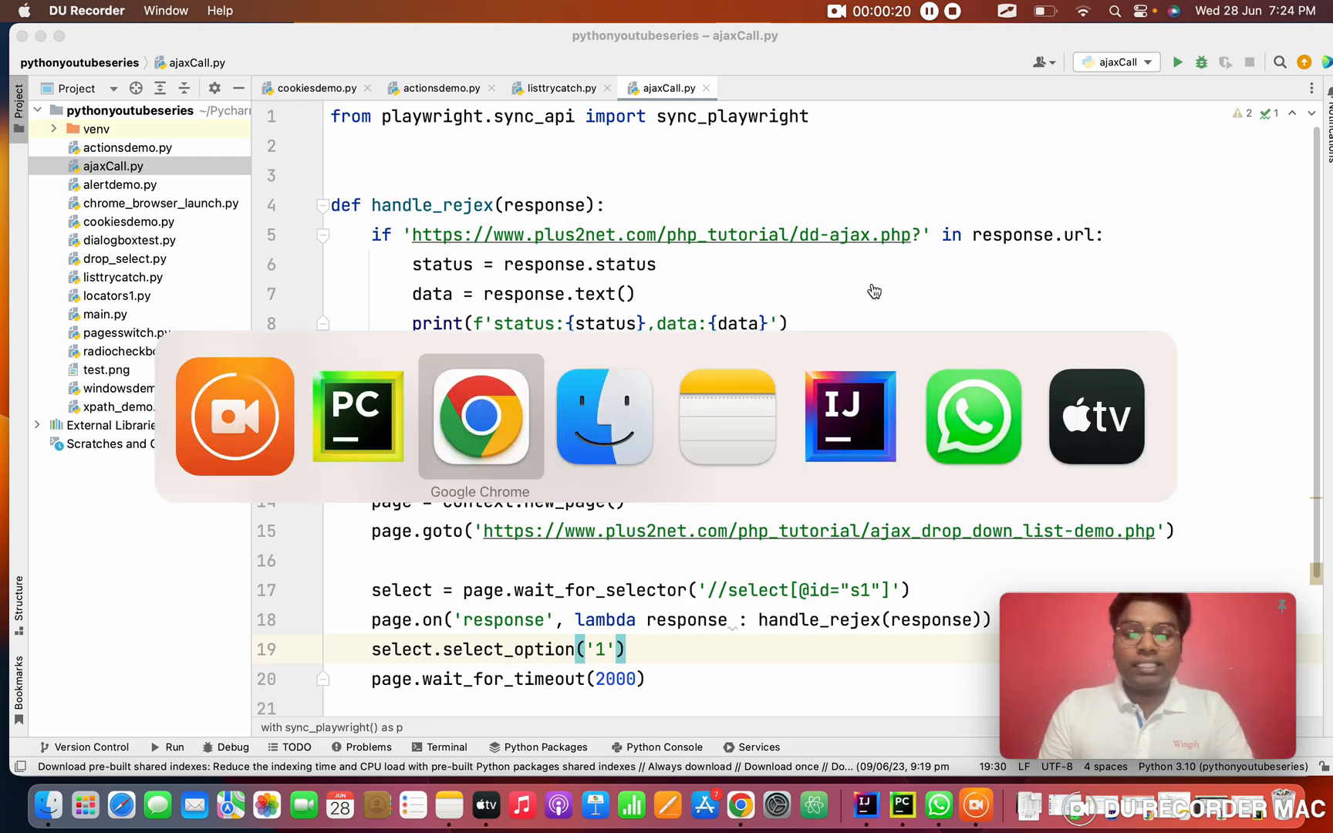
- Bring Google Chrome forward on the techlistic Demo Webtable 1 customers table
{"action": "left_click", "coordinate": [480, 416]}
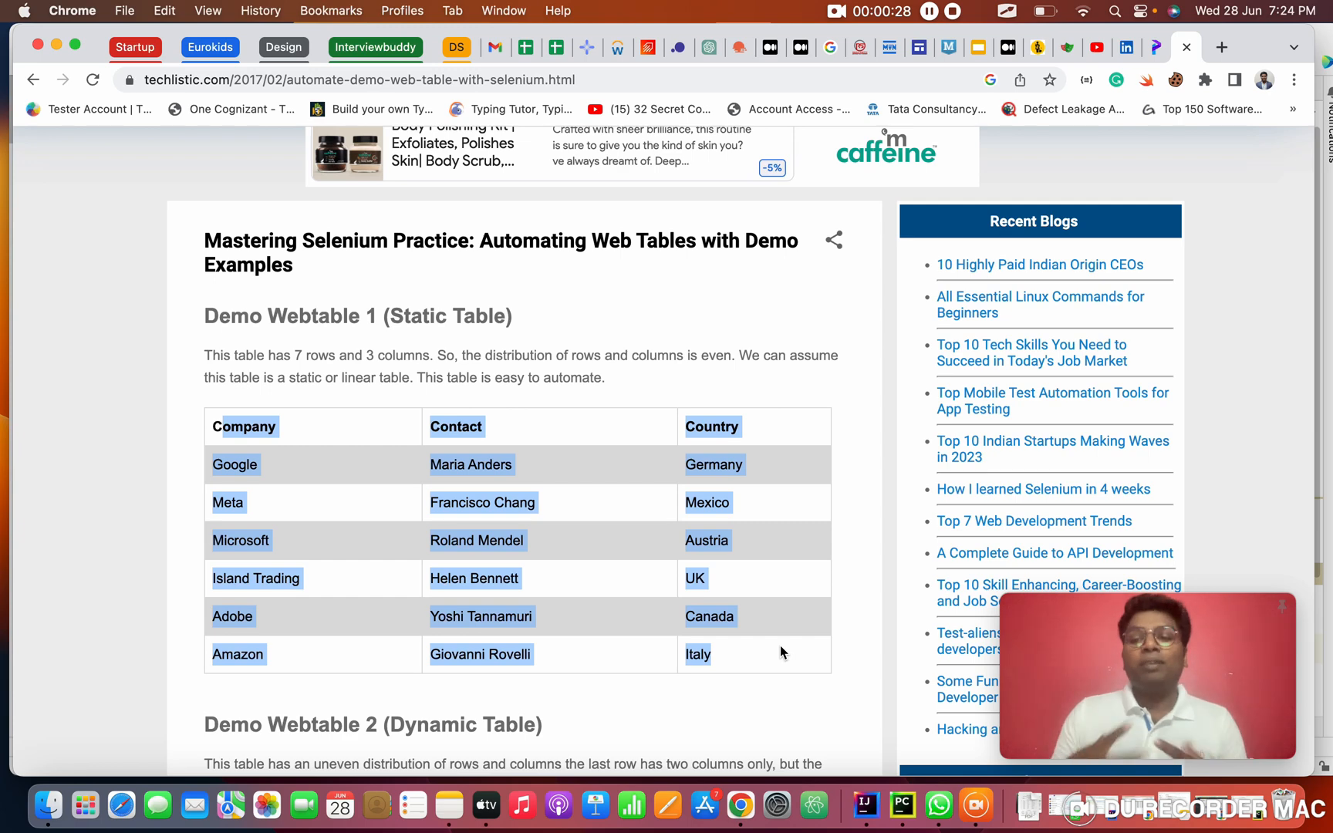
{"action": "mouse_move", "coordinate": [450, 502]}
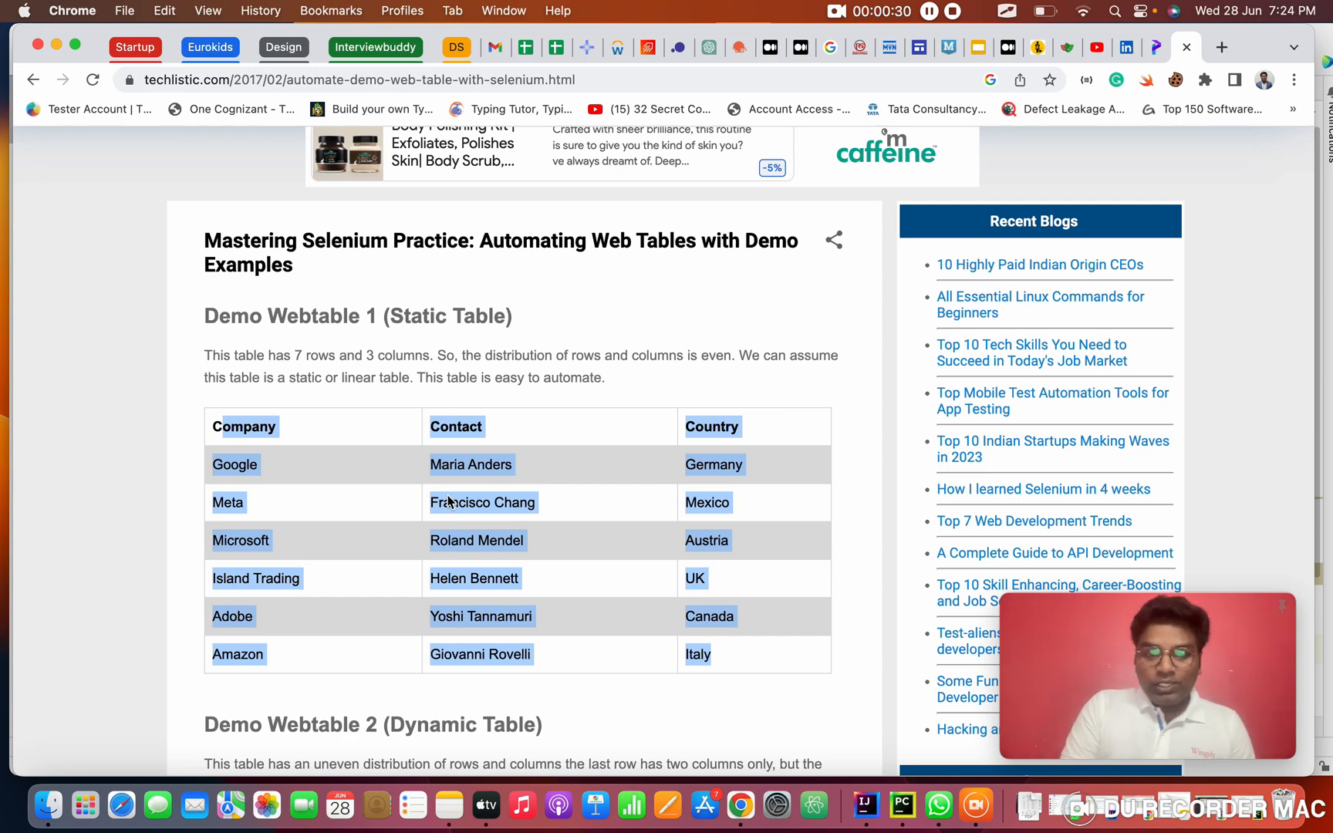
- Inspect the customers table and expand its Elements markup down to the header row
{"action": "right_click", "coordinate": [483, 501]}
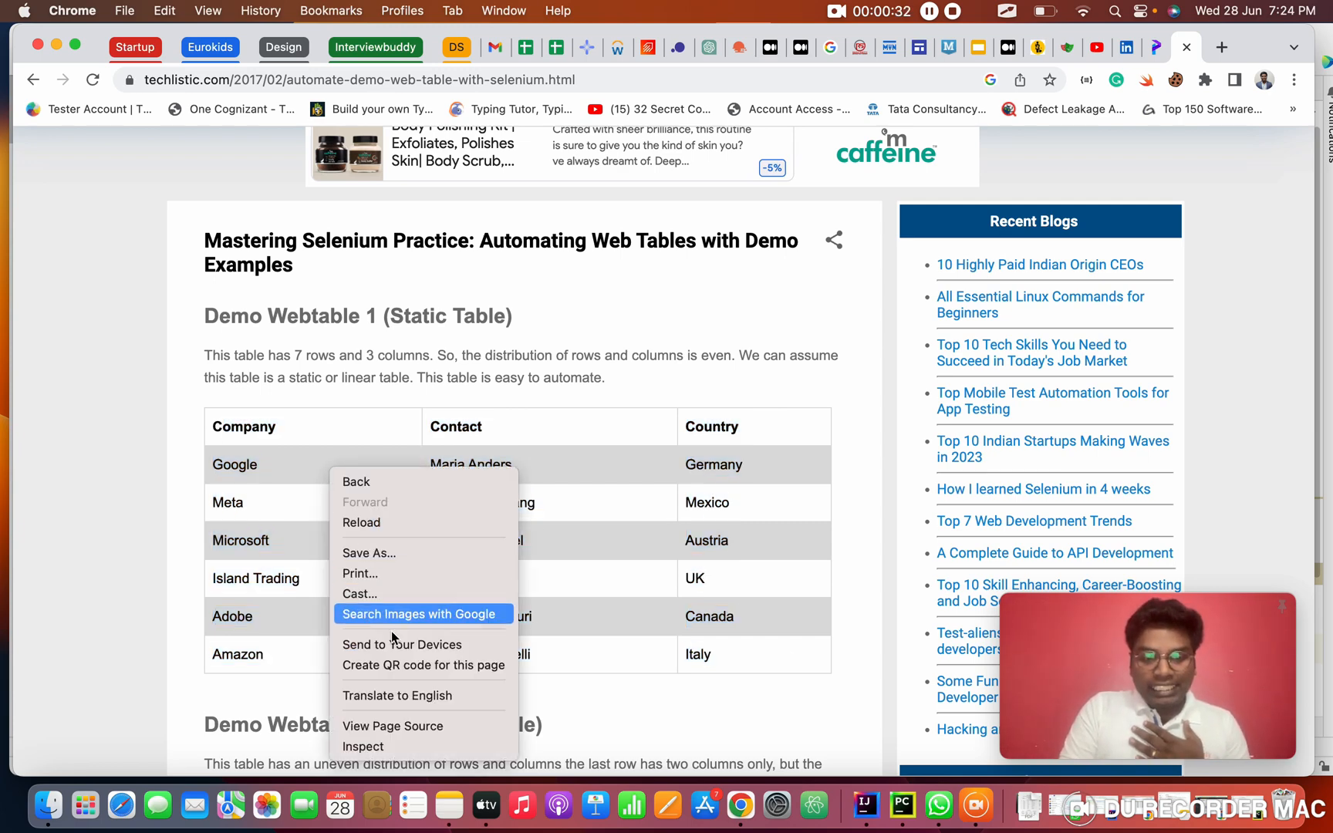
{"action": "left_click", "coordinate": [362, 745]}
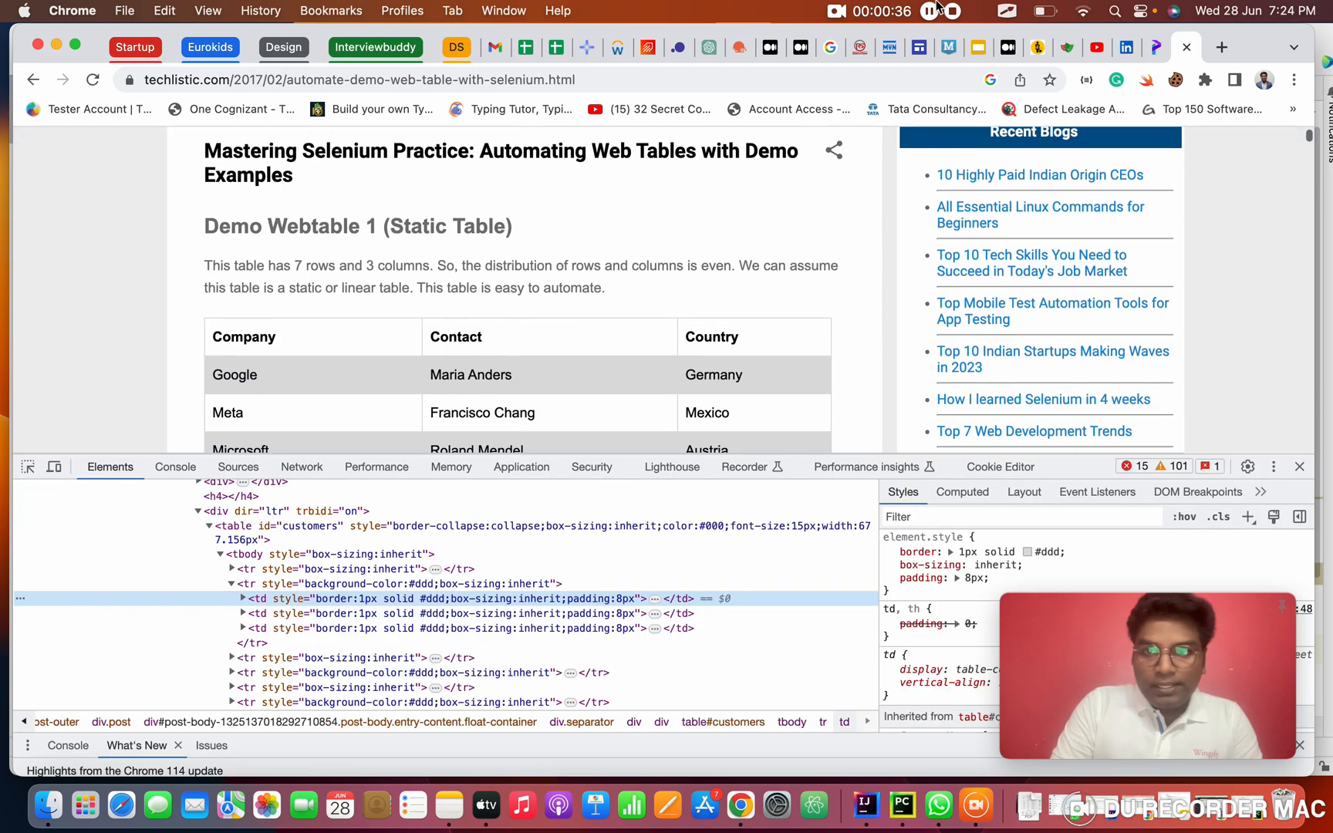
{"action": "left_click", "coordinate": [1006, 11]}
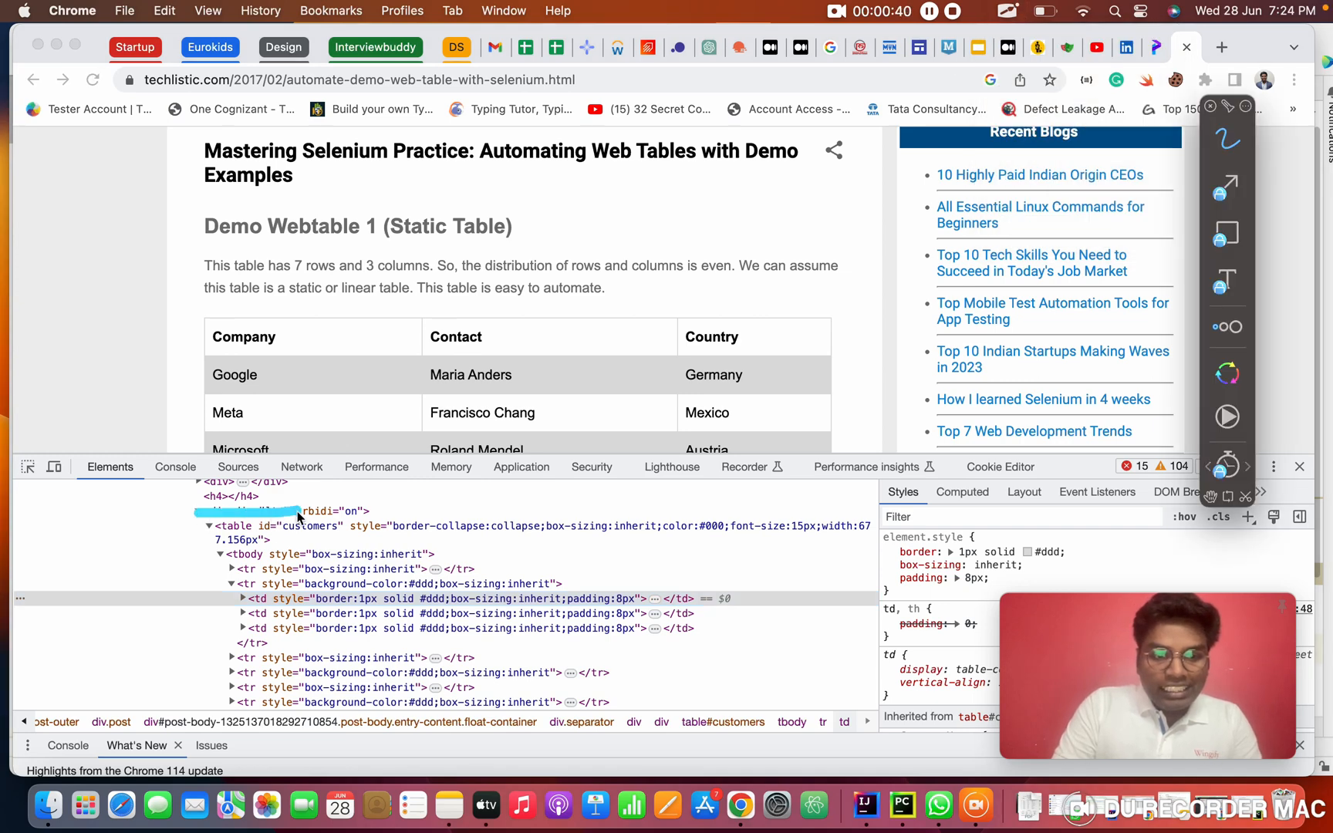
{"action": "left_click", "coordinate": [247, 525]}
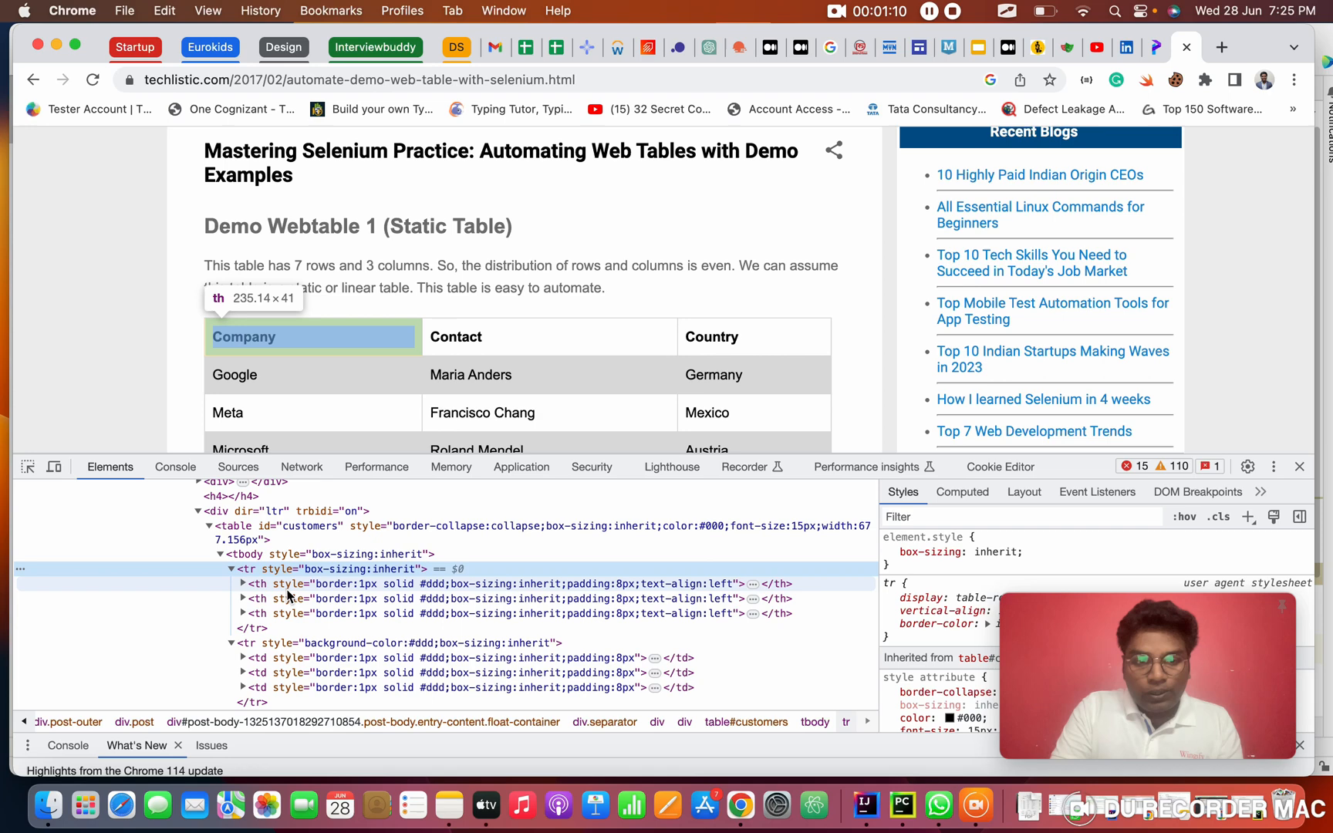
- Expand the first data row's cells to reveal spans with Google, Maria Anders and Germany
{"action": "left_click", "coordinate": [1006, 11]}
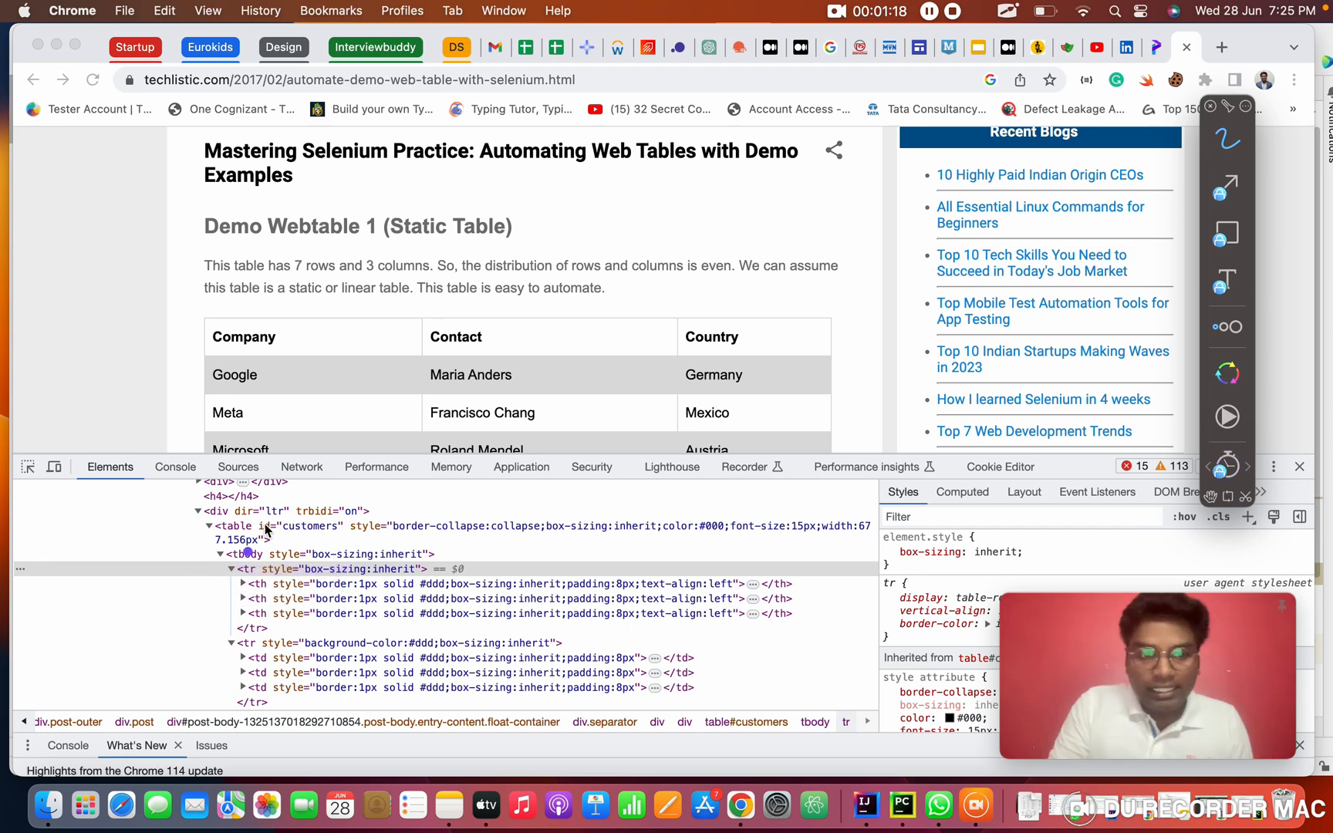
{"action": "left_click_drag", "start_coordinate": [178, 309], "coordinate": [846, 366]}
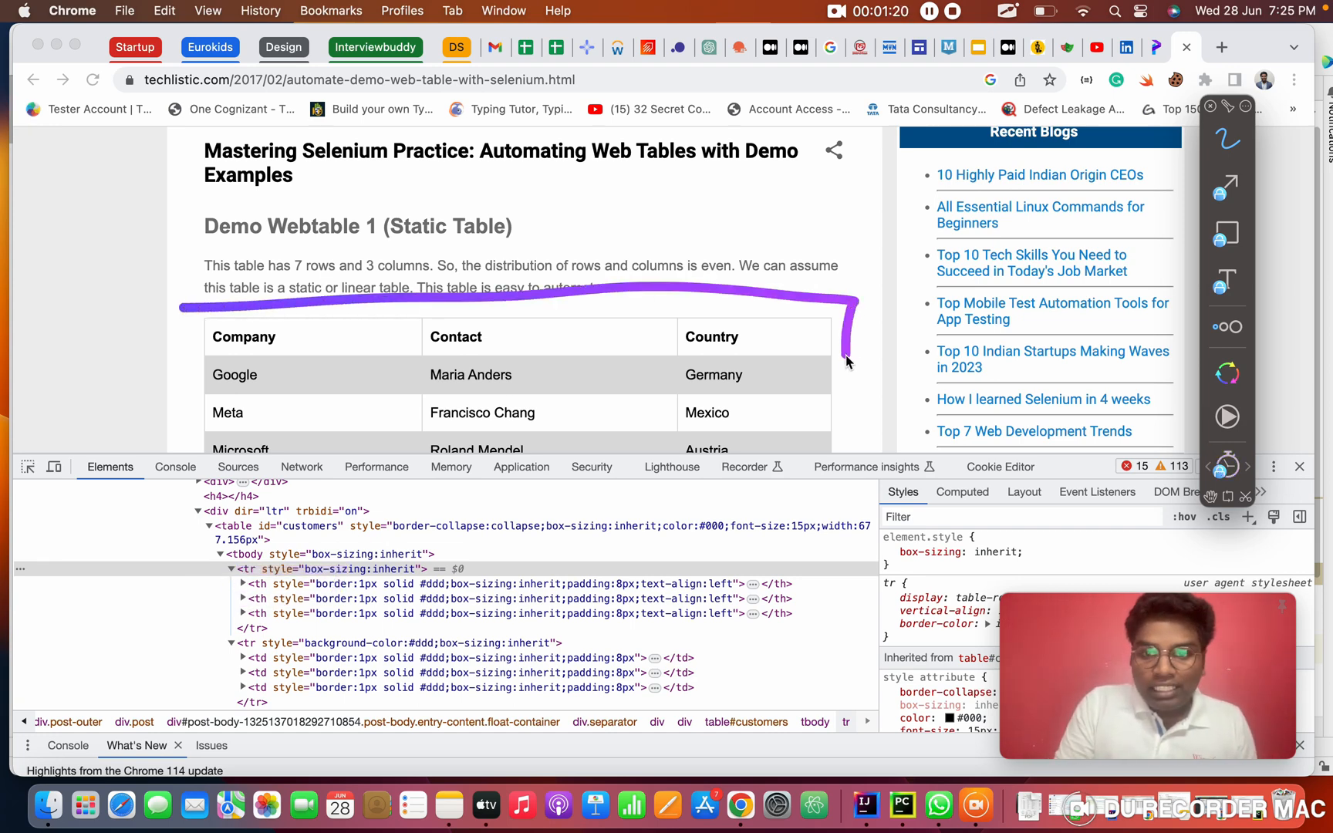
{"action": "left_click_drag", "start_coordinate": [847, 361], "coordinate": [251, 310]}
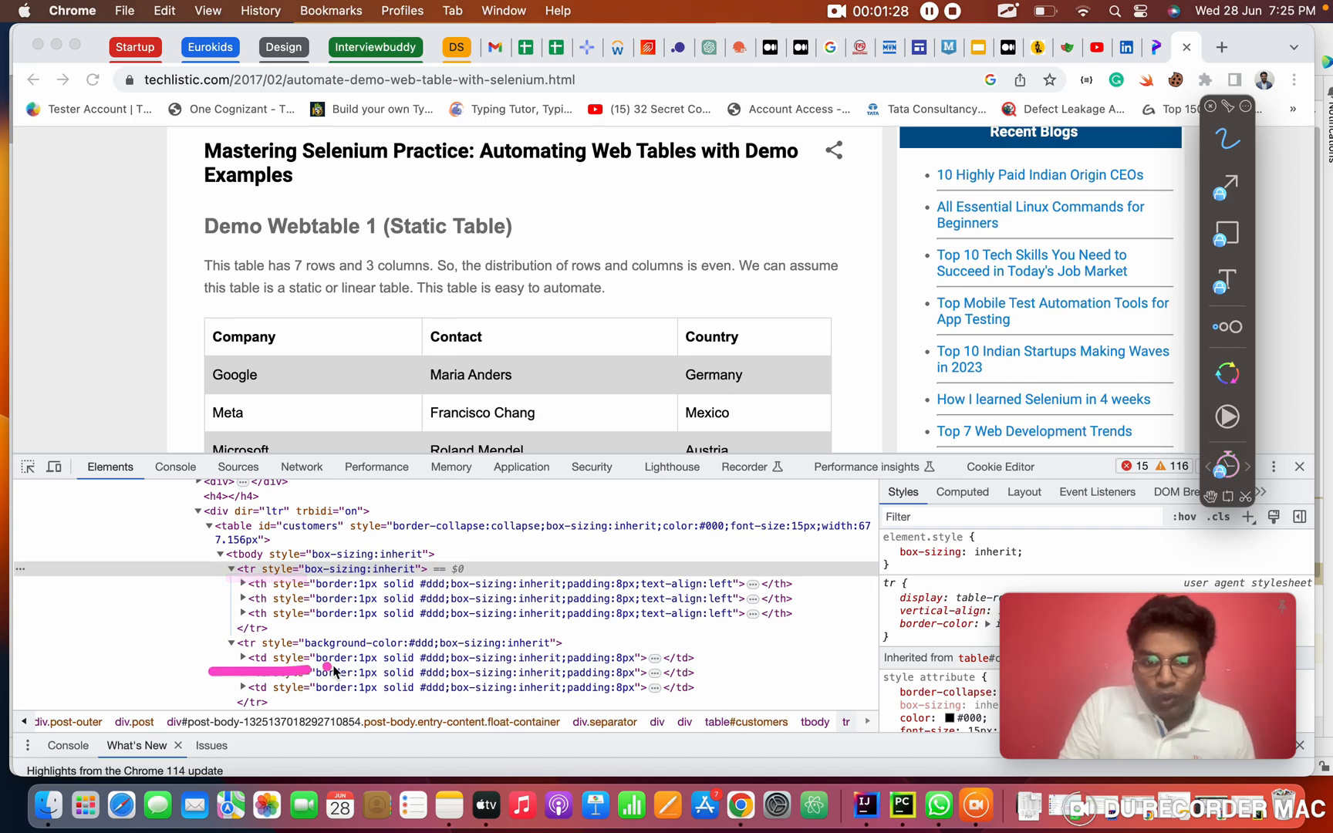
{"action": "left_click", "coordinate": [1008, 11]}
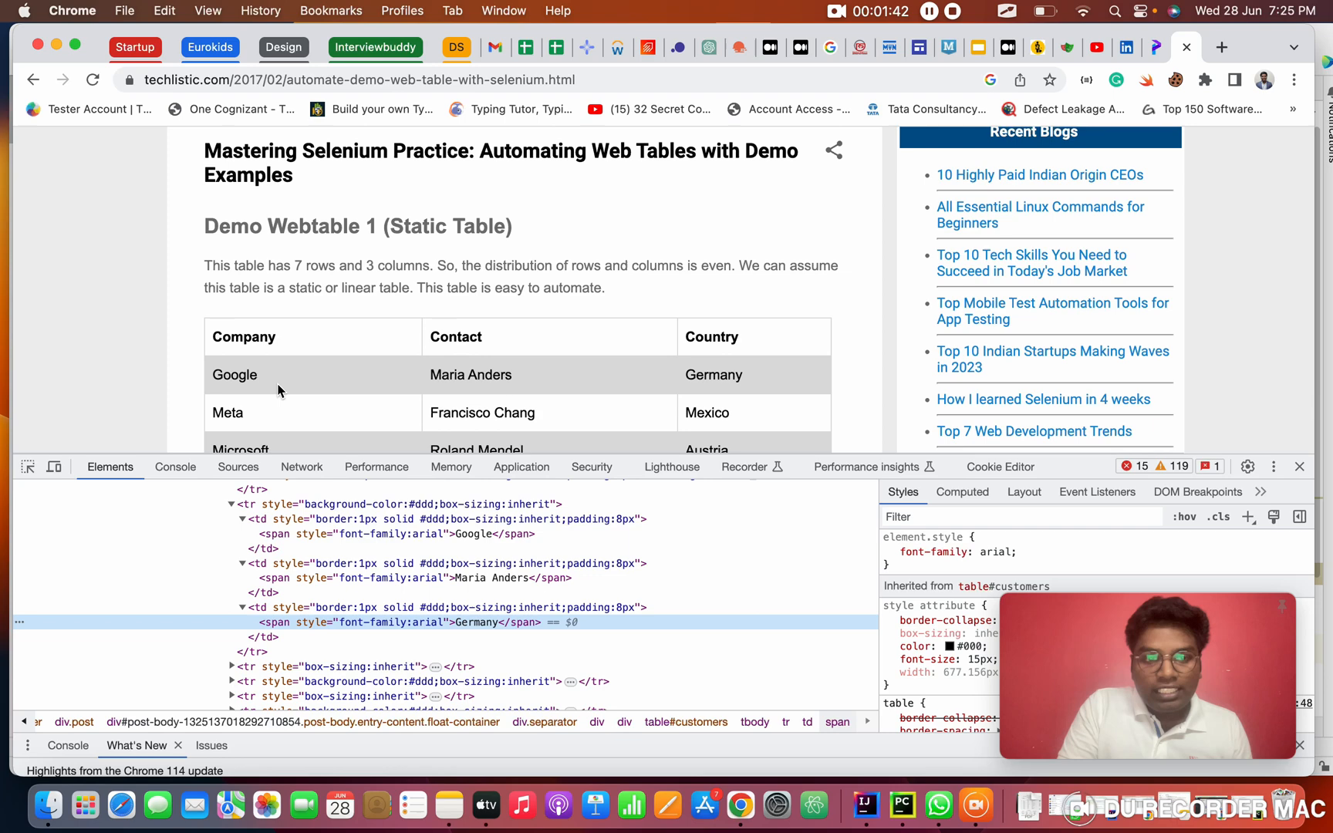
{"action": "double_click", "coordinate": [470, 375]}
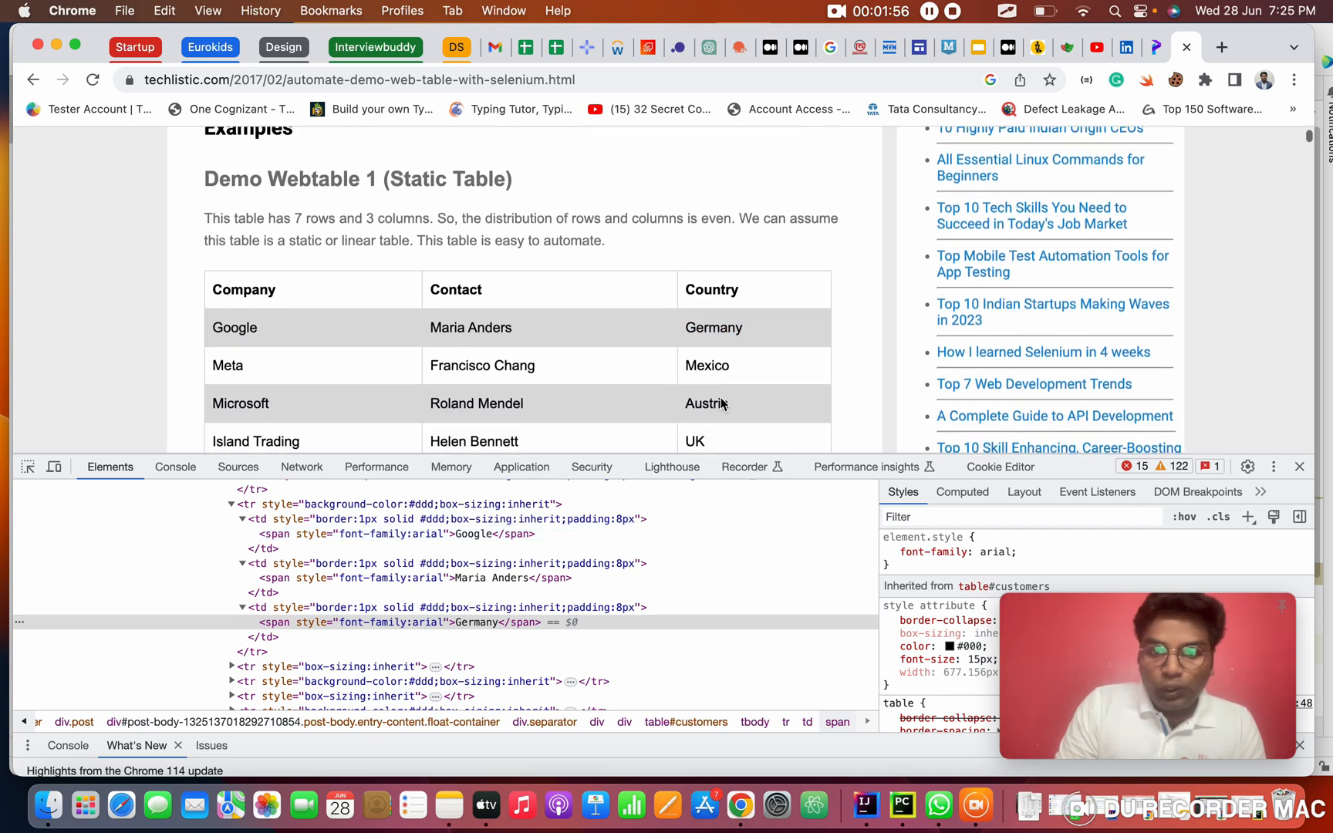
{"action": "double_click", "coordinate": [706, 355]}
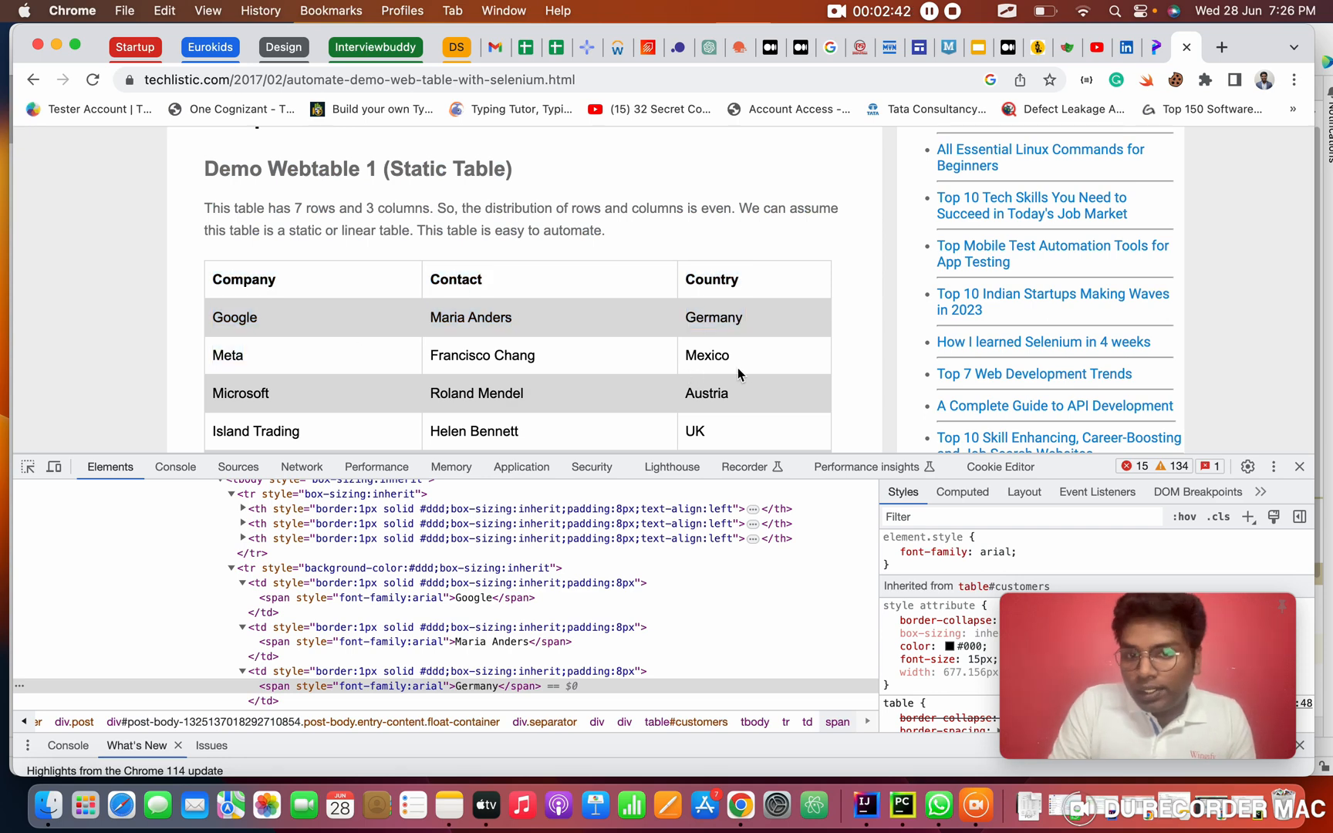
- Highlight Mexico and scroll through the customers table down to Amazon
{"action": "double_click", "coordinate": [706, 355]}
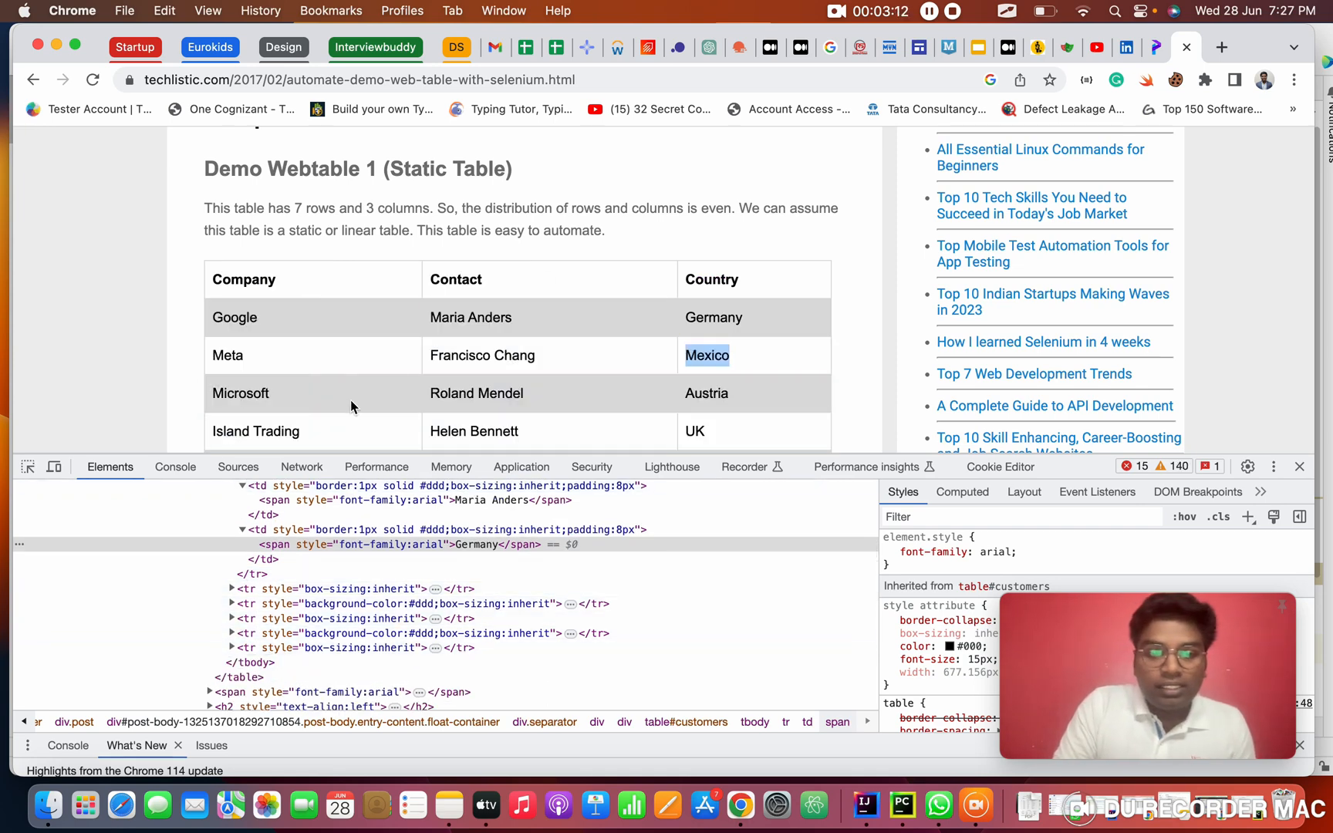
{"action": "scroll", "scroll_direction": "down", "scroll_amount": 3}
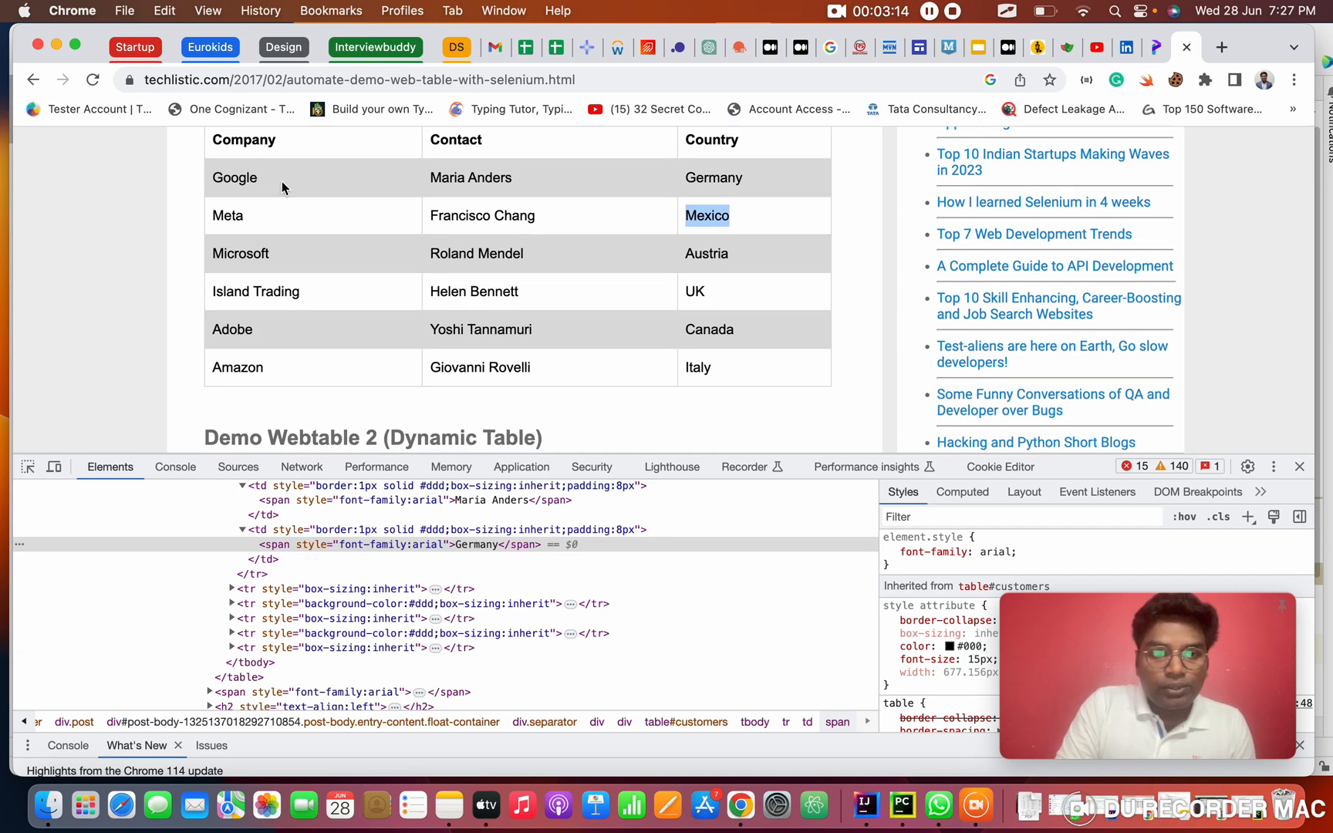
{"action": "scroll", "scroll_direction": "down", "scroll_amount": 3}
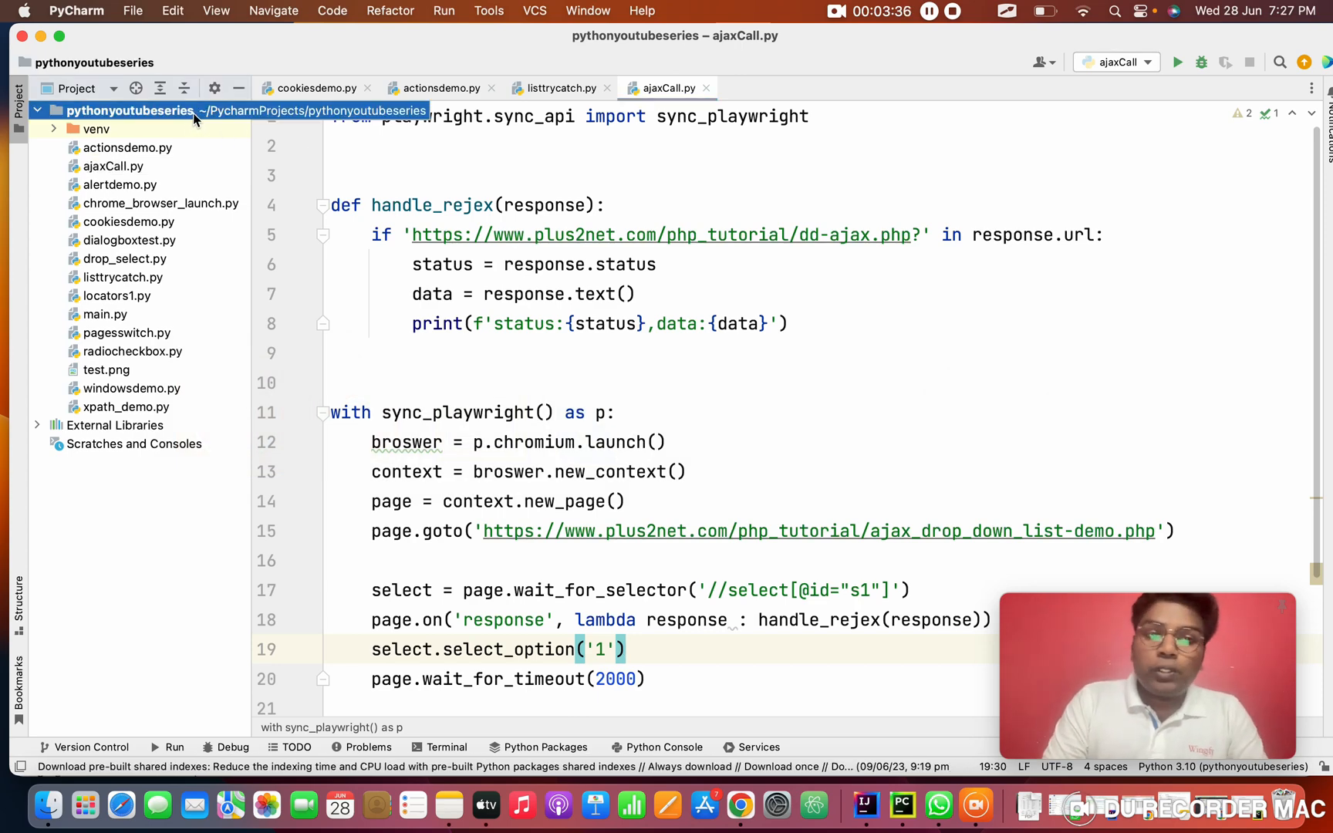
- Create webtabeledemo.py as a new Python file in the pythonyoutubeseries project
{"action": "right_click", "coordinate": [130, 110]}
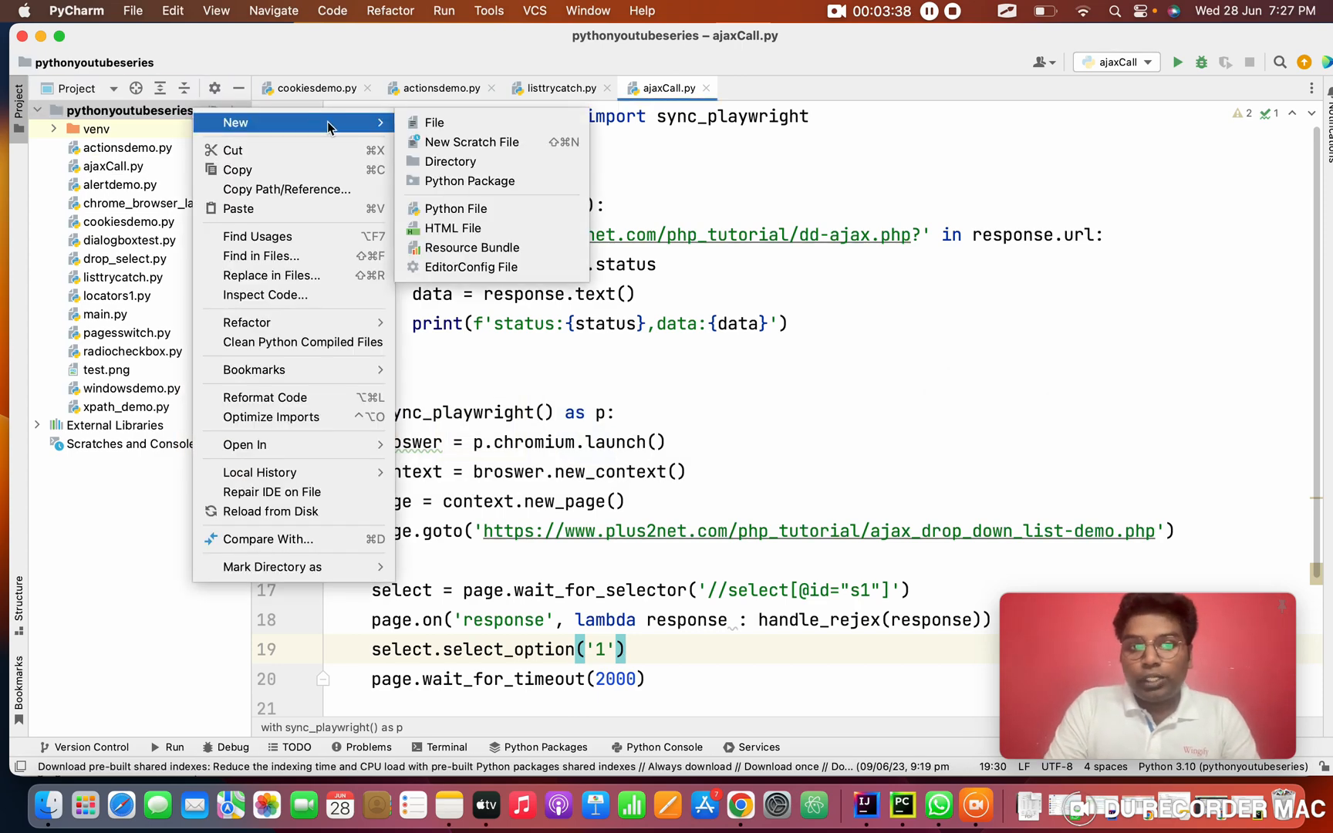
{"action": "key", "text": "Escape"}
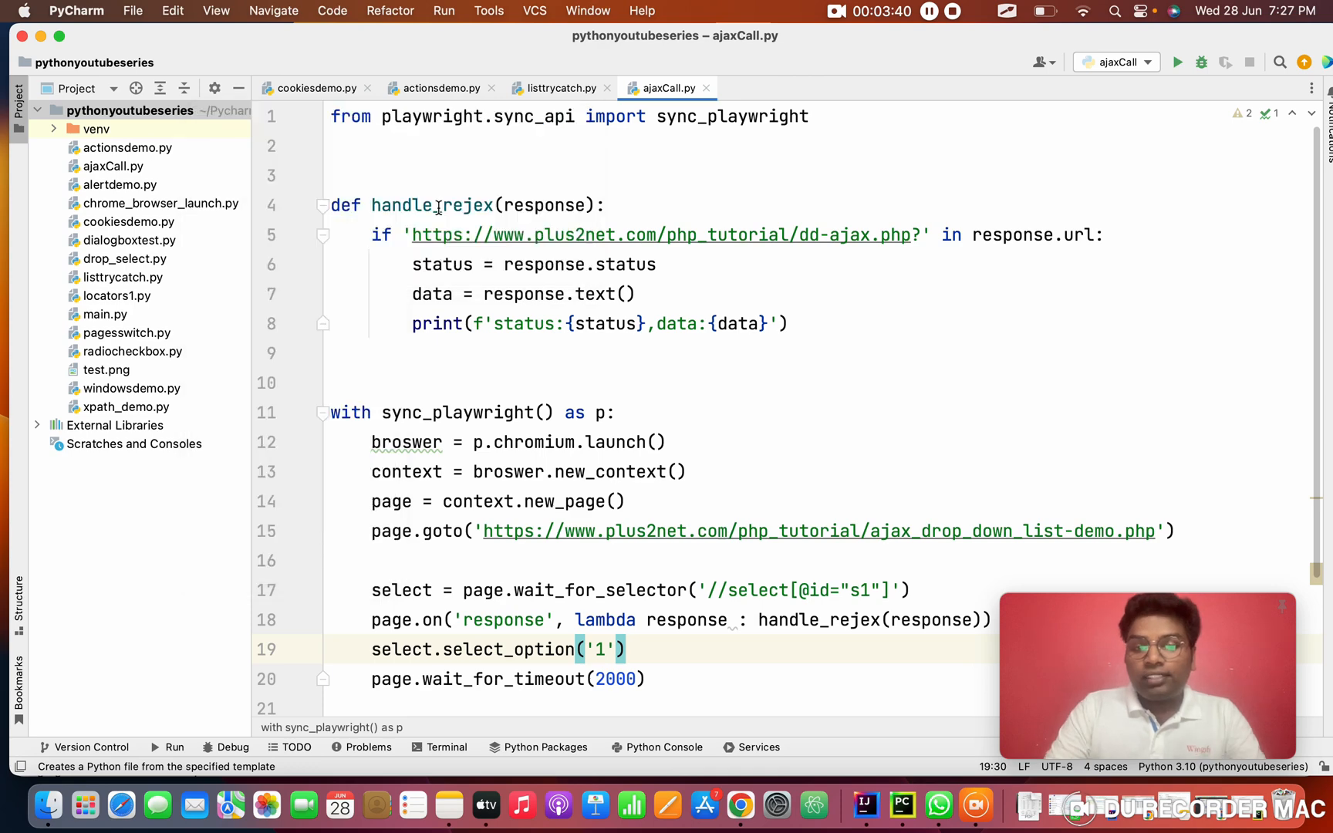
{"action": "type", "text": "web"}
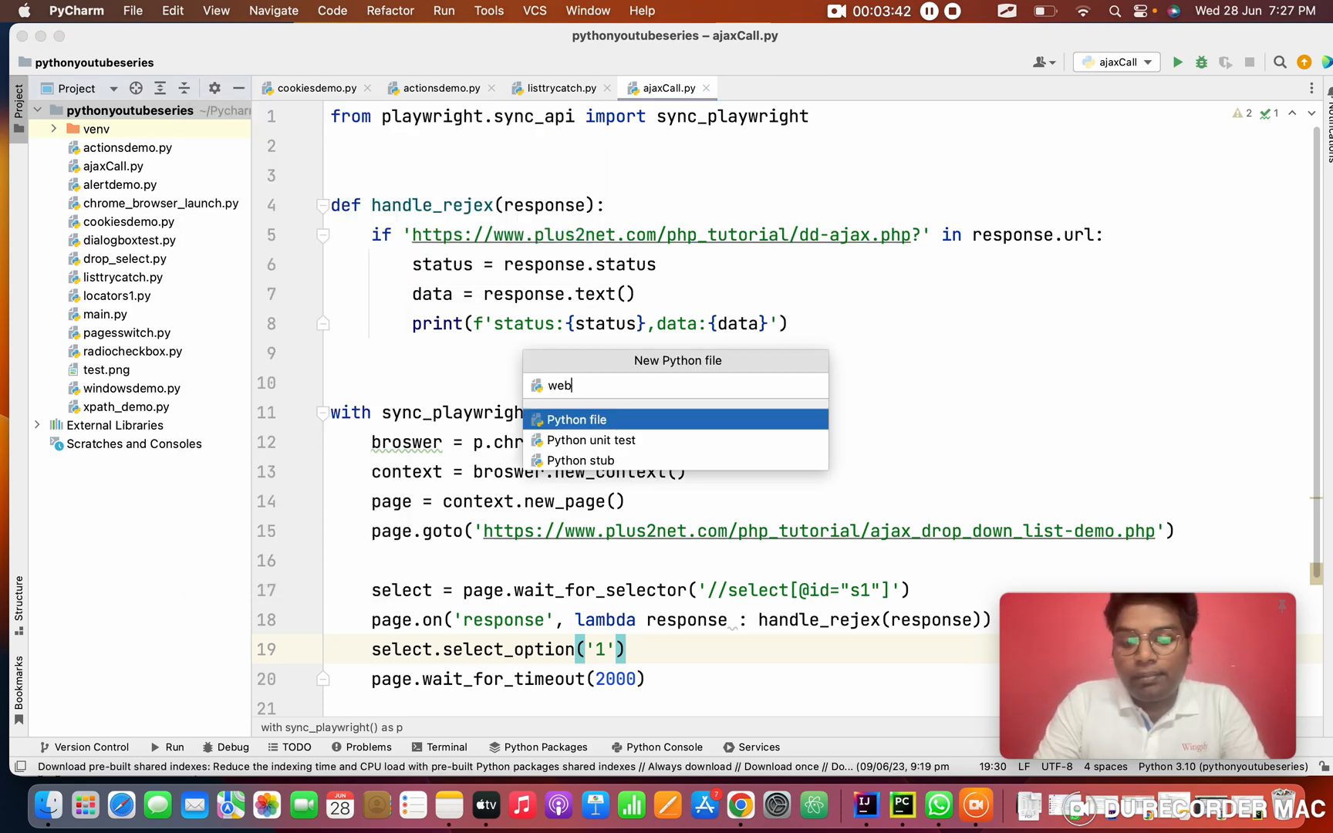
{"action": "type", "text": "tabeledemo"}
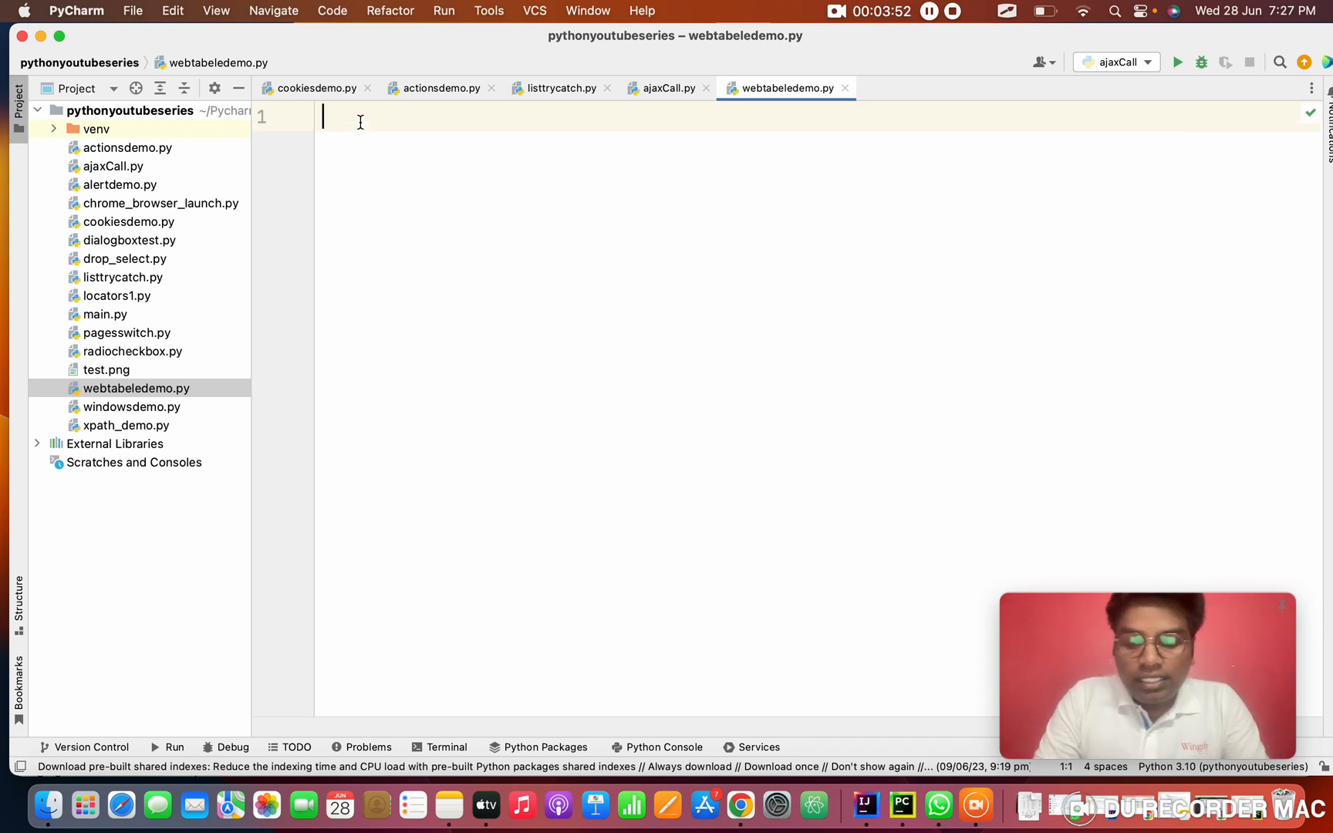
- Import sync_playwright and open a 'with sync_playwright() as p:' block
{"action": "type", "text": "from play"}
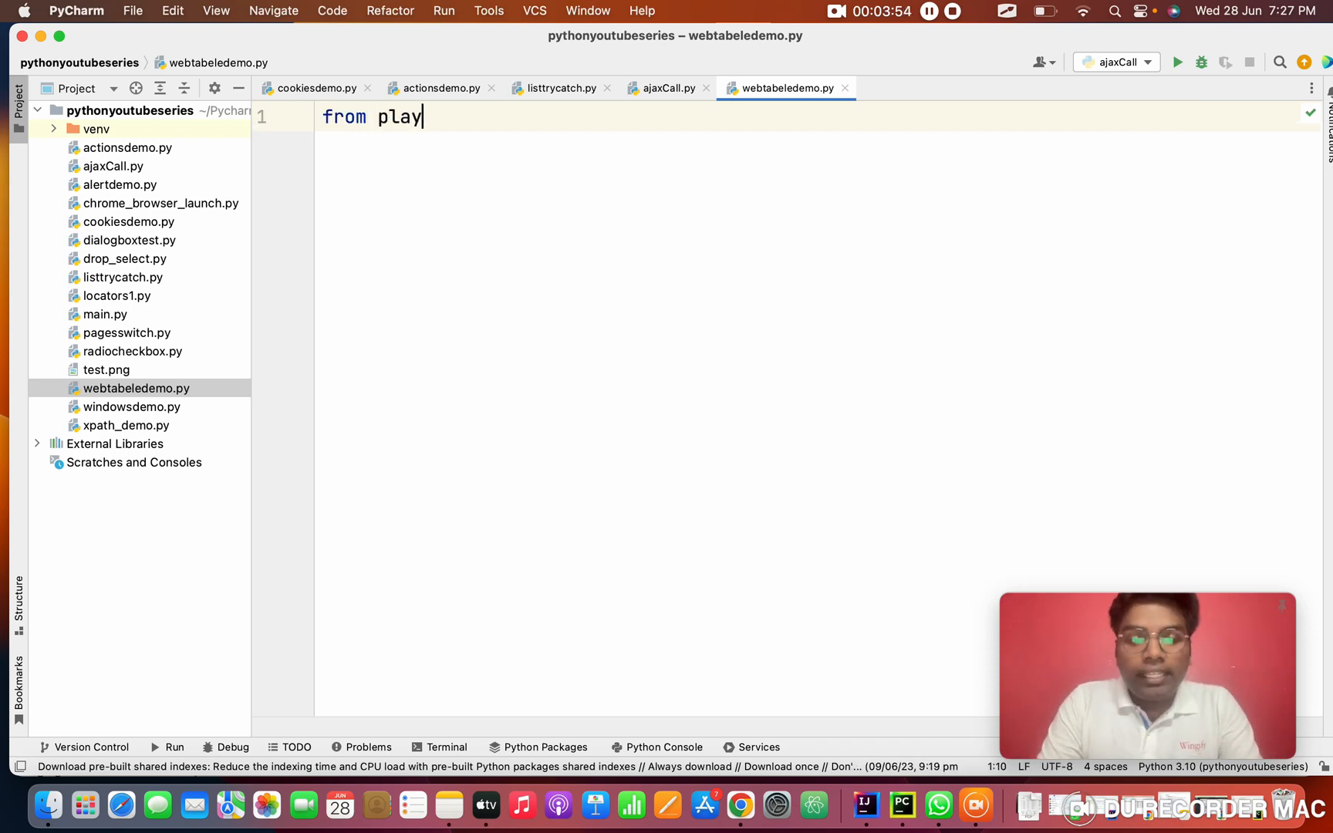
{"action": "type", "text": "wright."}
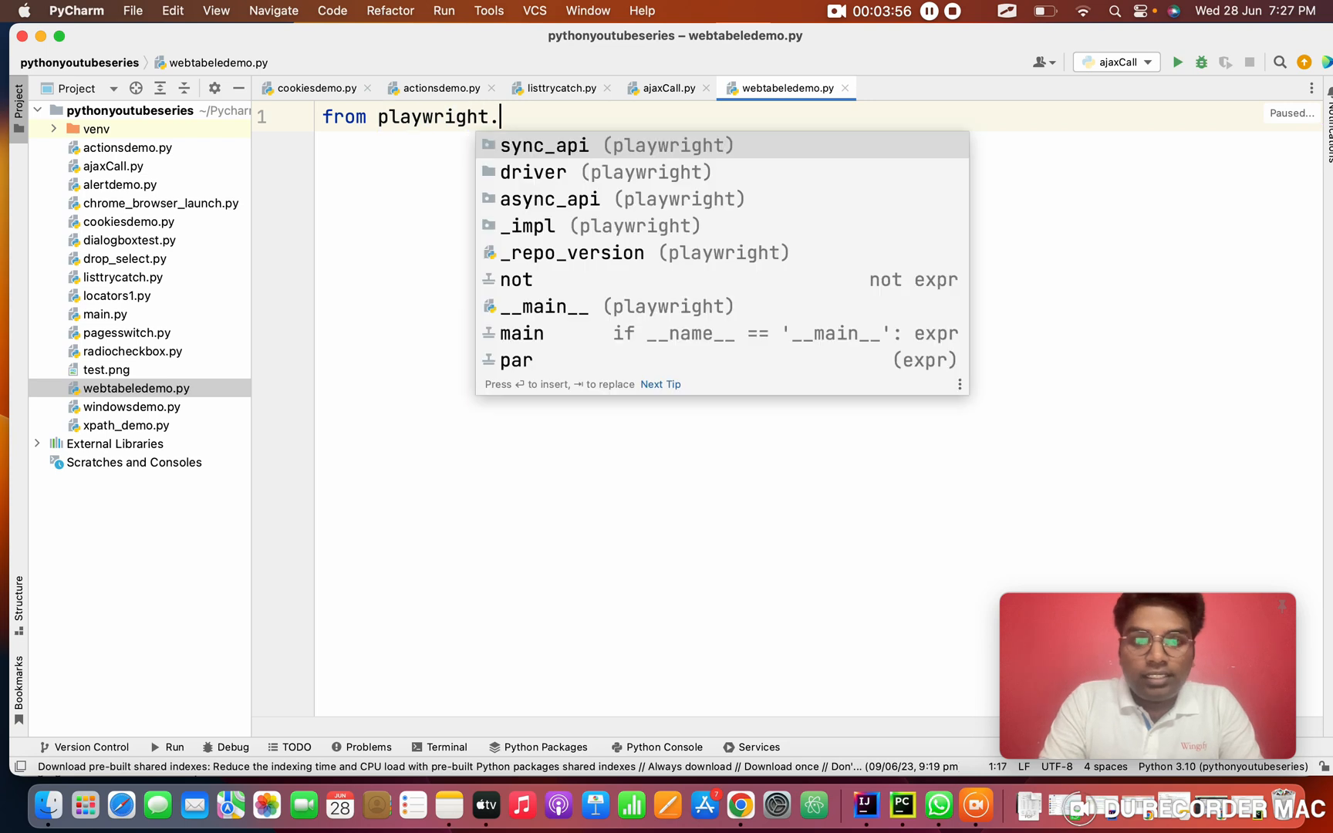
{"action": "type", "text": "sync_api im"}
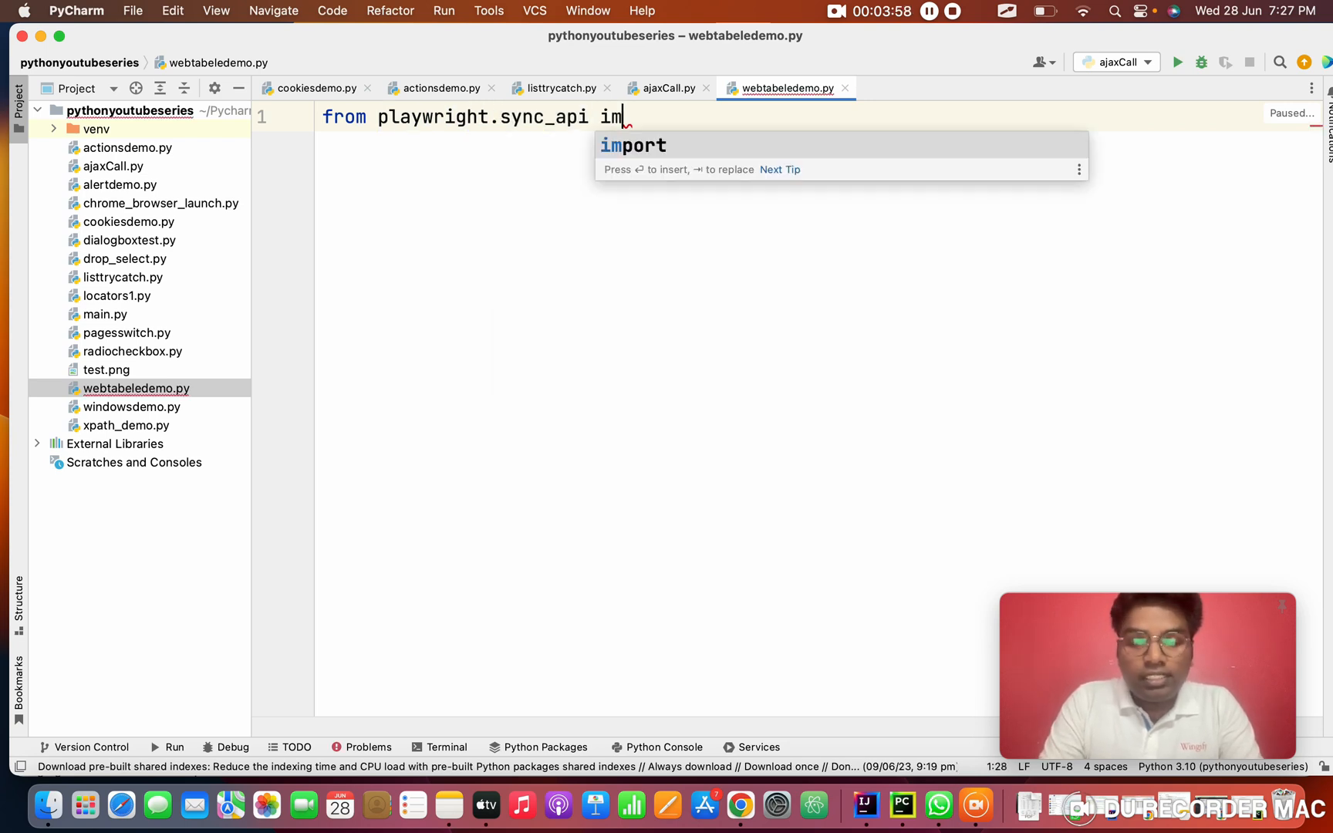
{"action": "type", "text": "port s"}
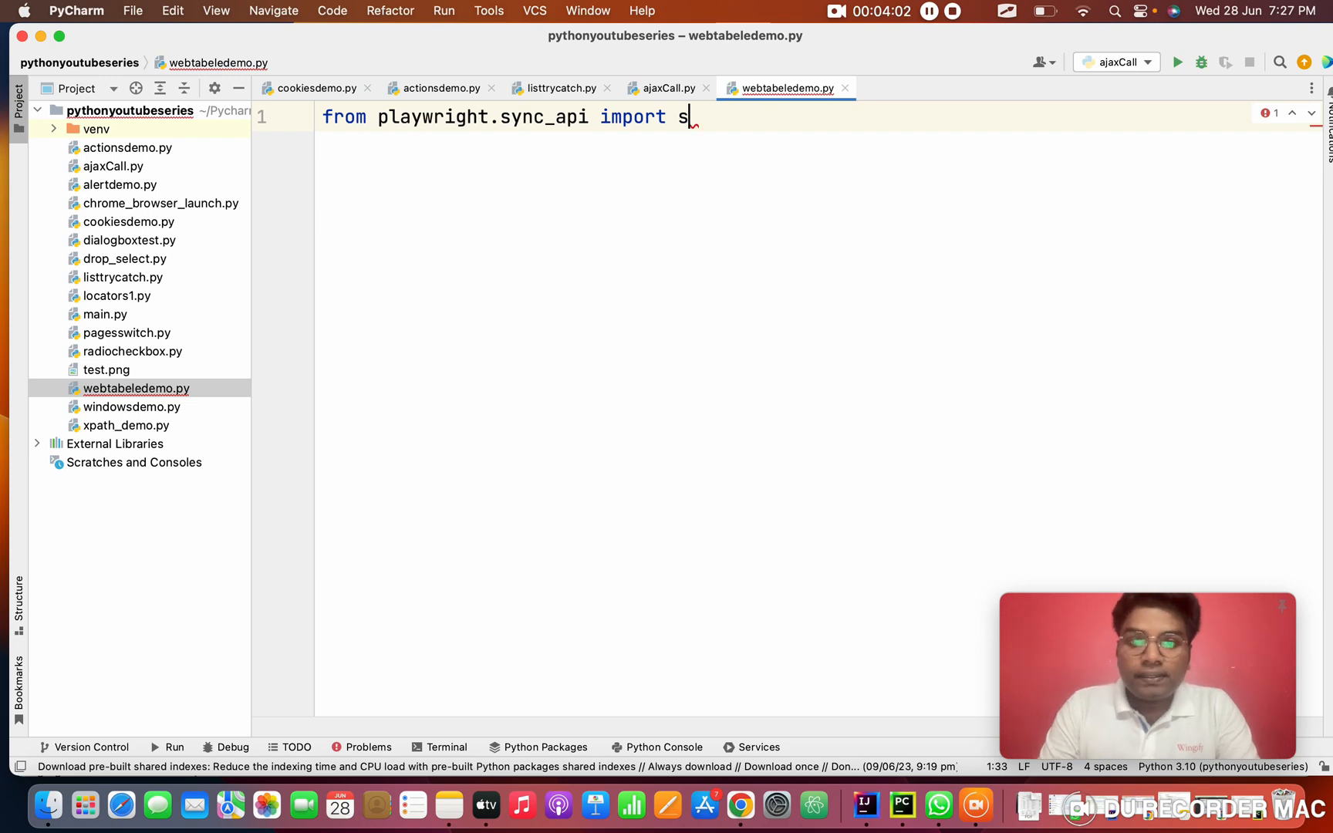
{"action": "type", "text": "y"}
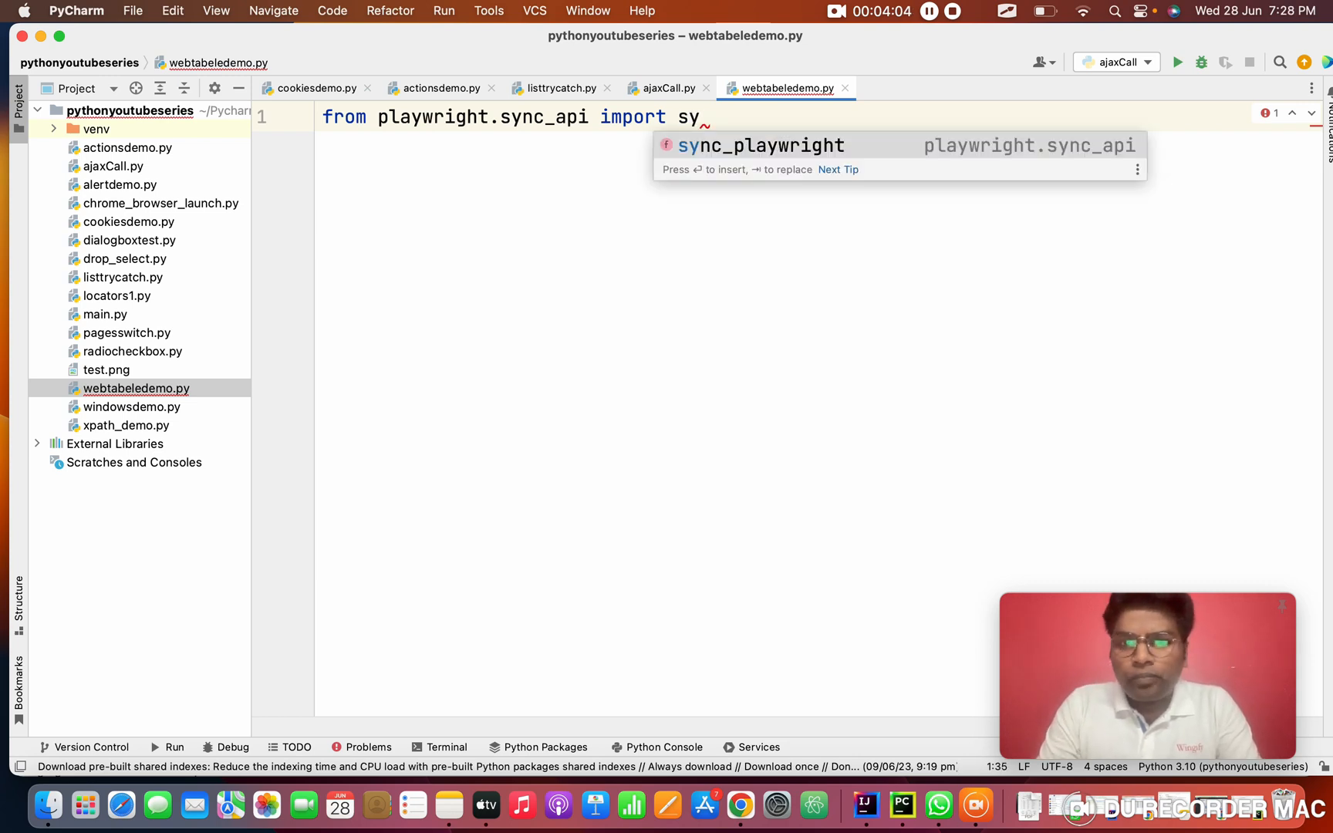
{"action": "key", "text": "enter"}
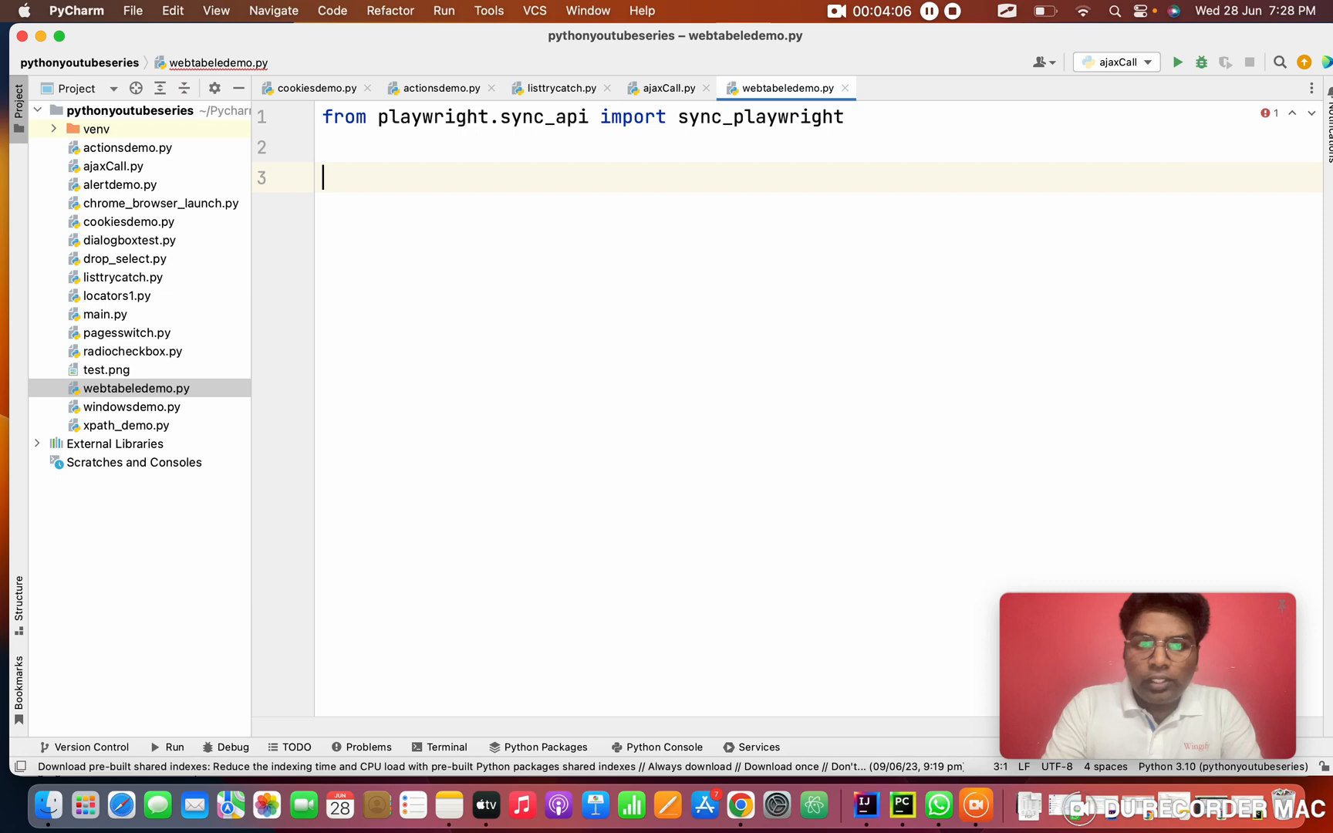
{"action": "type", "text": "with sy"}
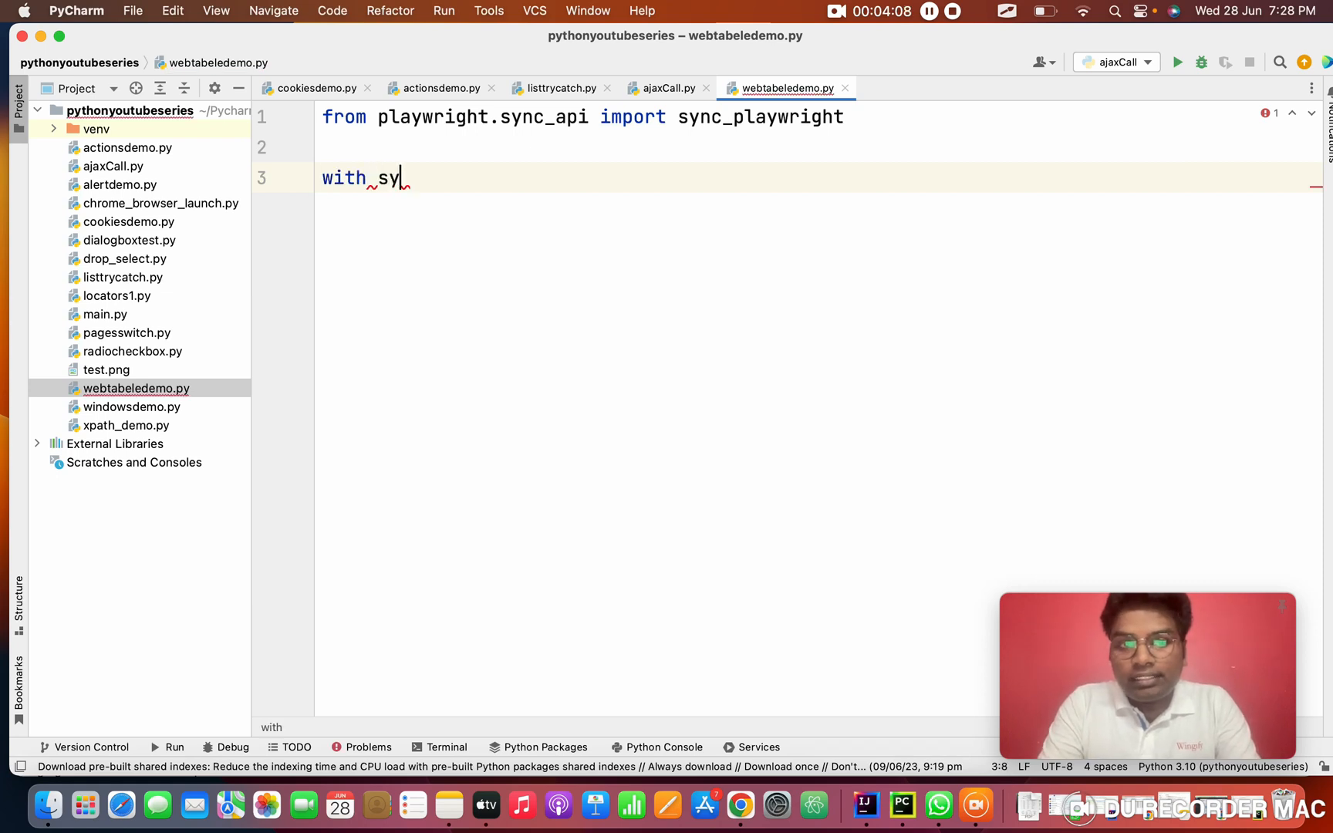
{"action": "type", "text": "nc_playwright() as"}
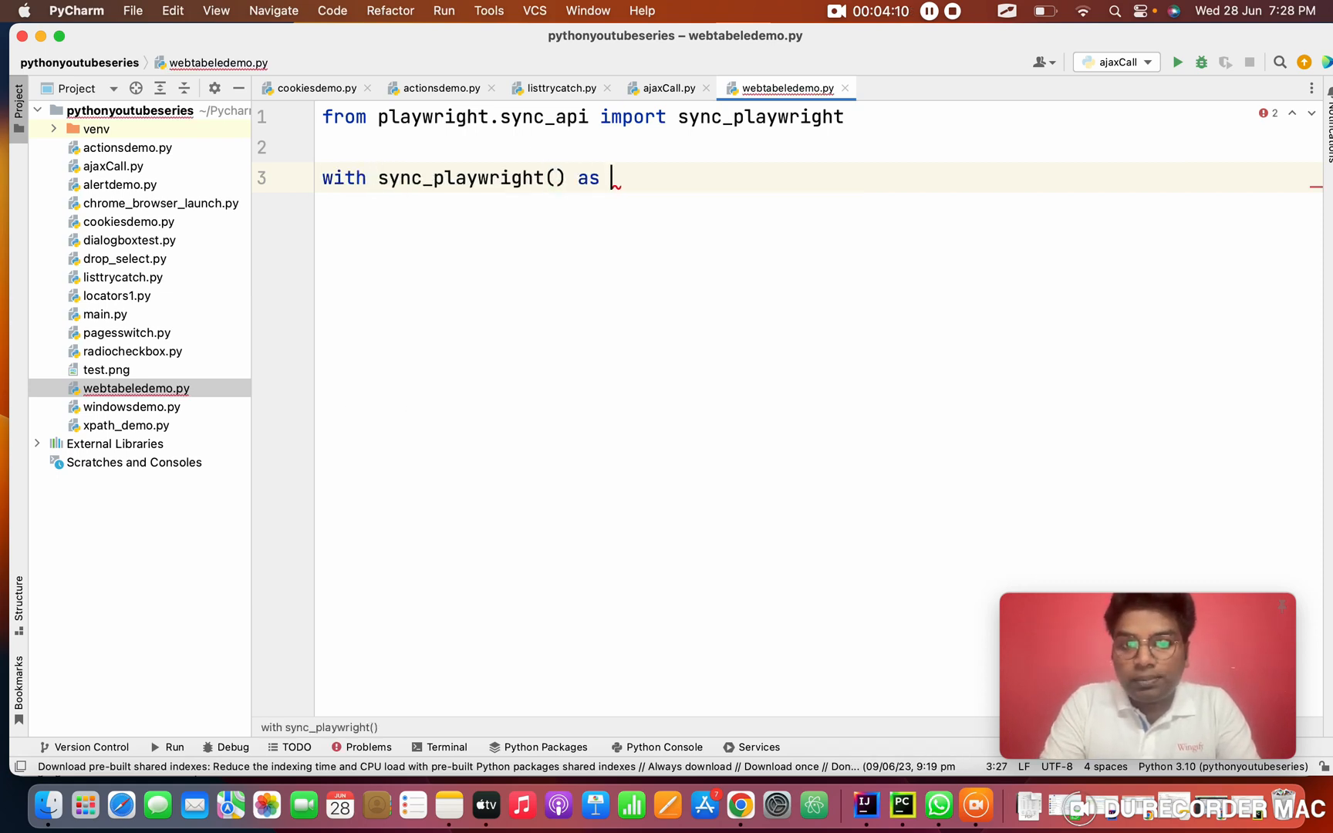
{"action": "type", "text": "p:"}
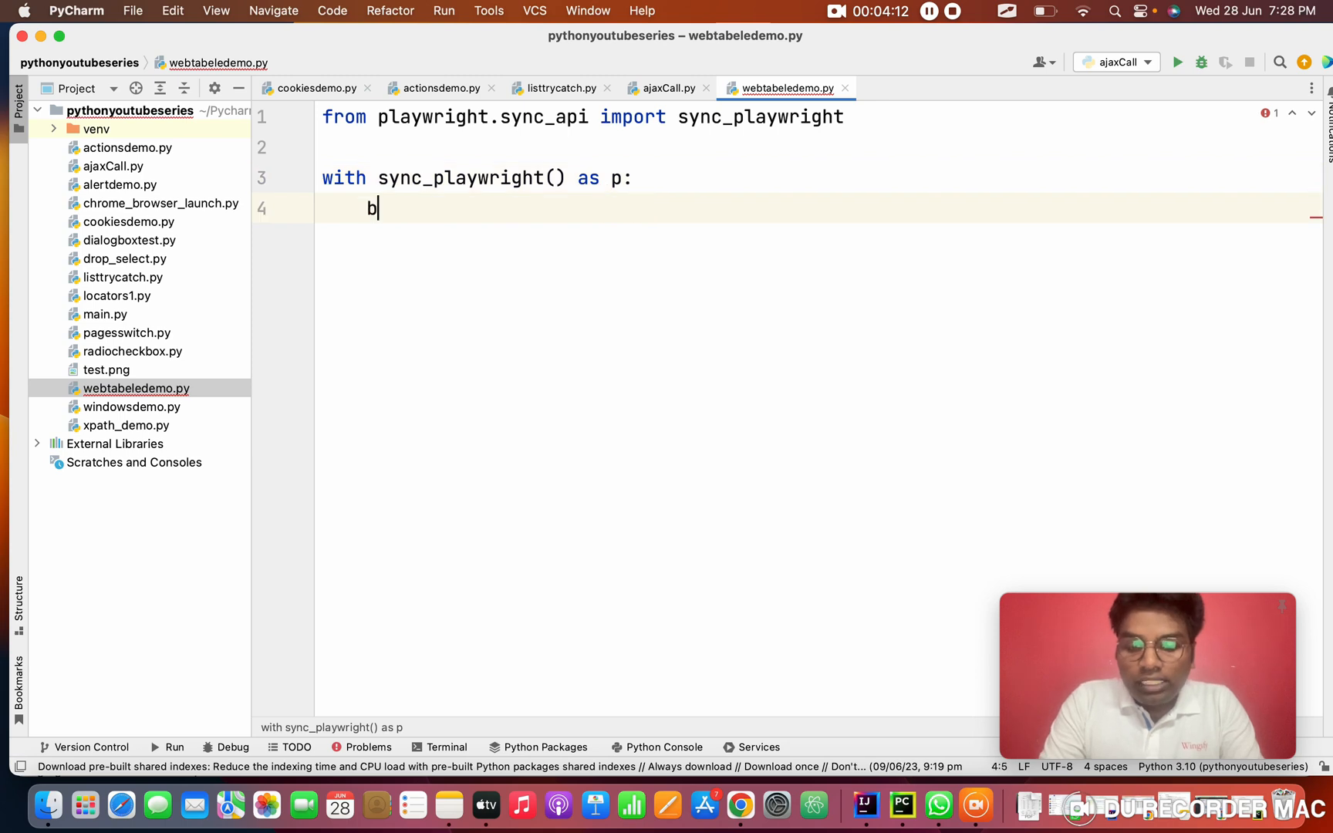
- Launch a visible Chromium browser with headless=False
{"action": "type", "text": "roswer"}
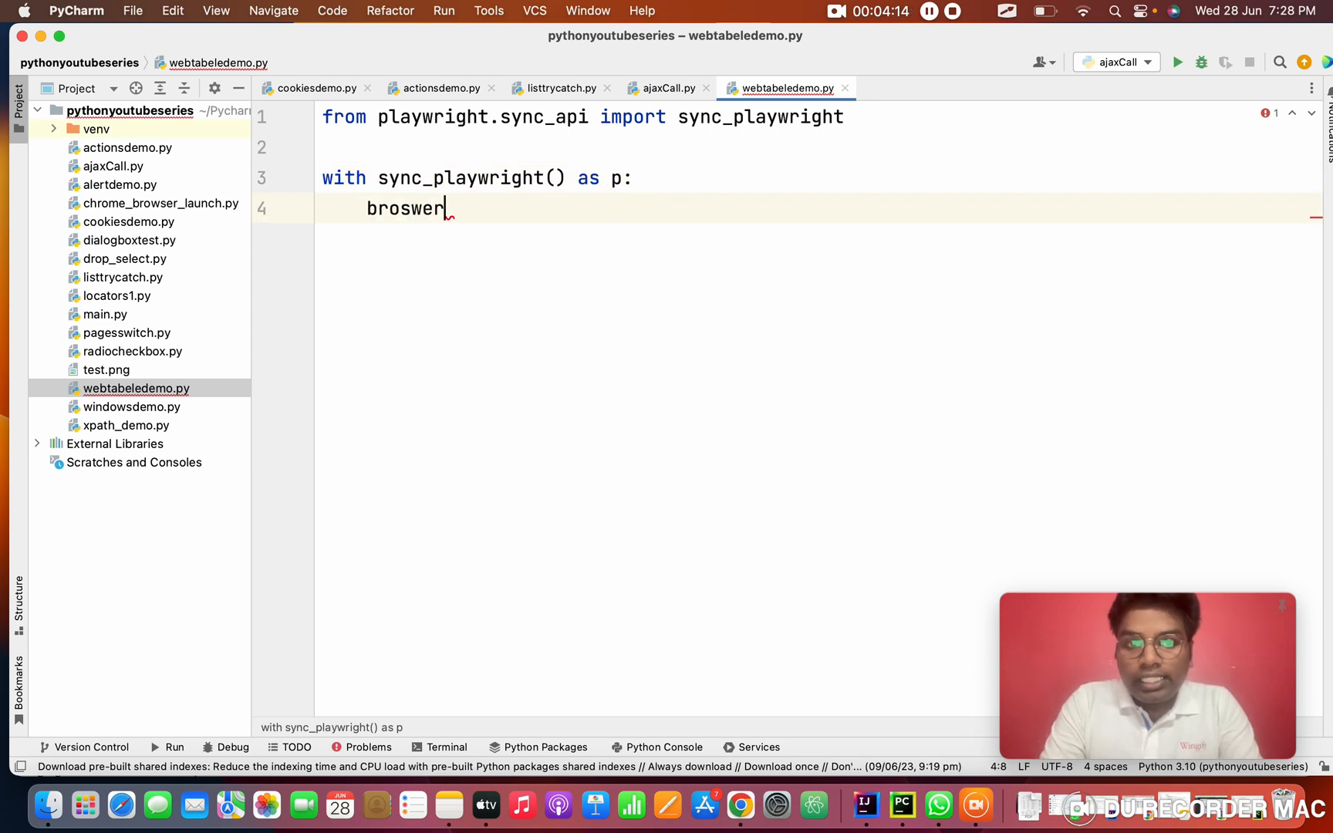
{"action": "type", "text": "= p"}
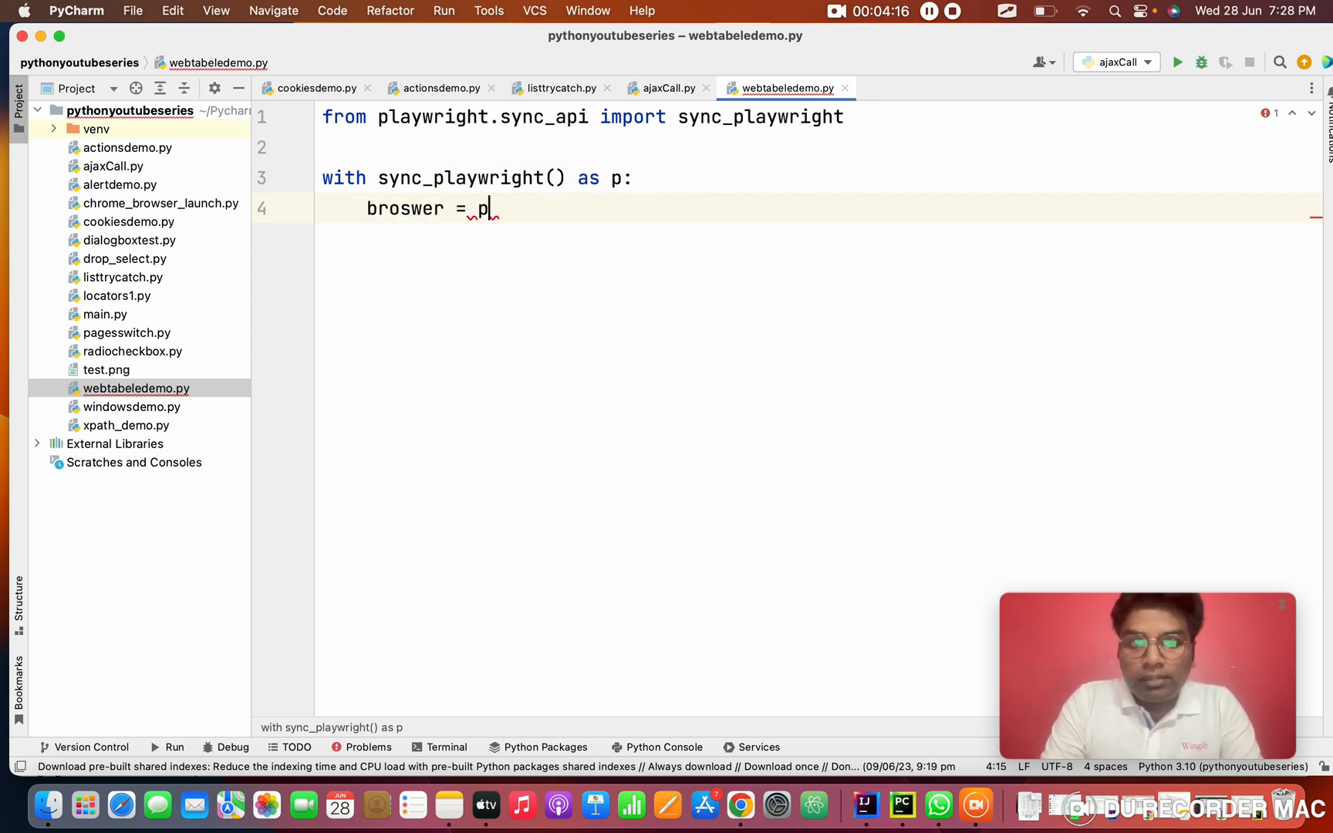
{"action": "type", "text": ".c"}
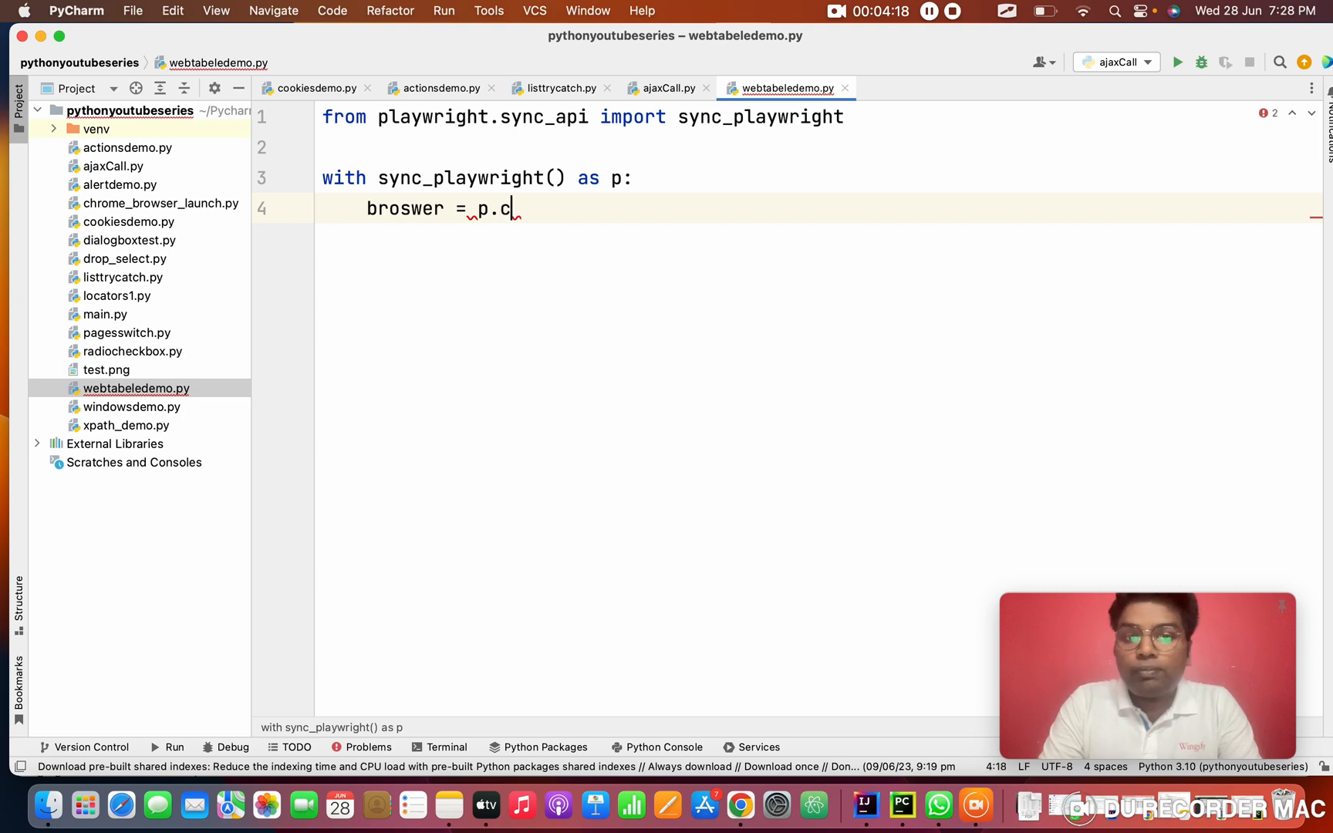
{"action": "type", "text": "hromium.launch("}
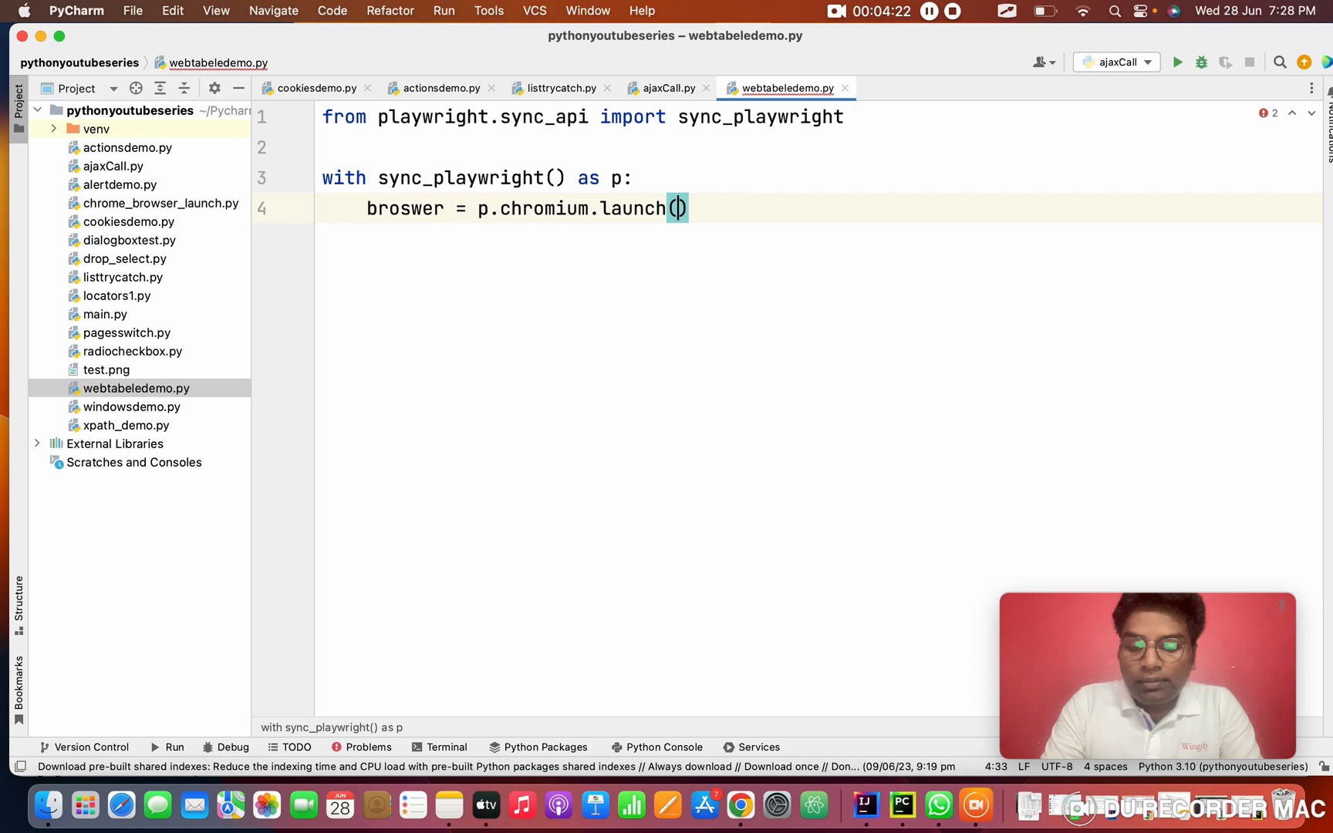
{"action": "type", "text": "headless="}
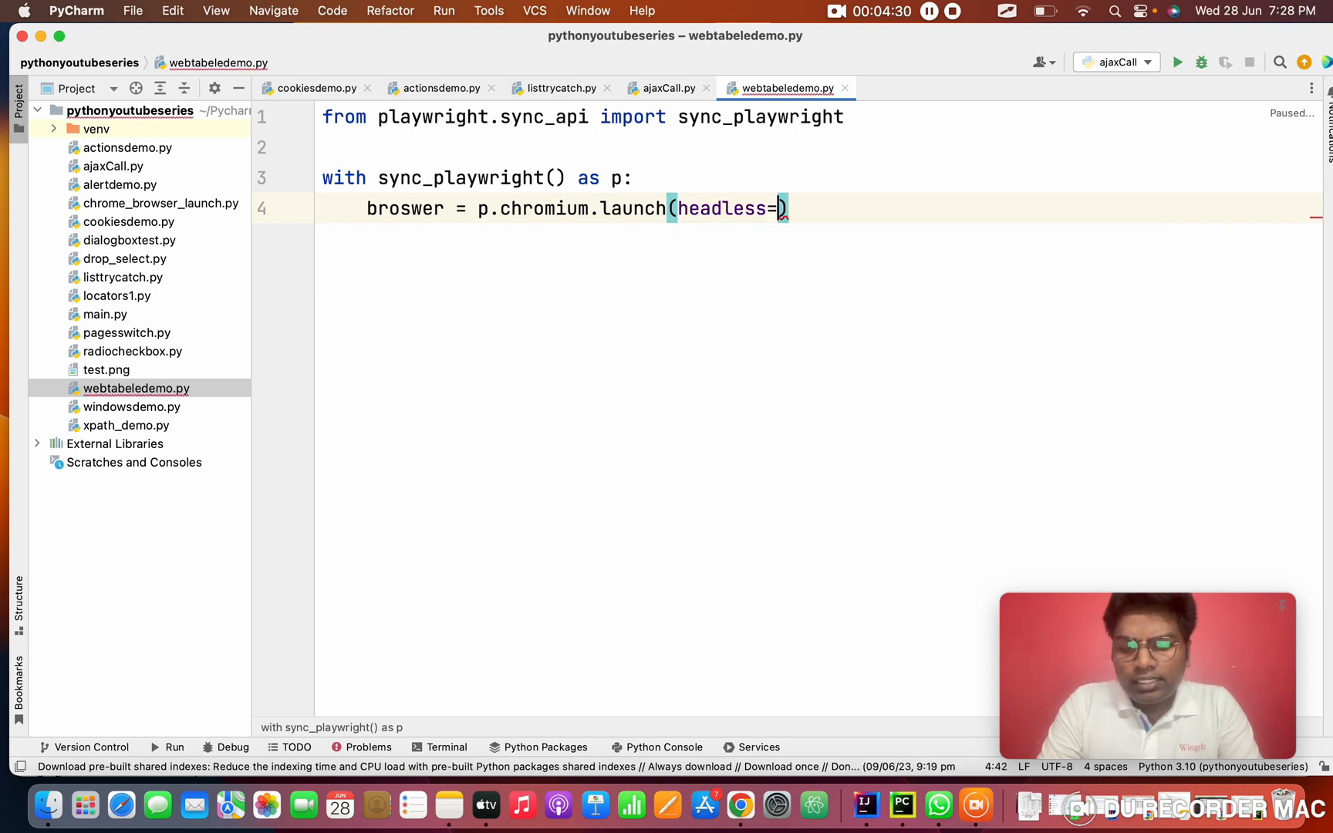
{"action": "type", "text": "False)"}
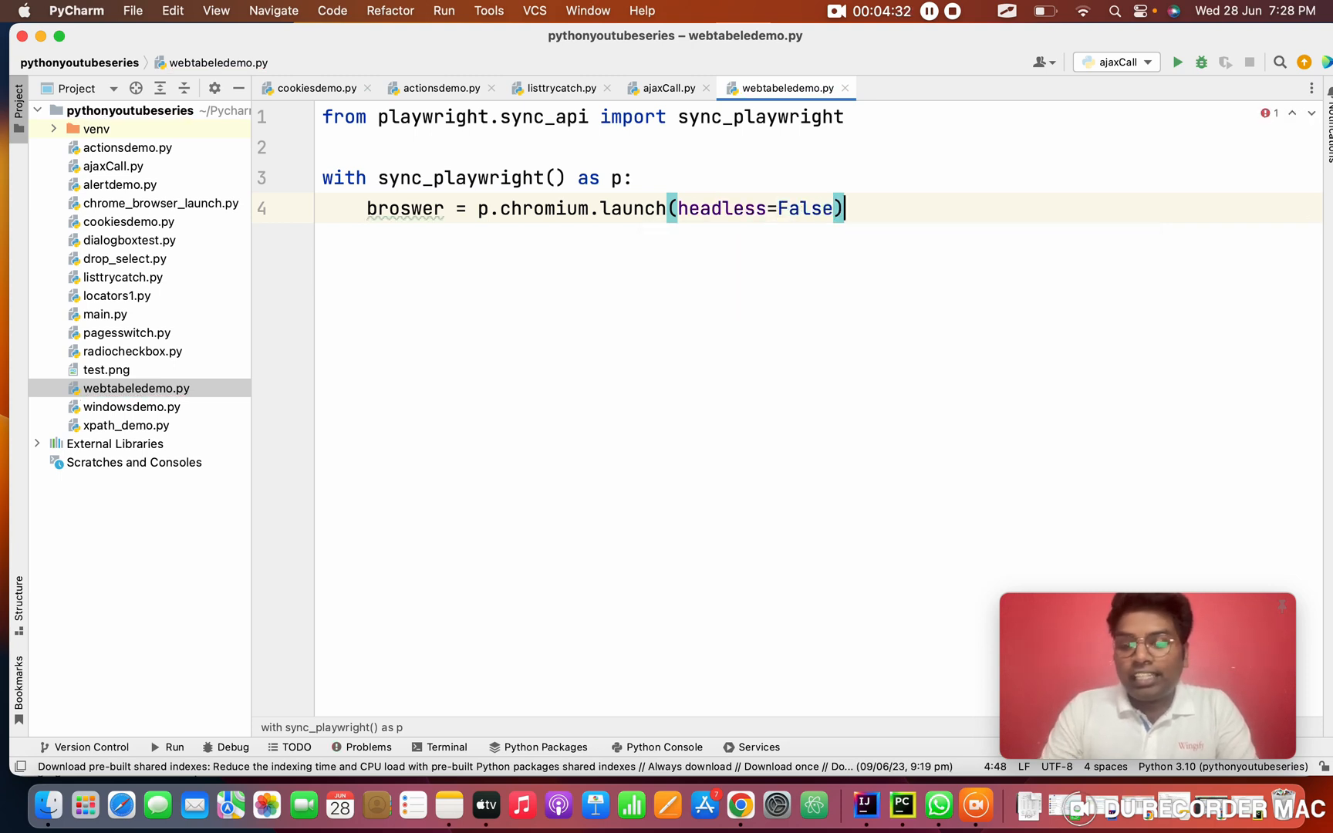
- Create a browser context and page, then add page.goto() for the techlistic table URL
{"action": "type", "text": "conte"}
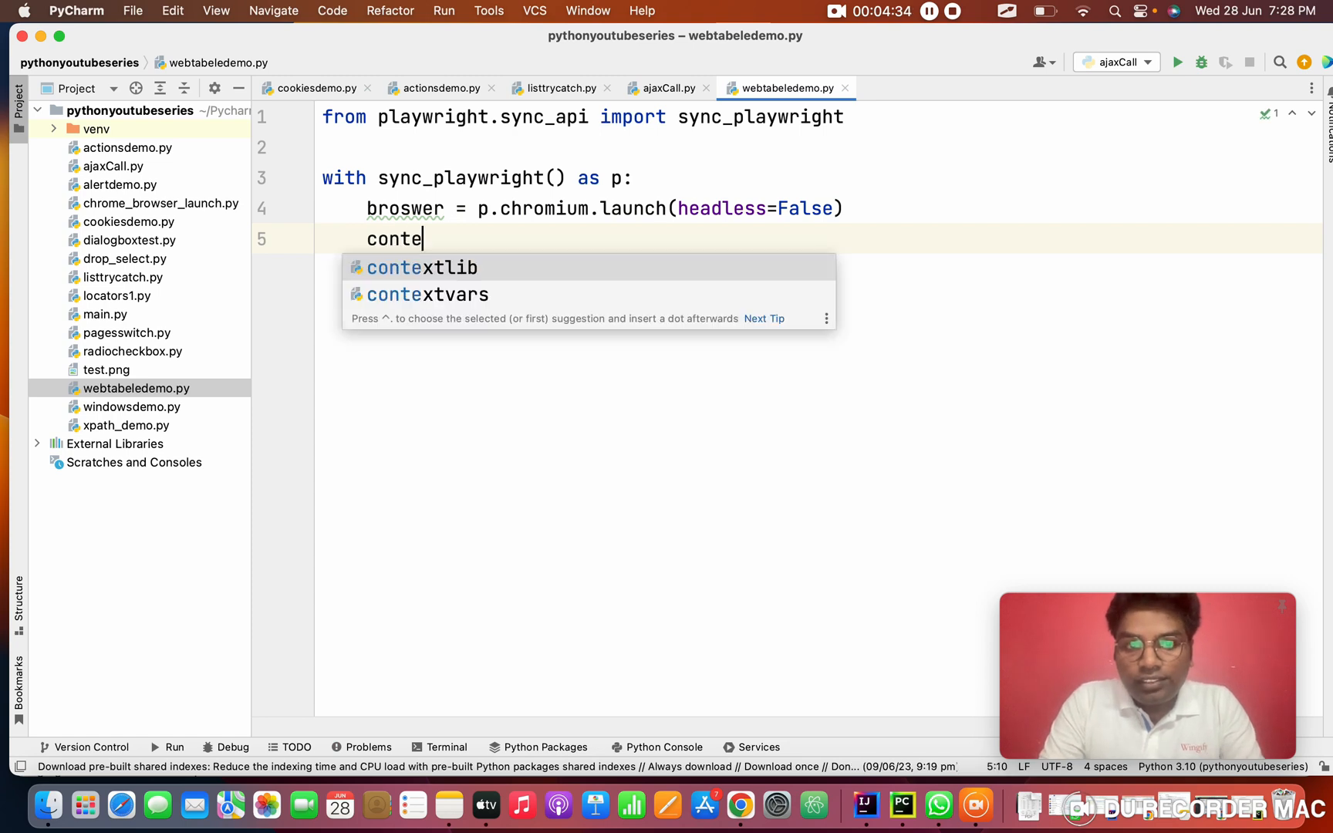
{"action": "type", "text": "ct"}
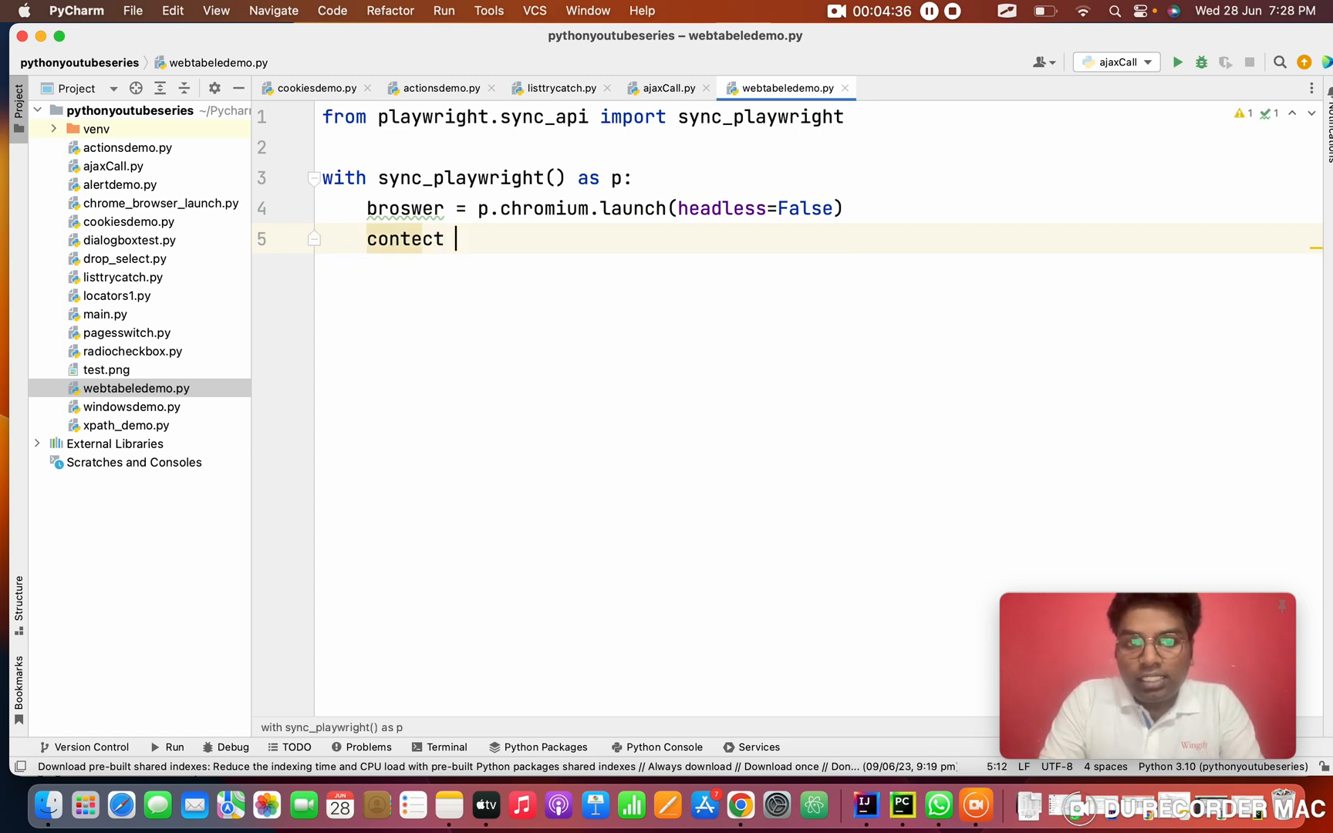
{"action": "key", "text": "Backspace"}
{"action": "type", "text": "xt ="}
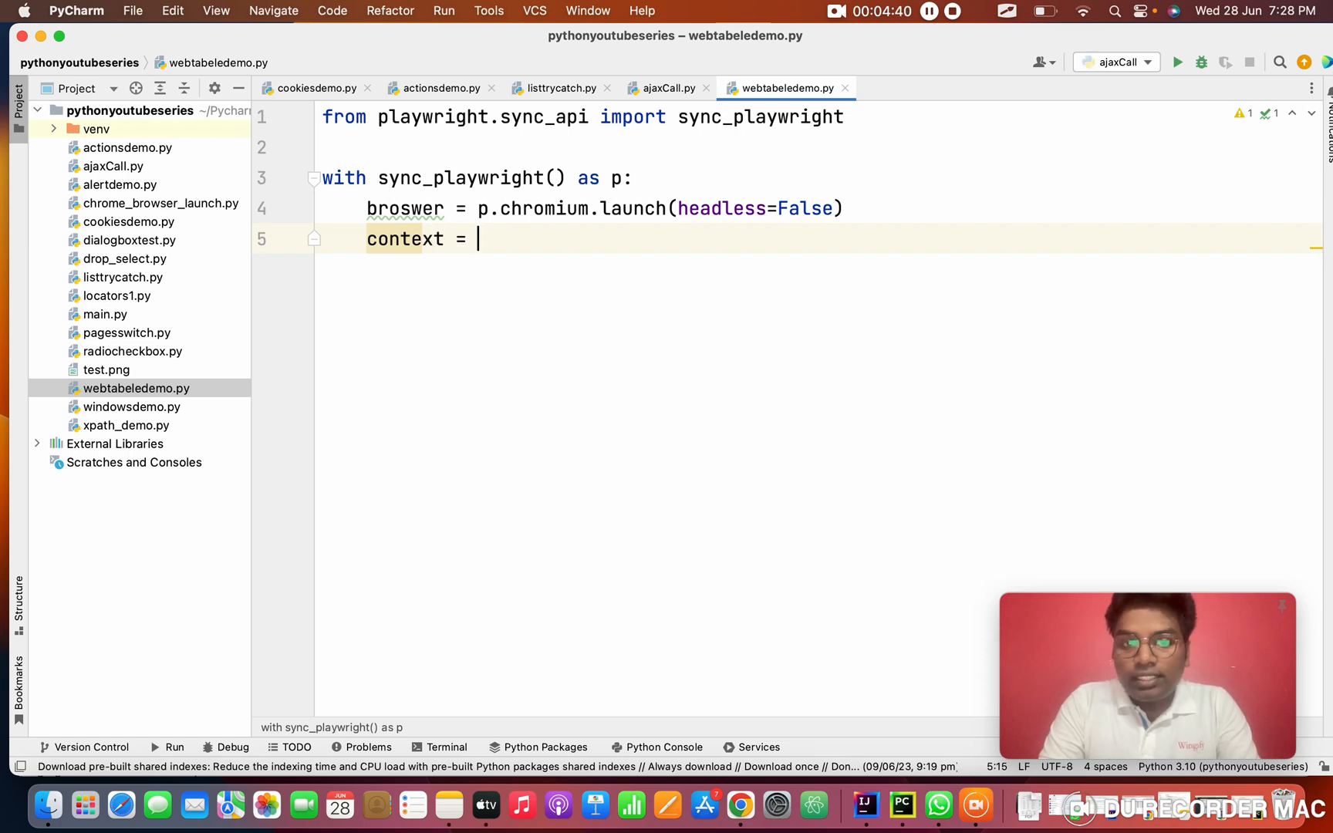
{"action": "type", "text": "br"}
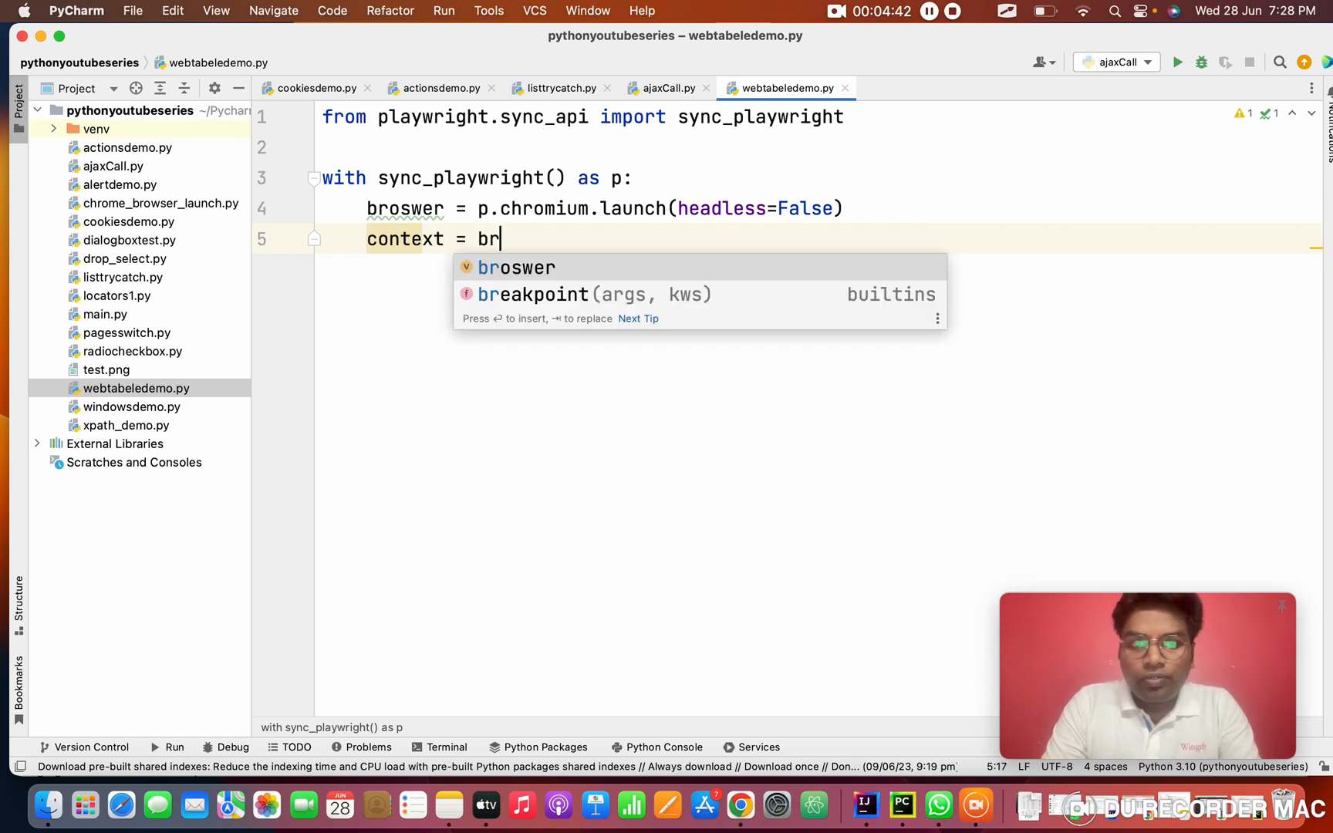
{"action": "type", "text": "oswer.new_context("}
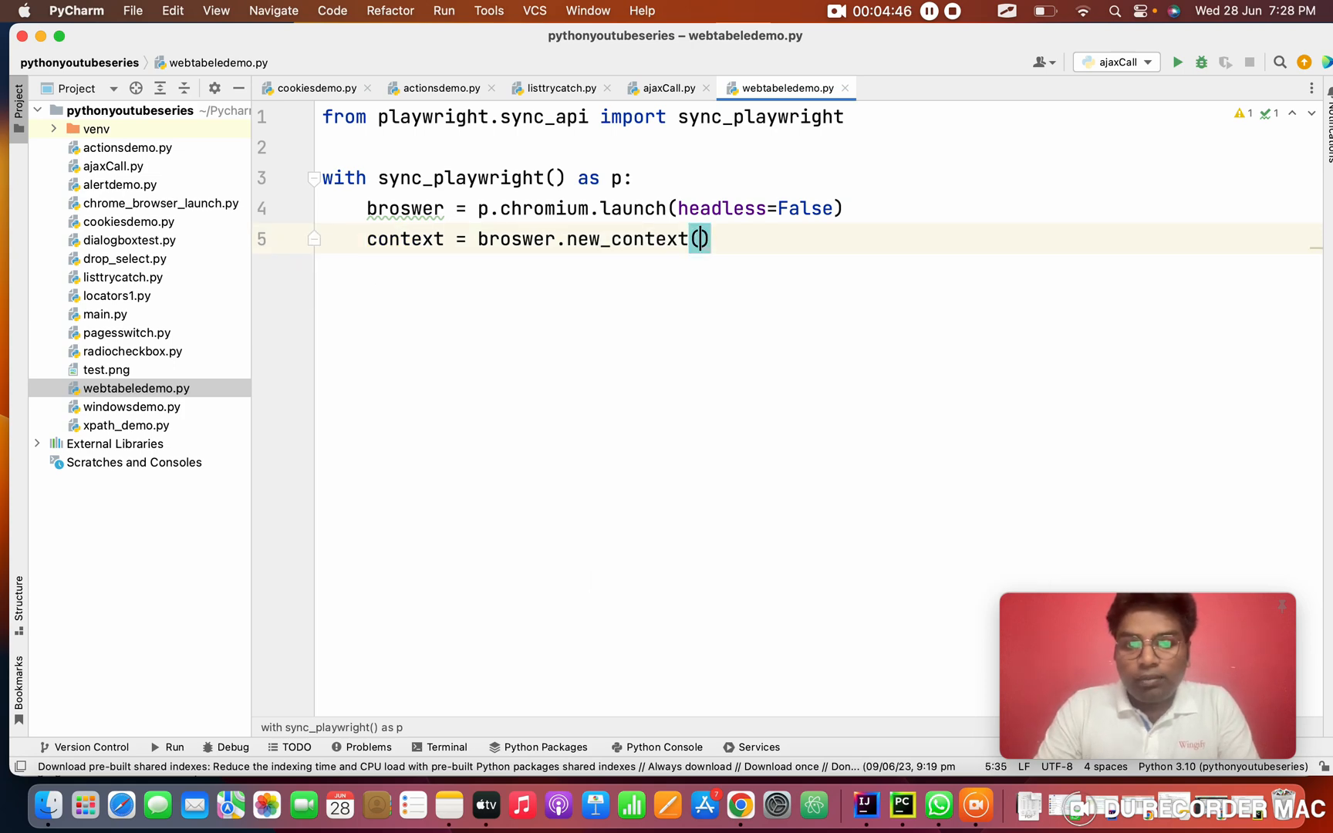
{"action": "type", "text": "page."}
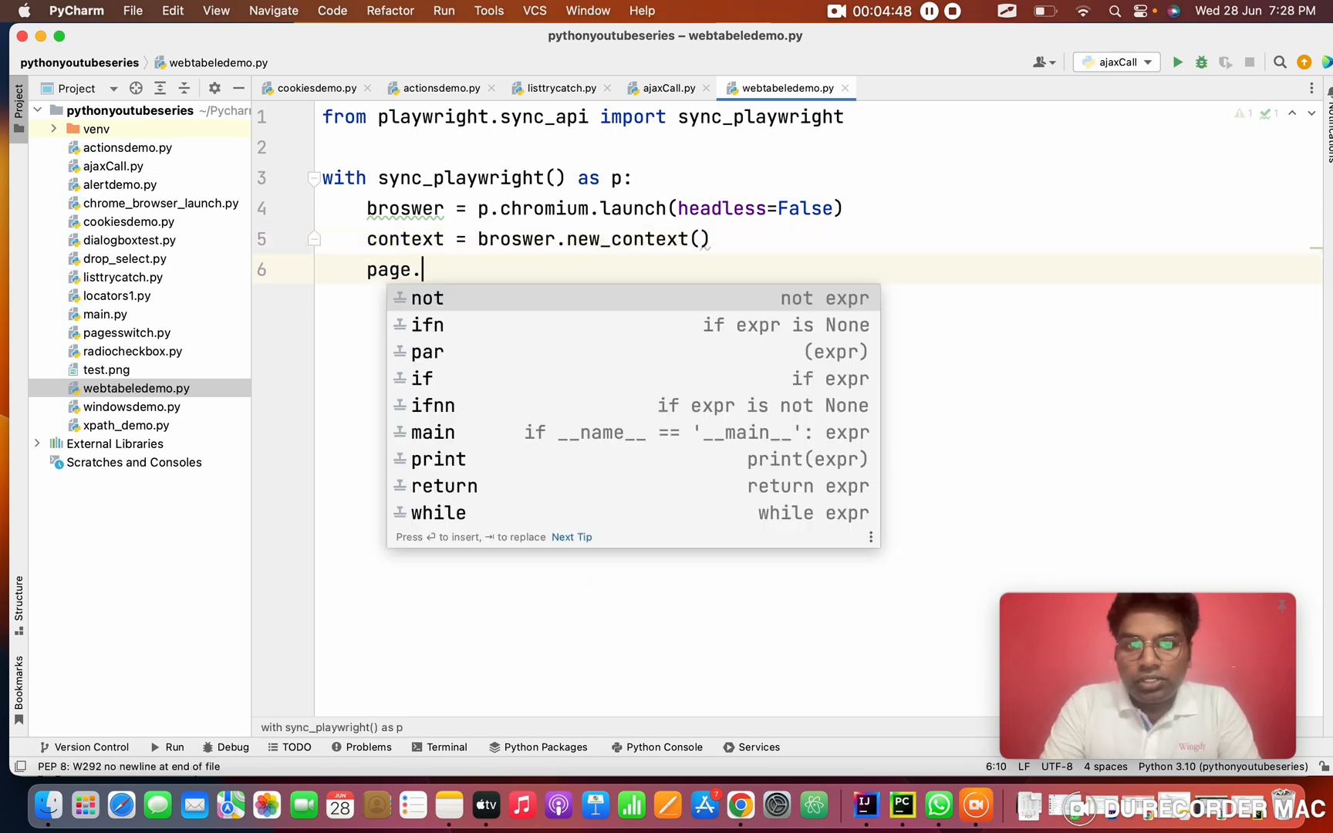
{"action": "type", "text": "= context"}
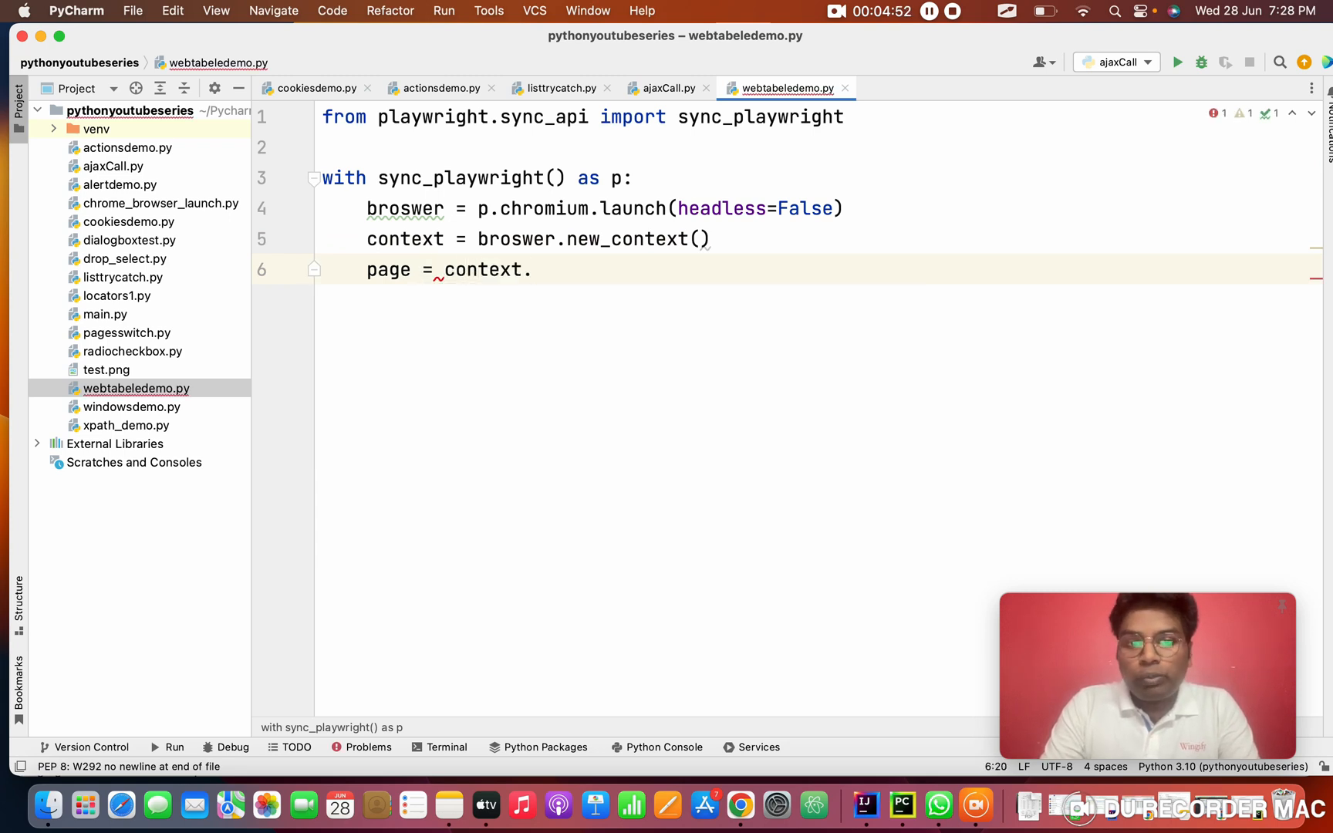
{"action": "type", "text": "new_page()"}
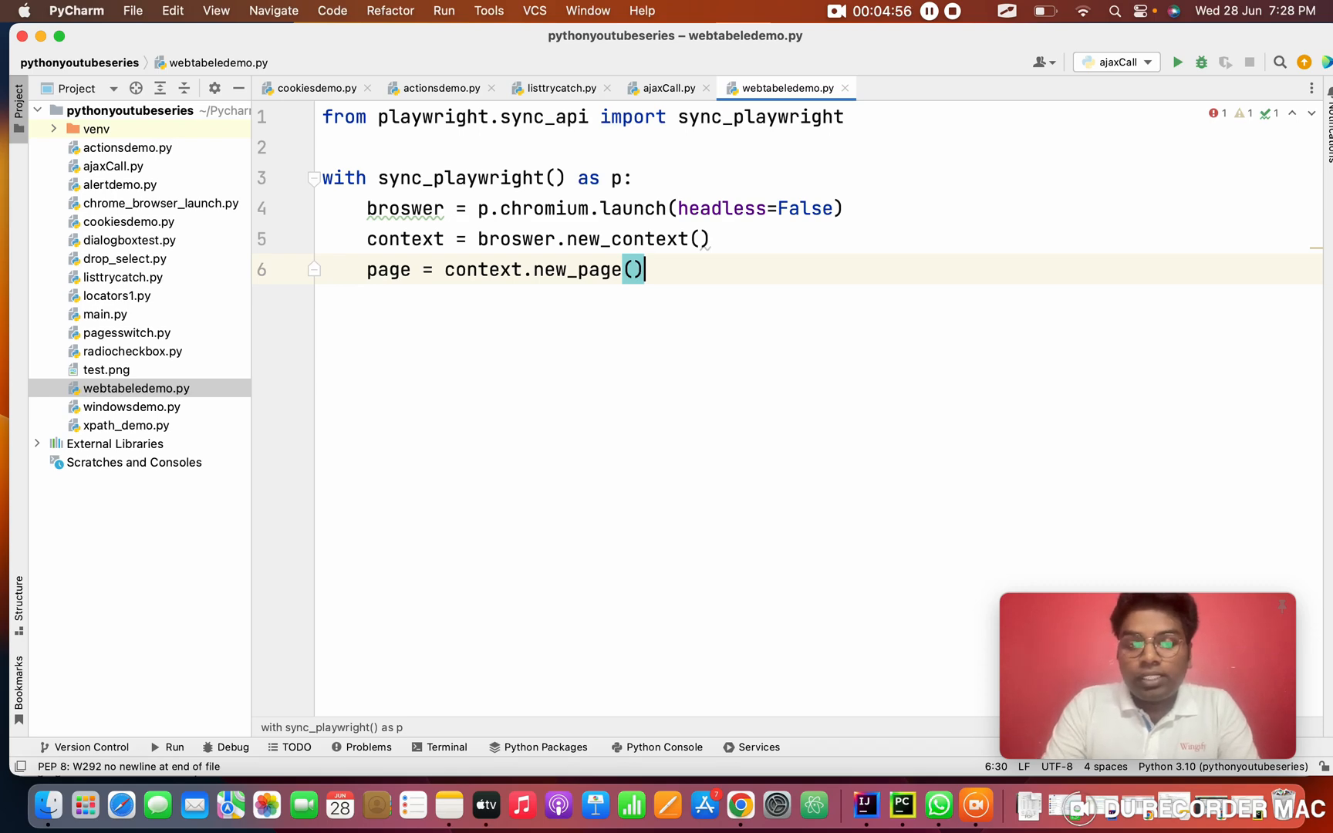
{"action": "type", "text": "page."}
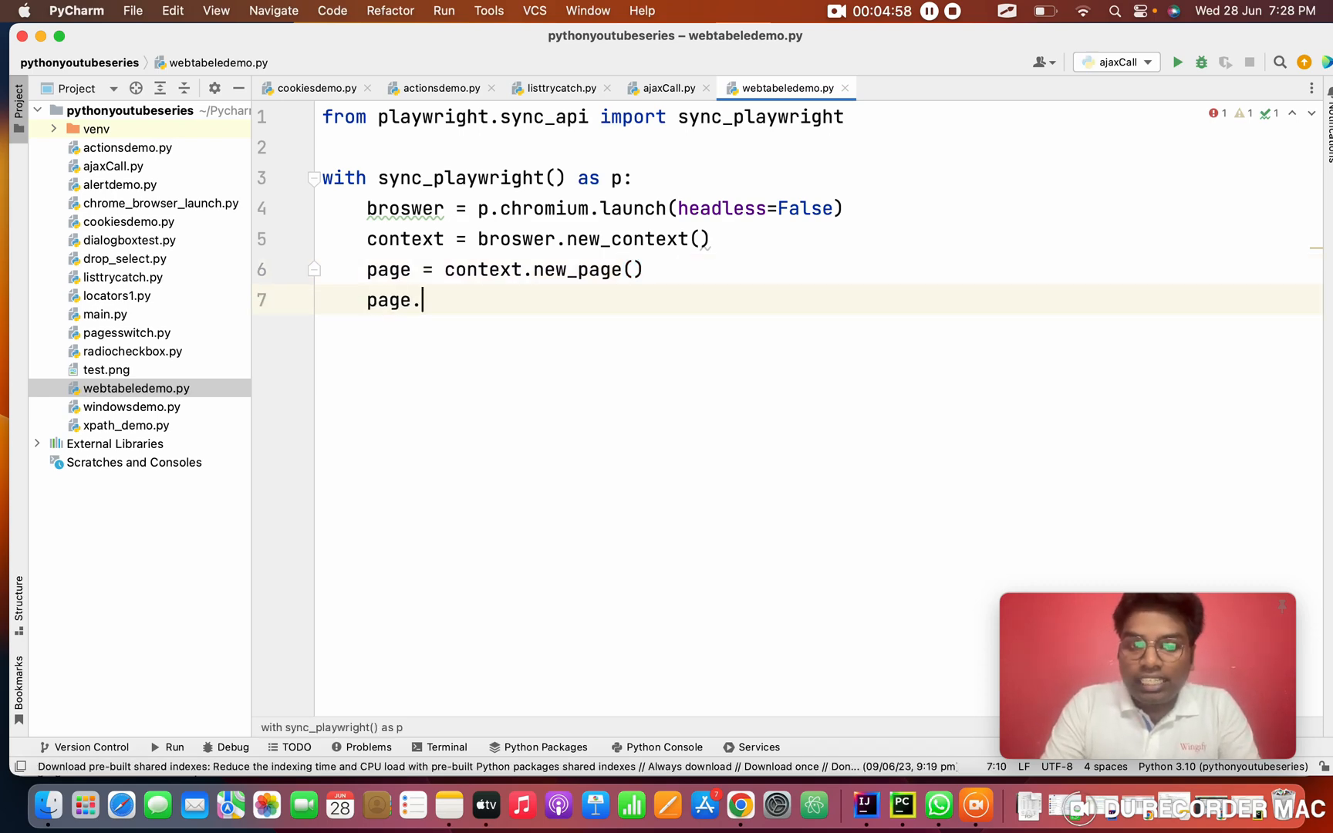
{"action": "type", "text": "goto()"}
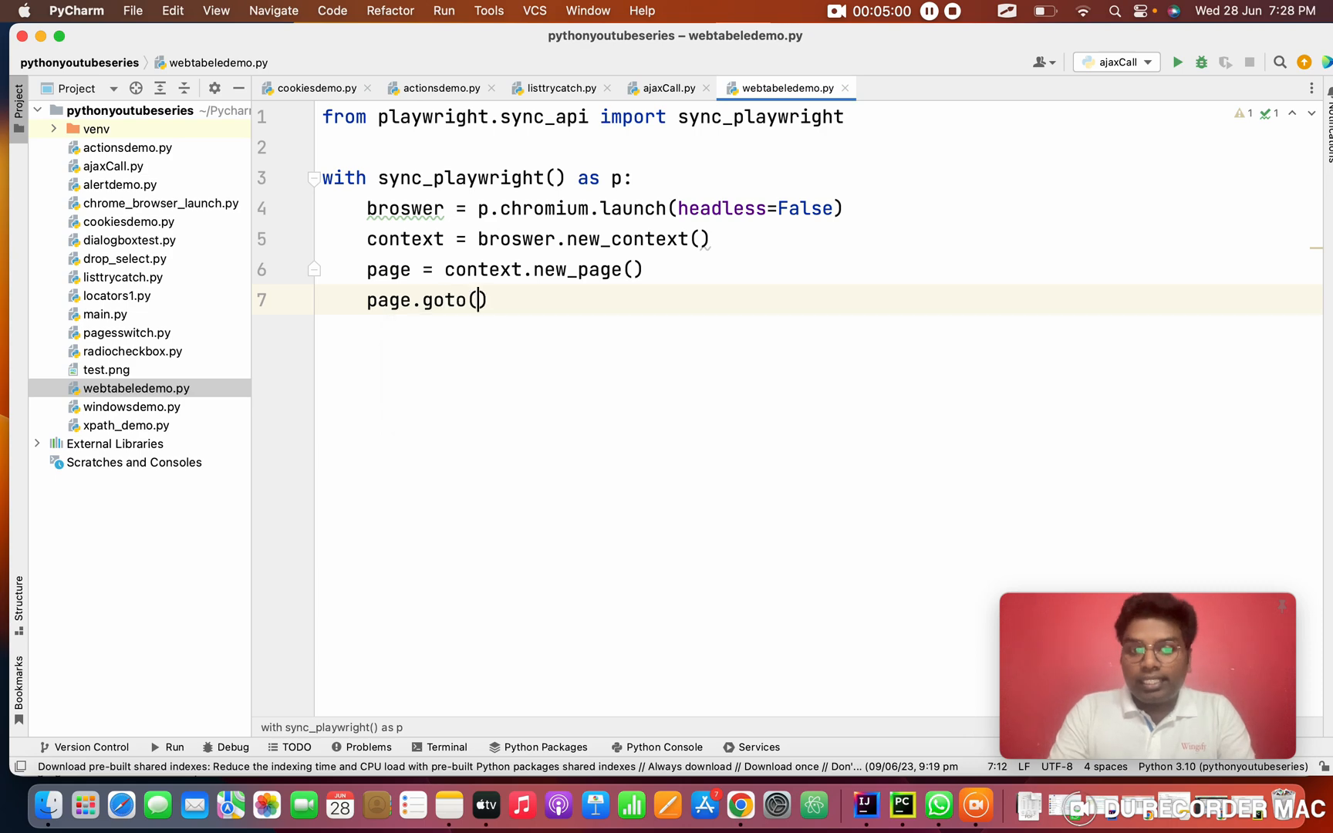
{"action": "type", "text": "''"}
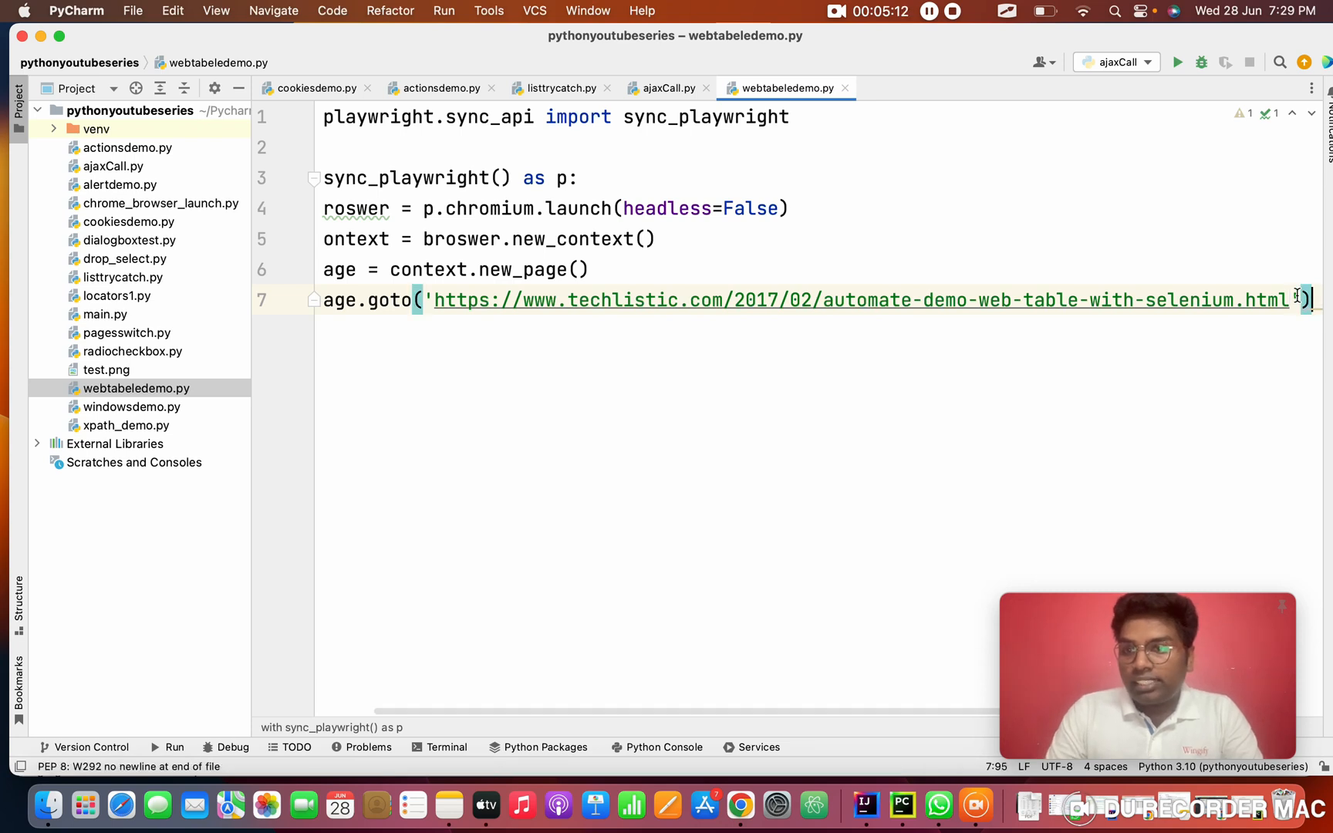
- Start 'table = page.wait_for_selector', replacing the mistaken wait_for_timeout completion
{"action": "type", "text": "t"}
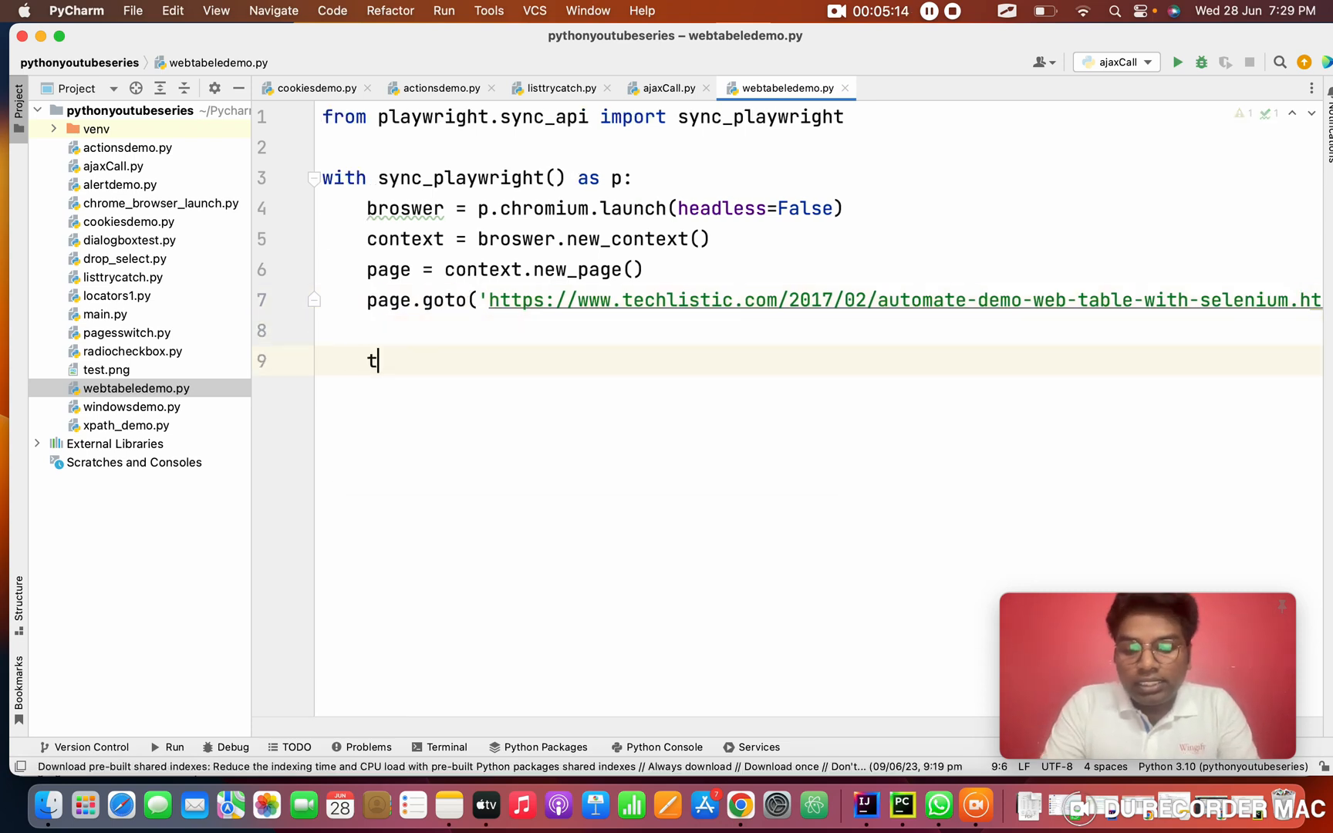
{"action": "type", "text": "able"}
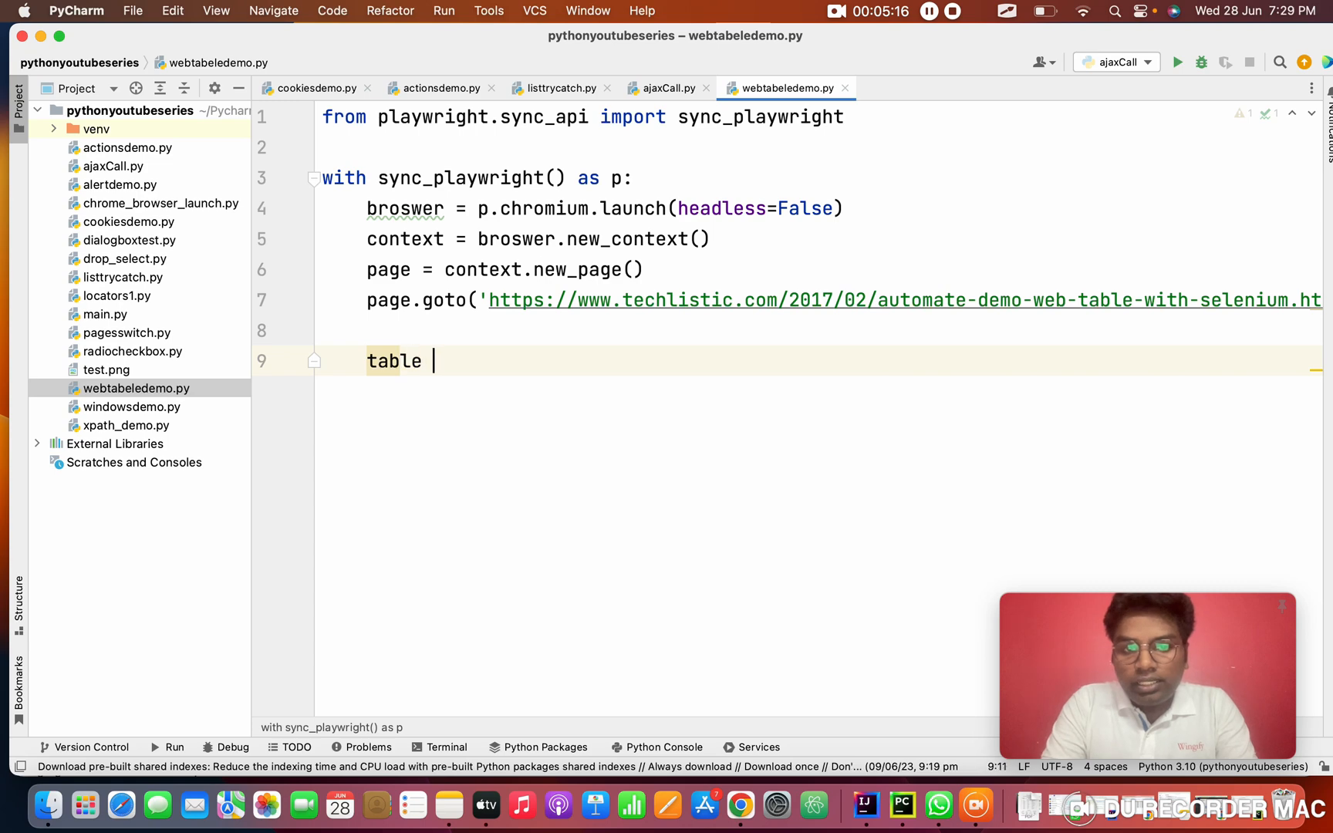
{"action": "type", "text": "= page."}
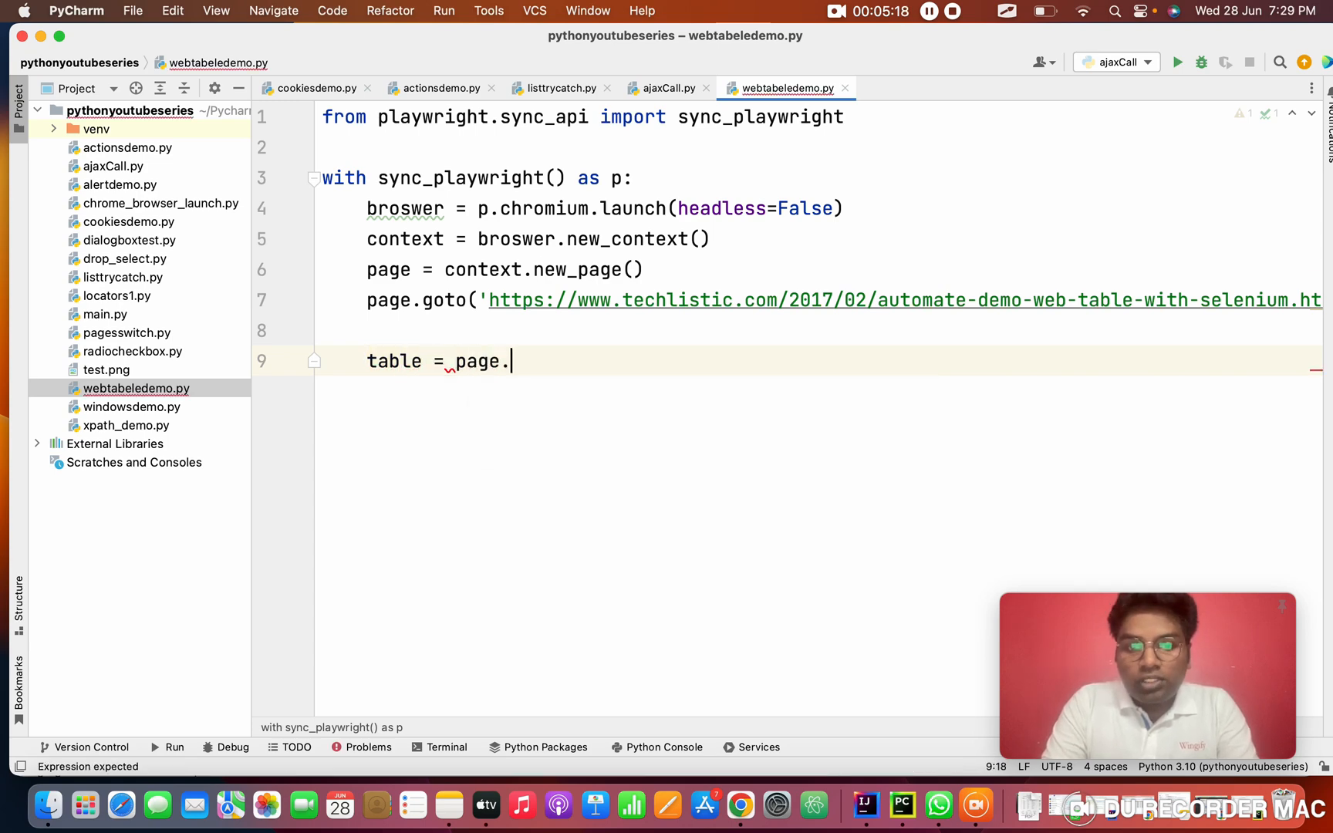
{"action": "type", "text": "q"}
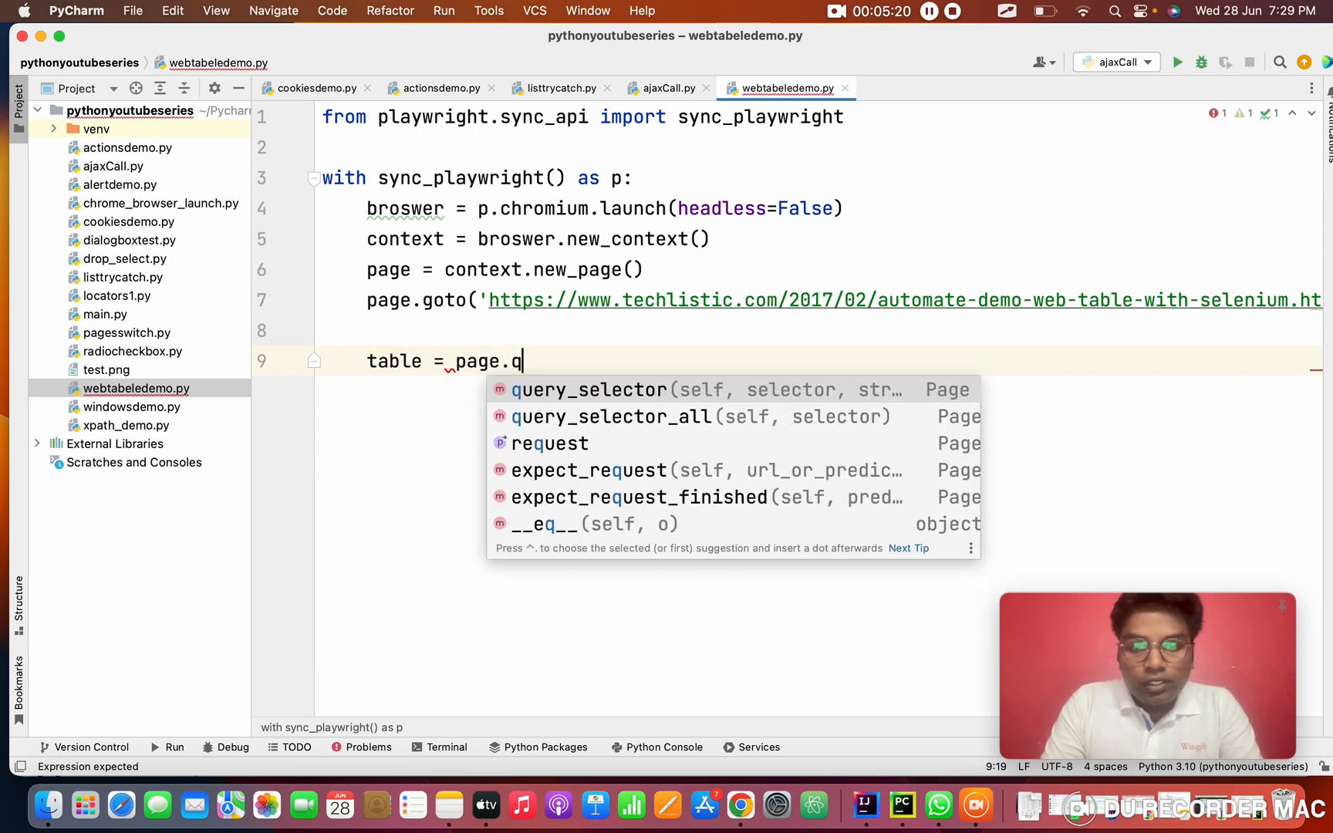
{"action": "type", "text": "wait_for_timeout("}
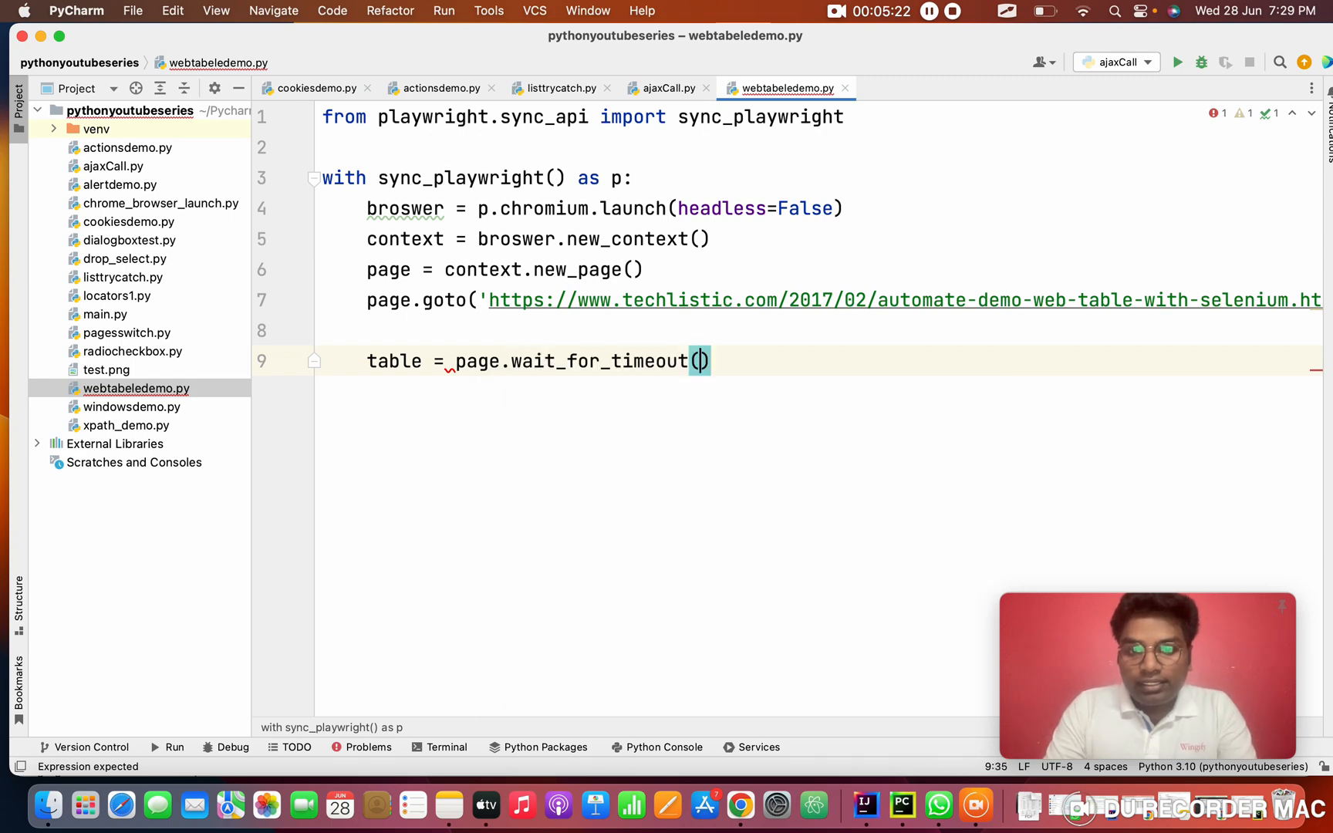
{"action": "key", "text": "Backspace"}
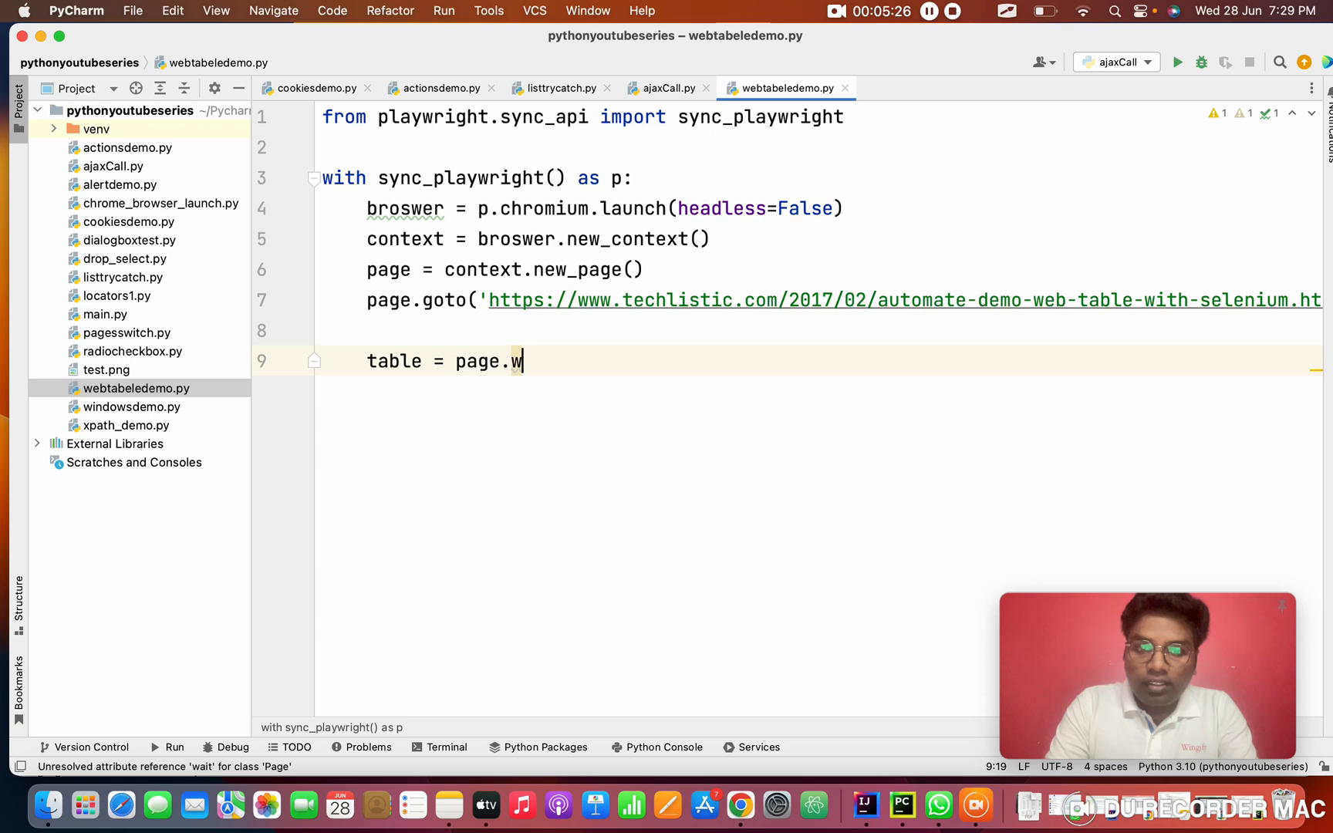
{"action": "type", "text": "ait_for_selector("}
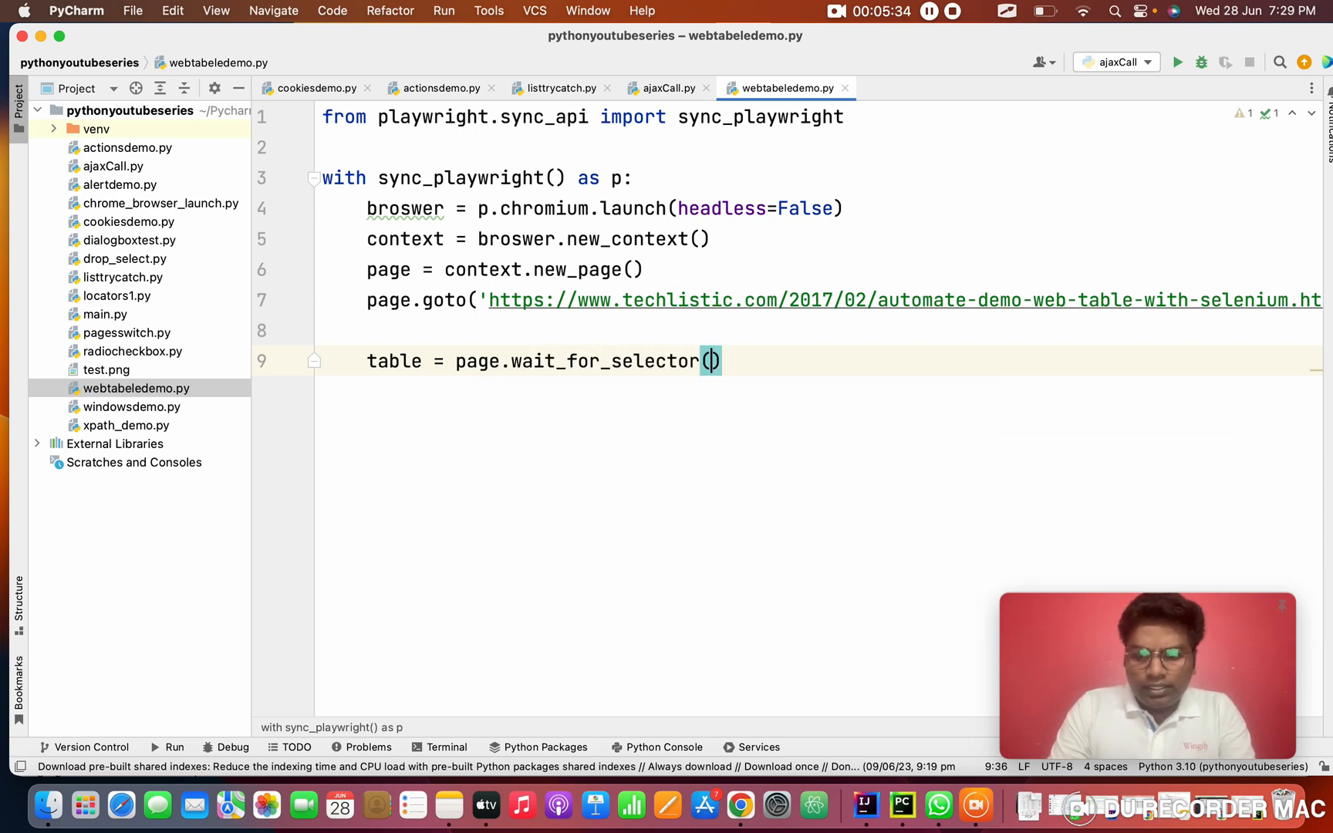
{"action": "type", "text": "''"}
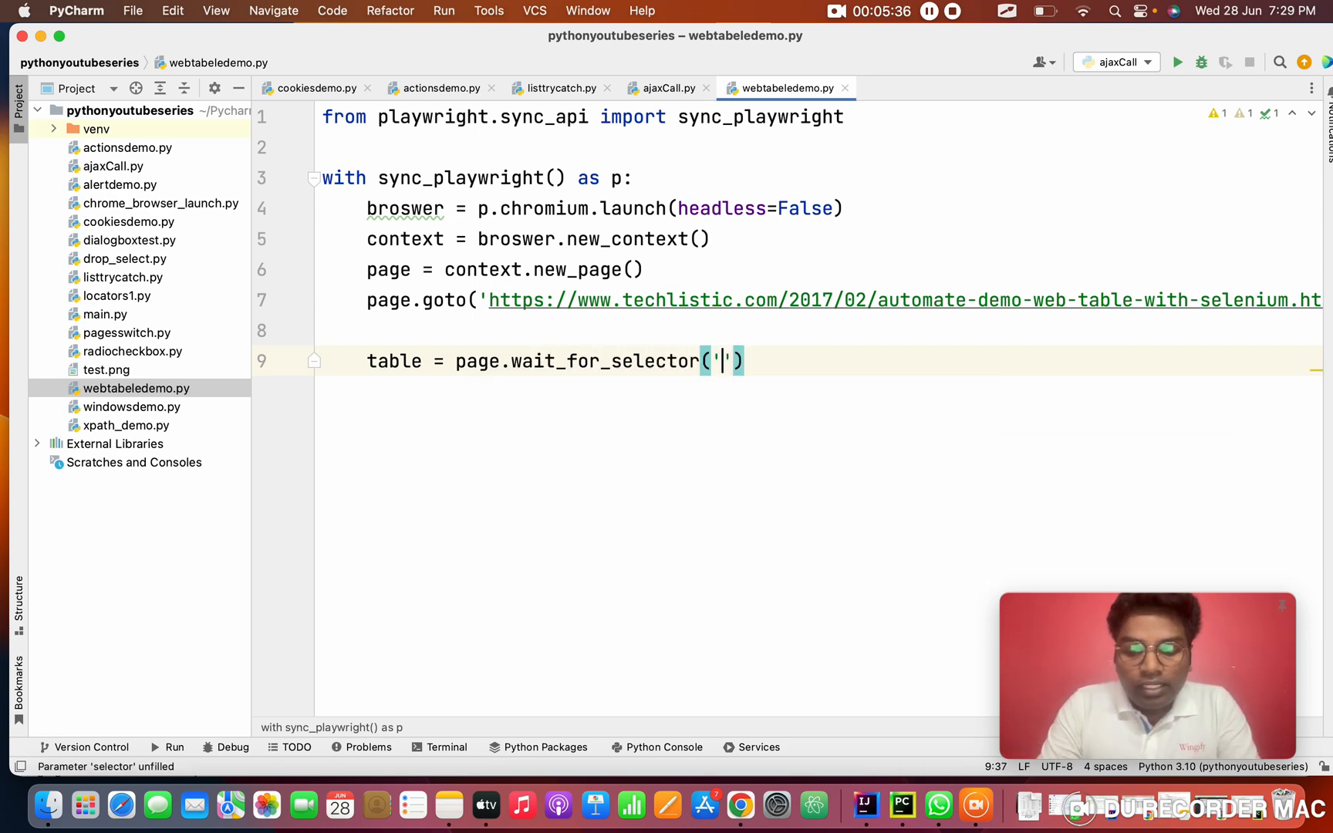
{"action": "type", "text": "//"}
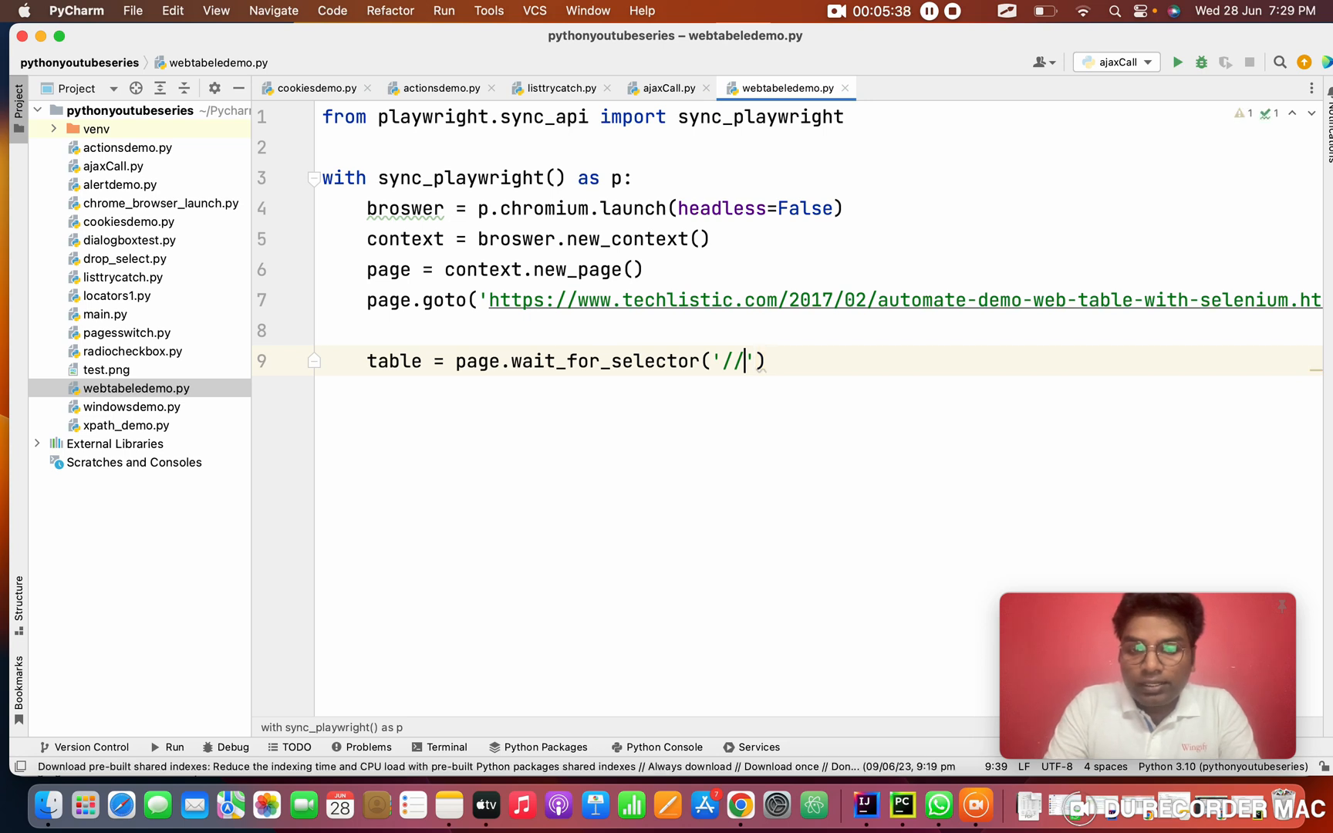
{"action": "type", "text": "tab"}
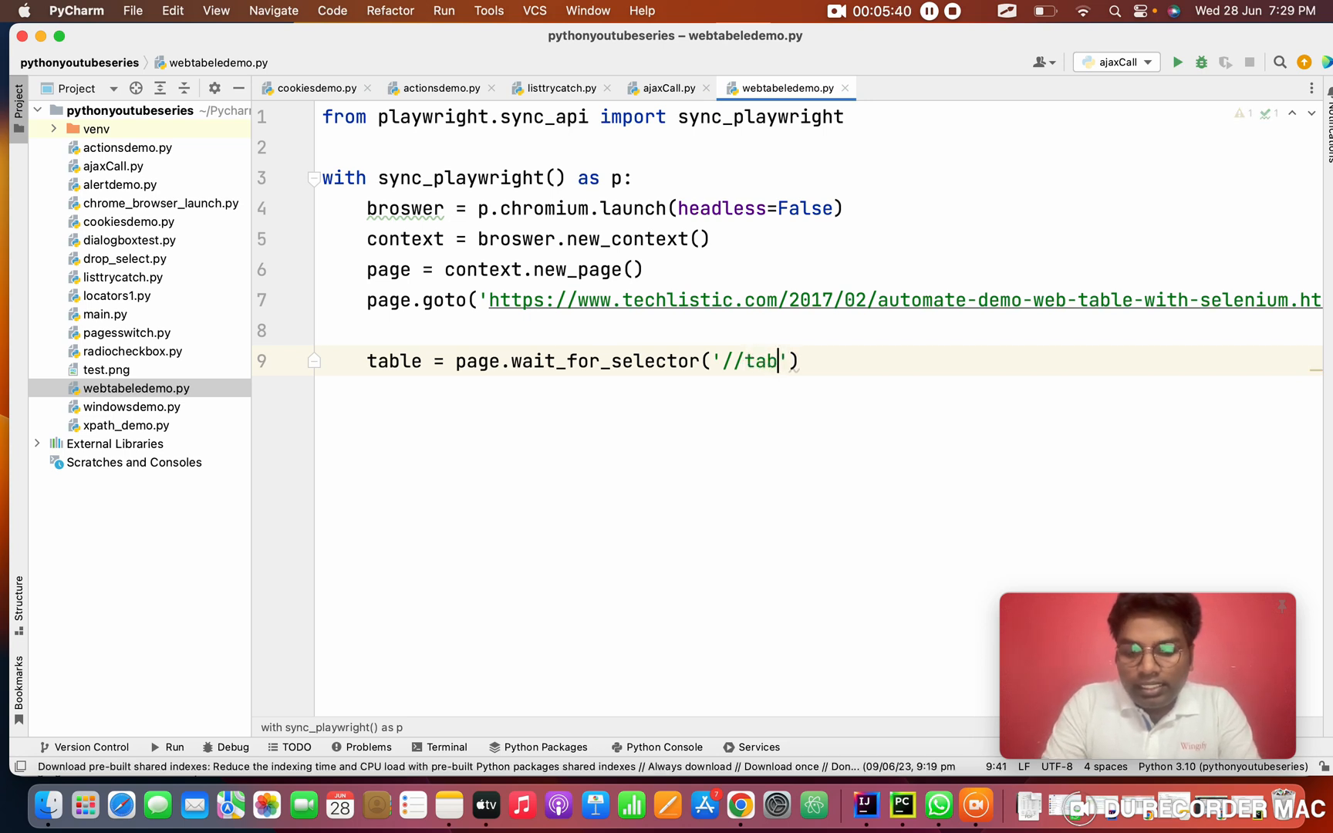
{"action": "type", "text": "le[]"}
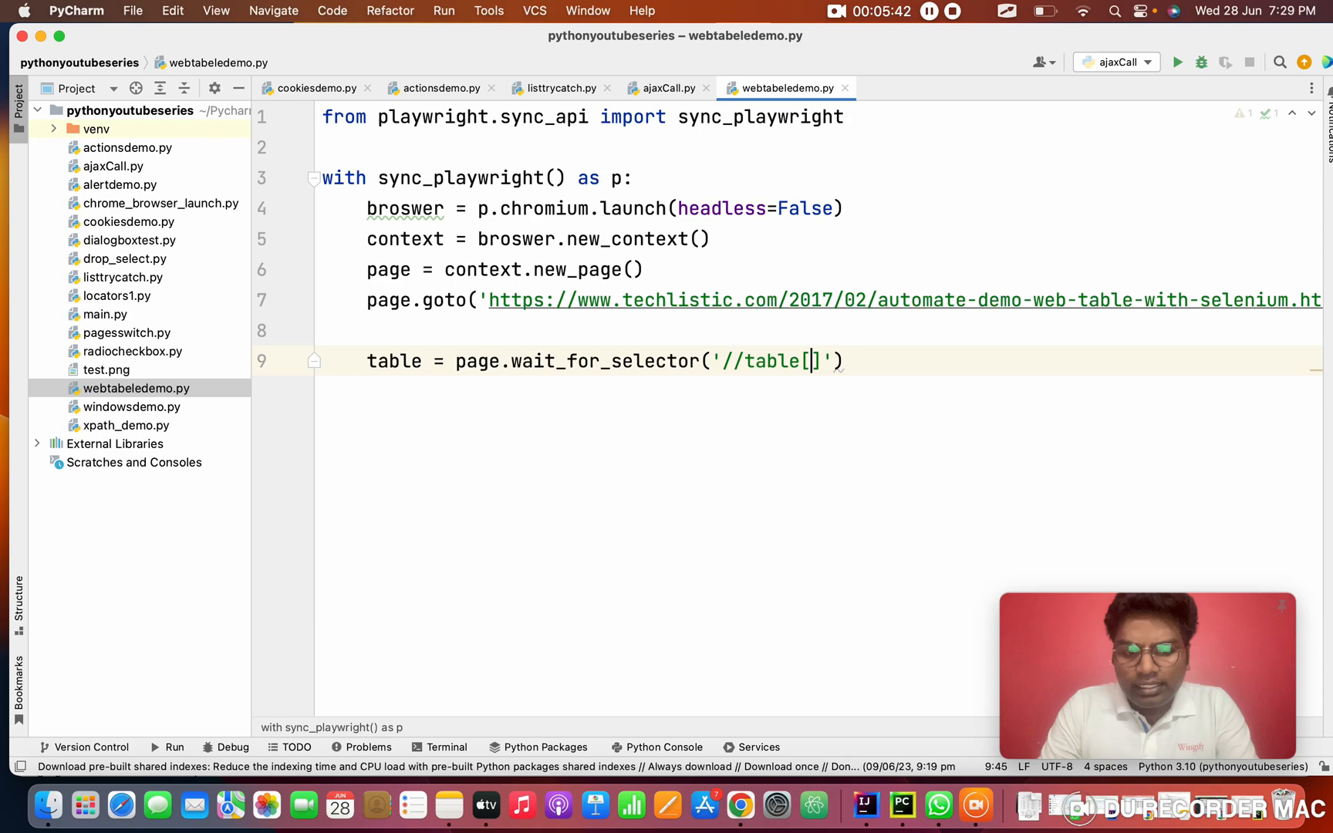
{"action": "type", "text": "@id=\""}
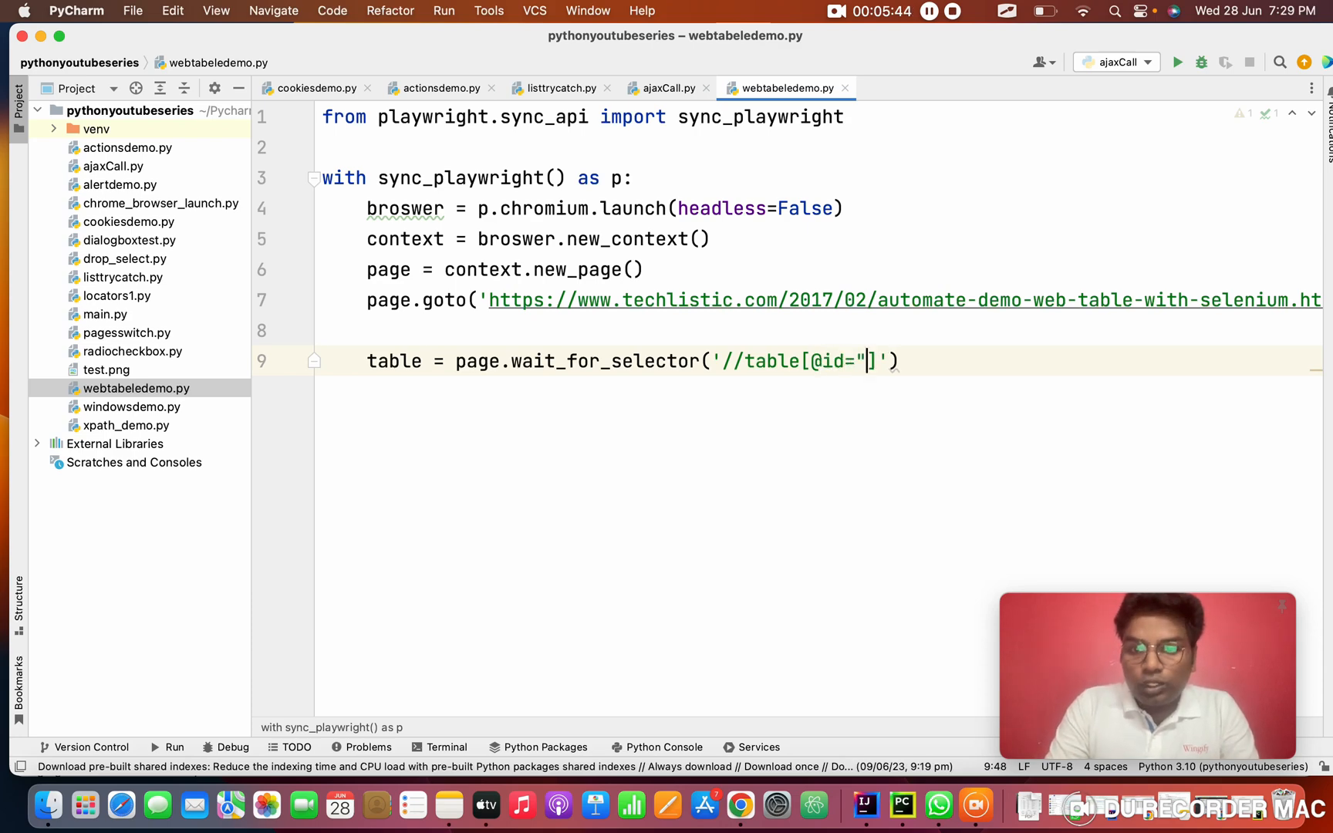
{"action": "type", "text": "\""}
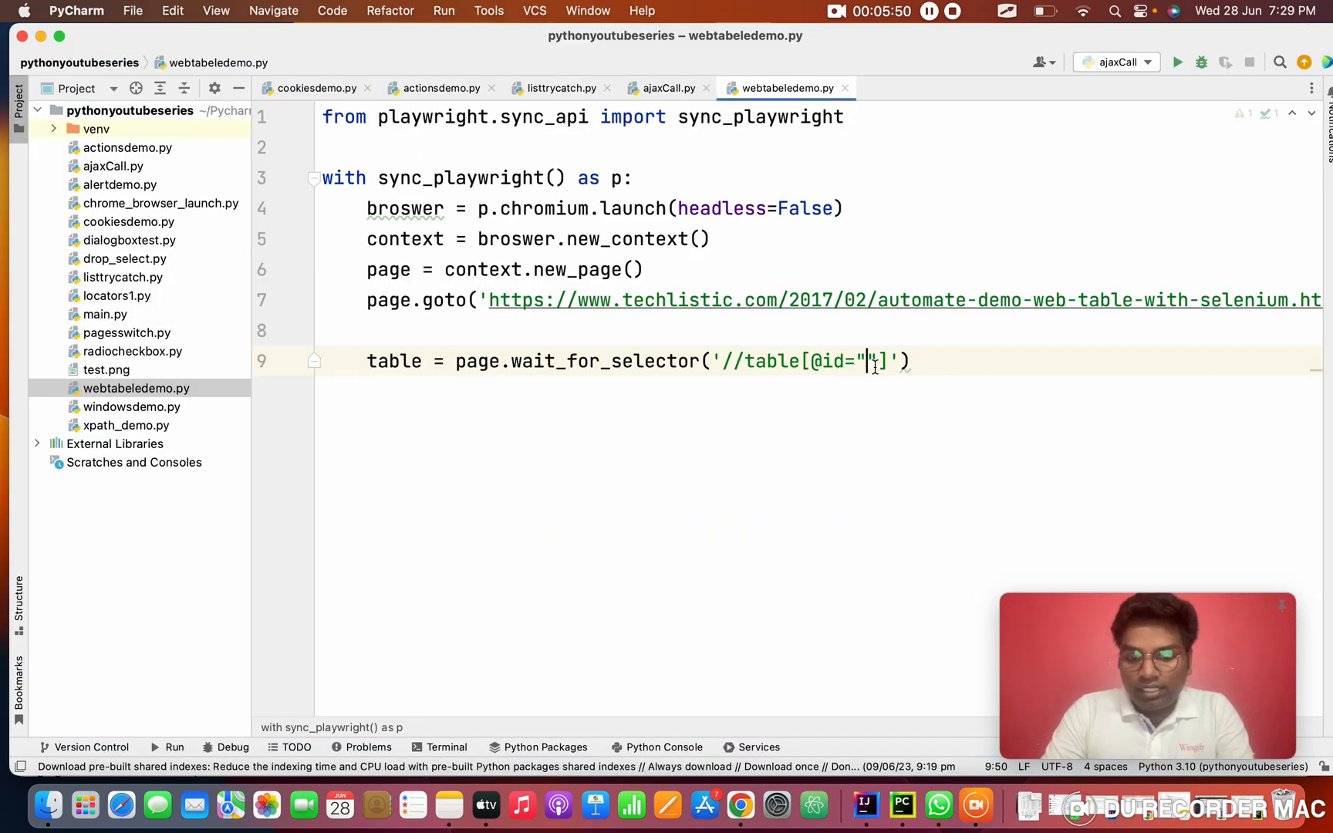
{"action": "type", "text": "customers"}
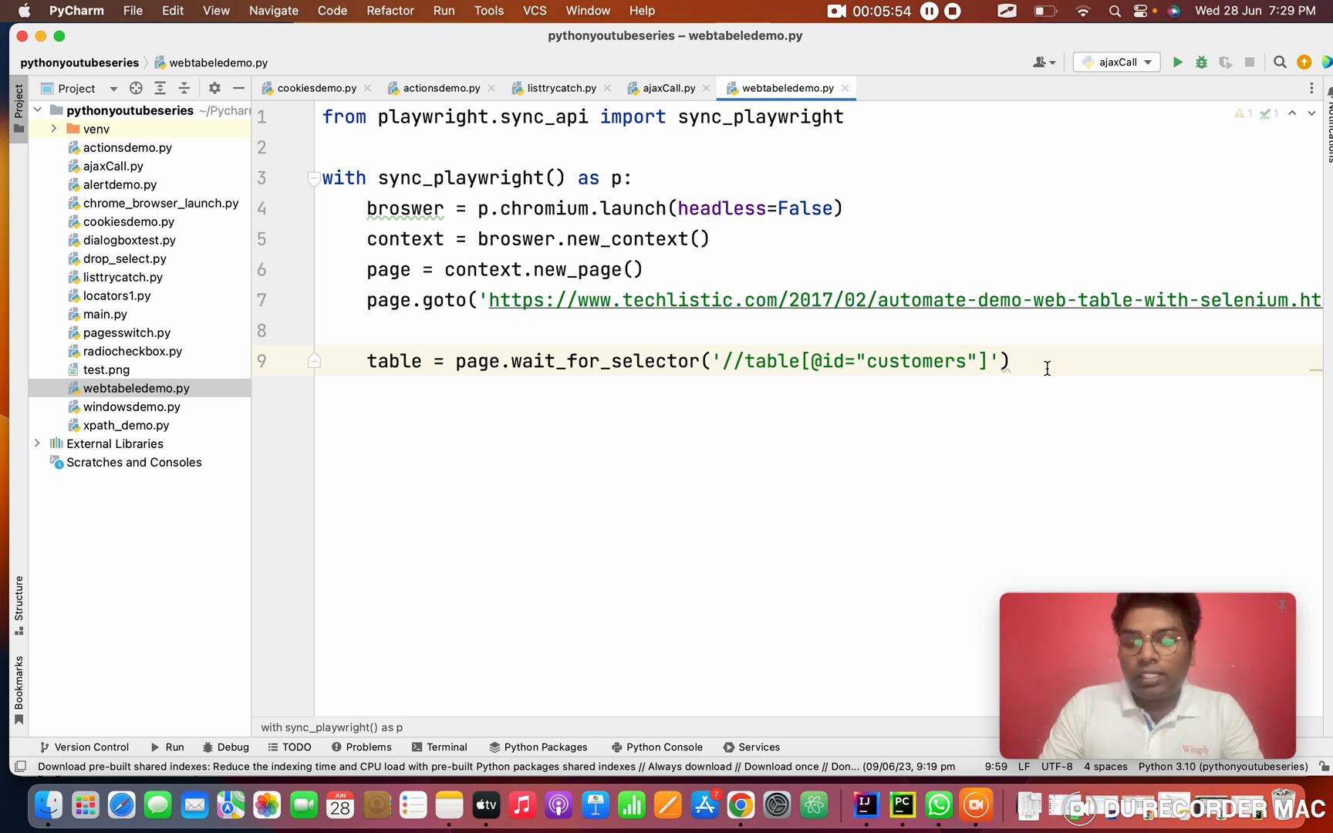
{"action": "key", "text": "enter"}
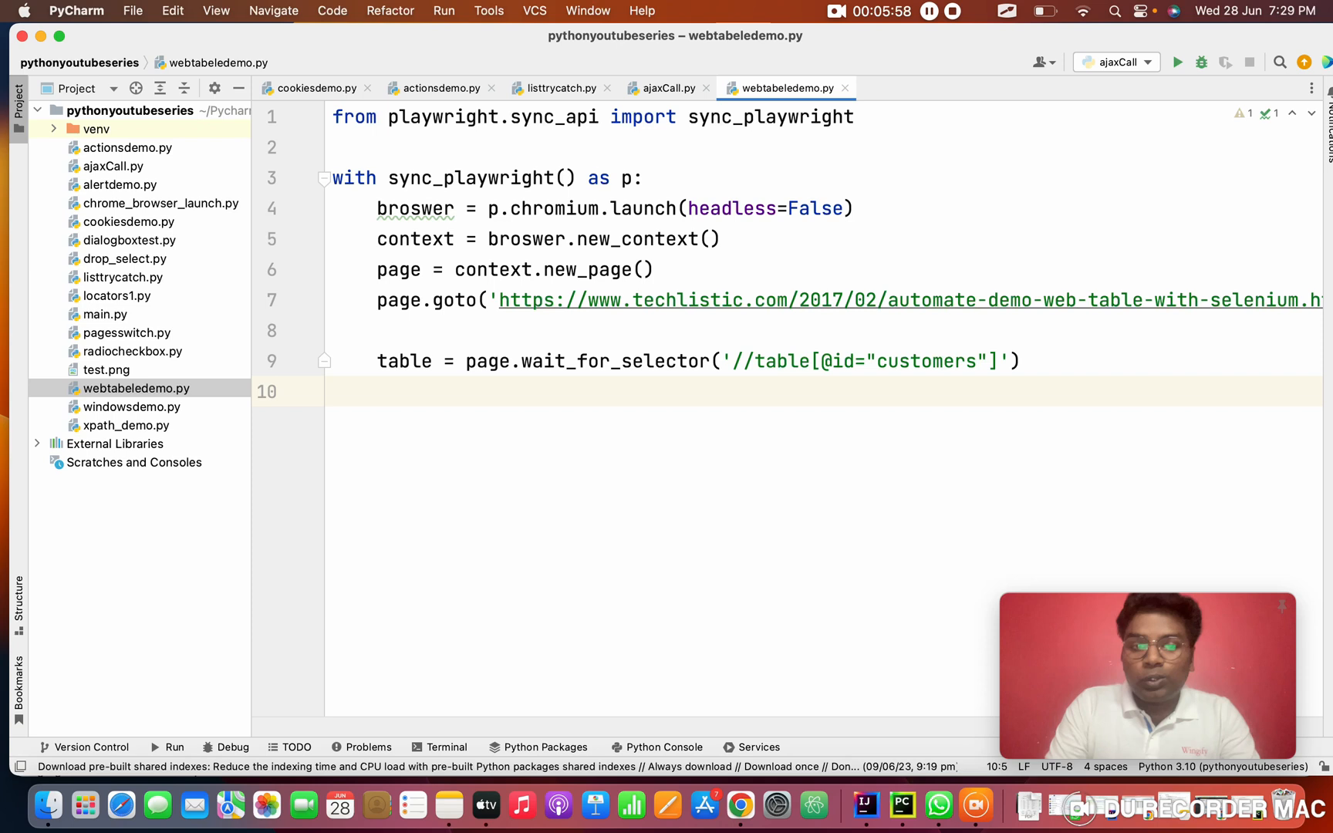
- Collect the table's rows with tr = table.query_selector_all('tr')
{"action": "type", "text": "tr = ta"}
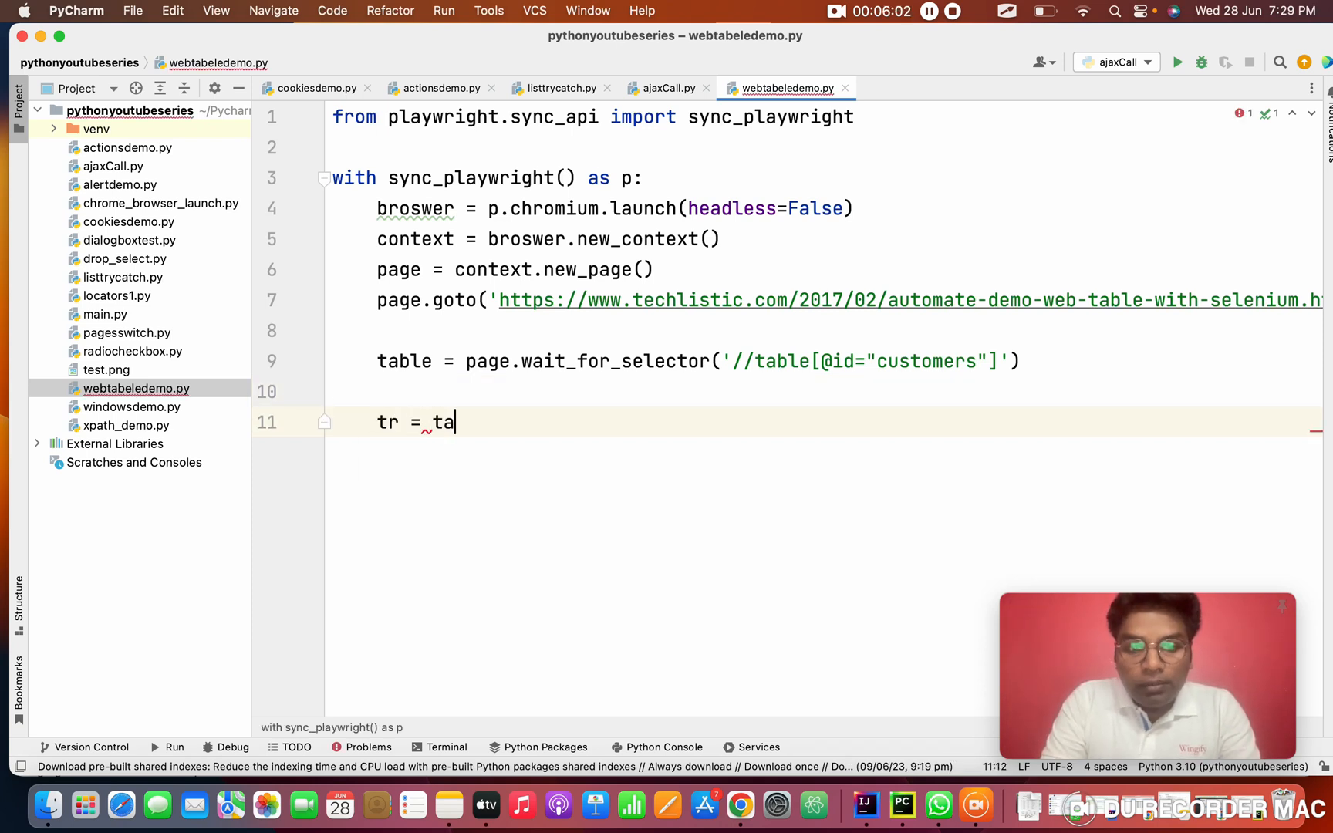
{"action": "type", "text": "ble"}
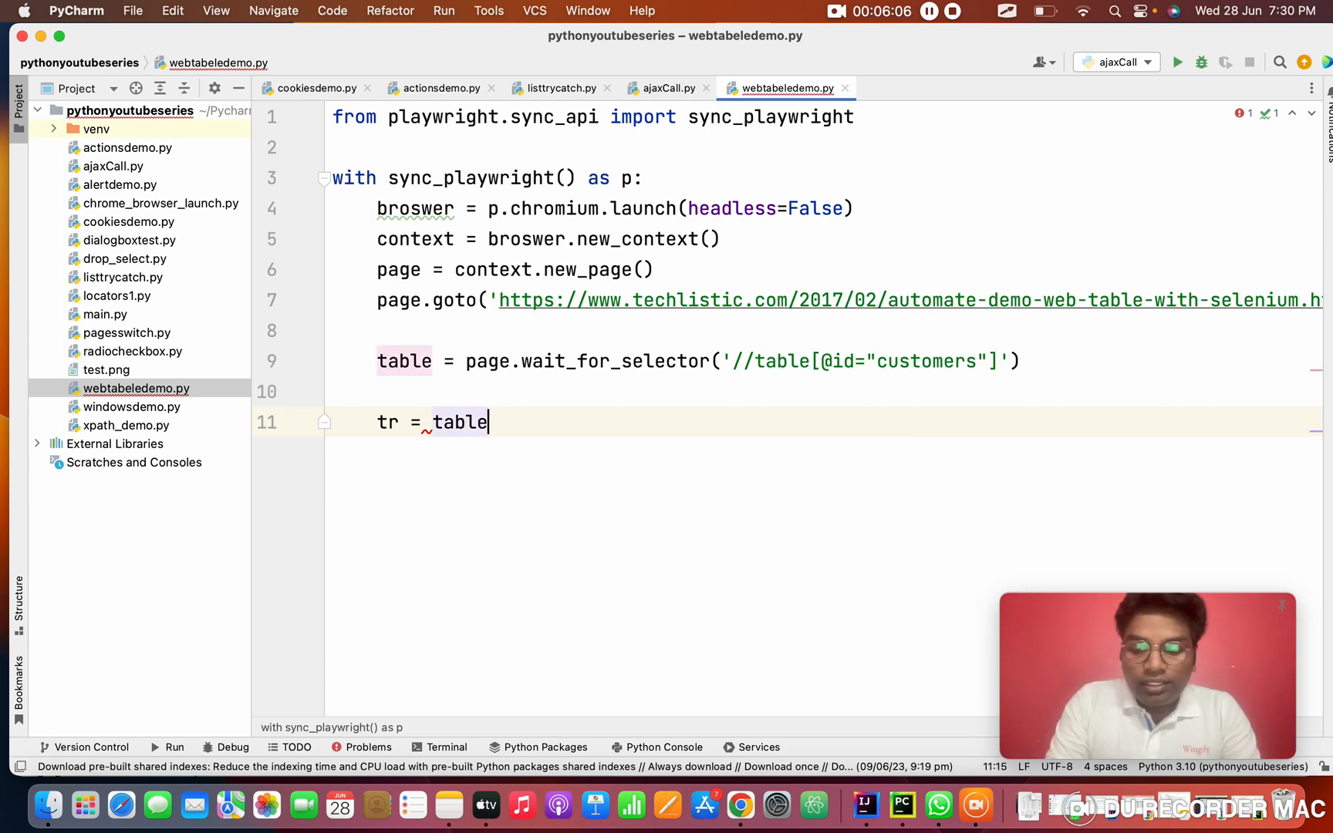
{"action": "type", "text": ".aa"}
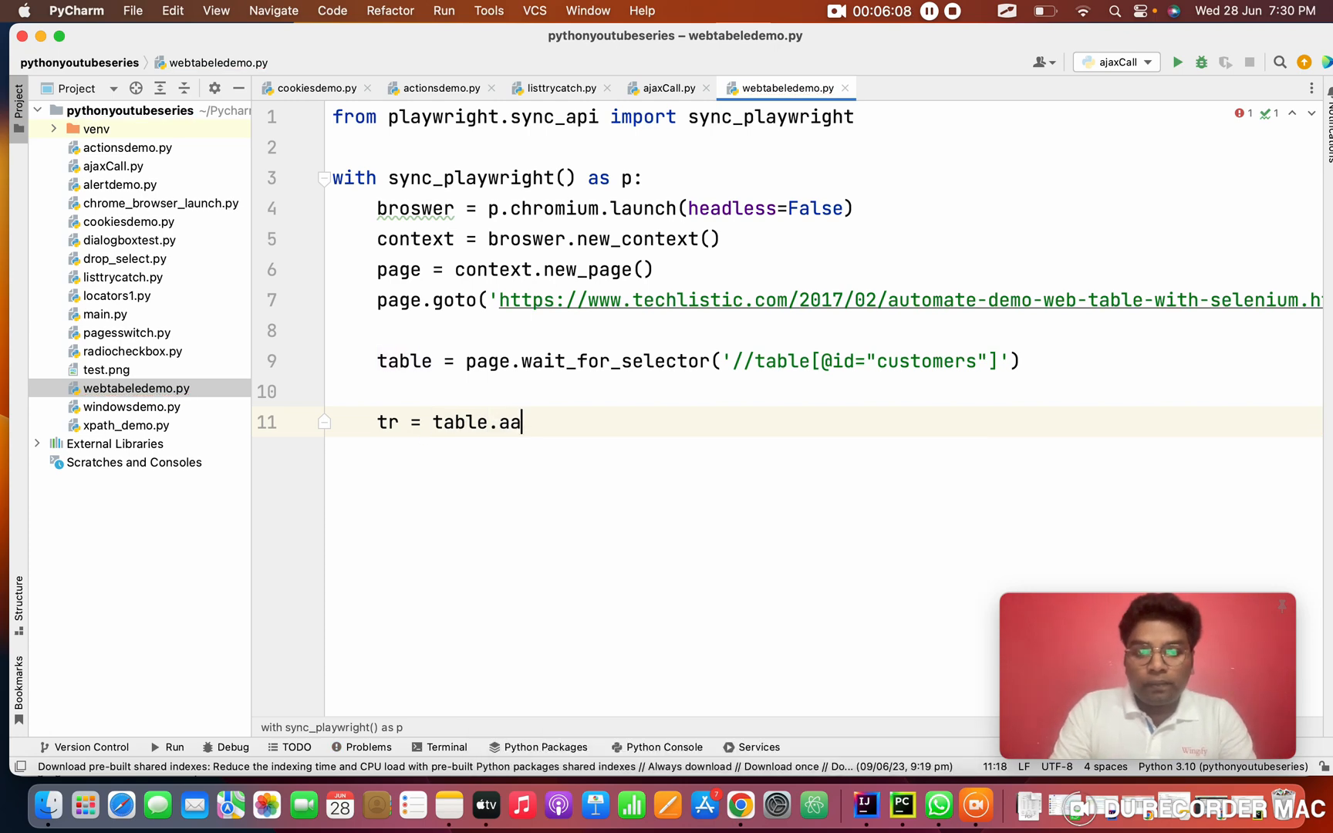
{"action": "type", "text": "ll"}
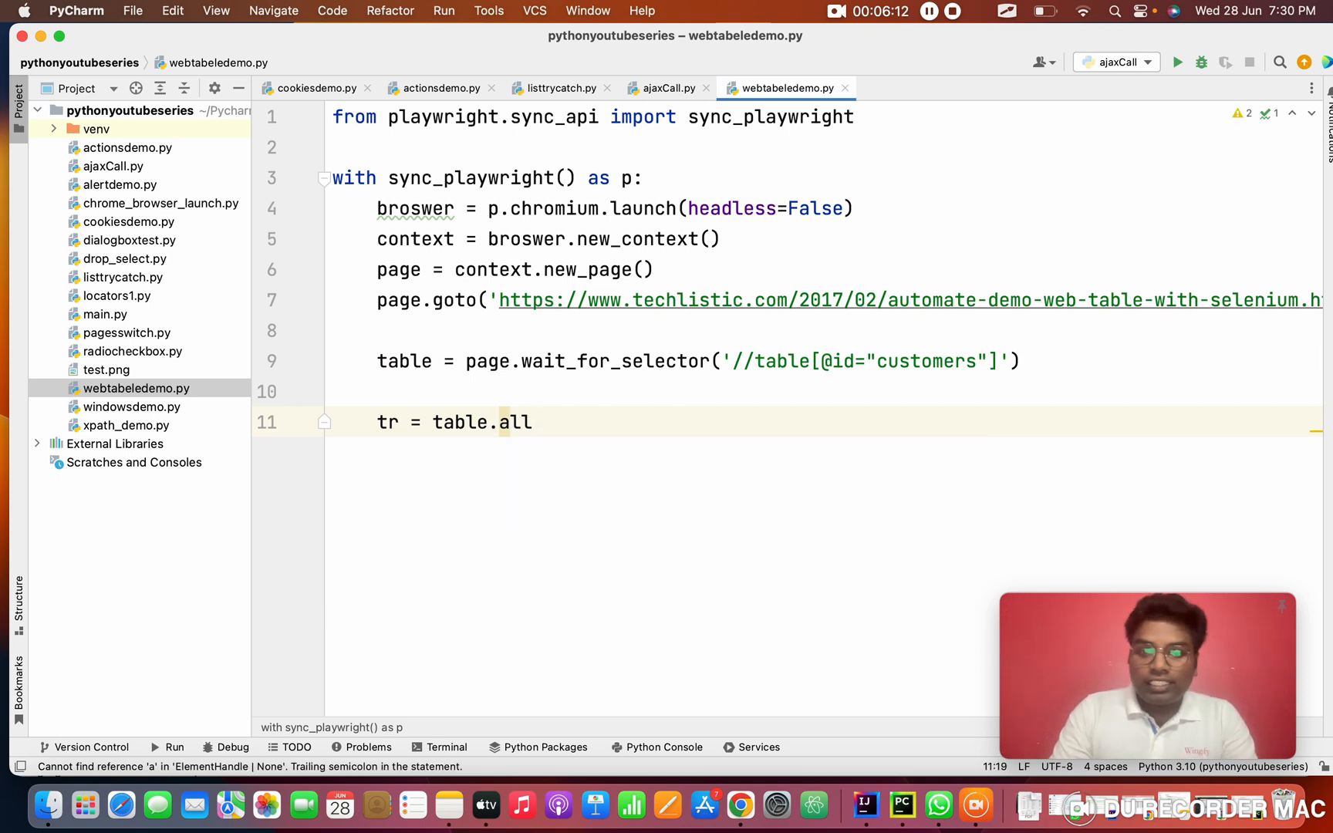
{"action": "type", "text": "query_selector_all"}
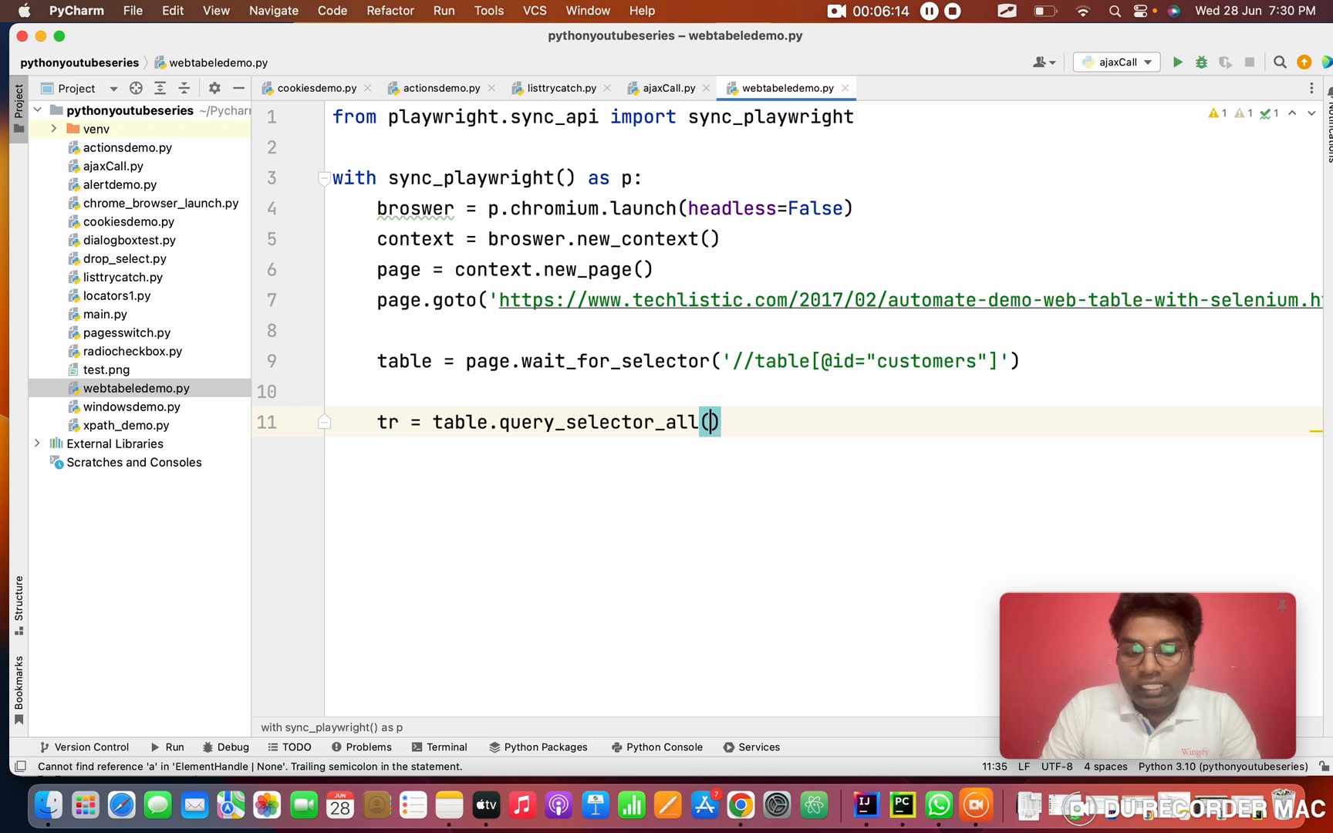
{"action": "type", "text": "'tr'"}
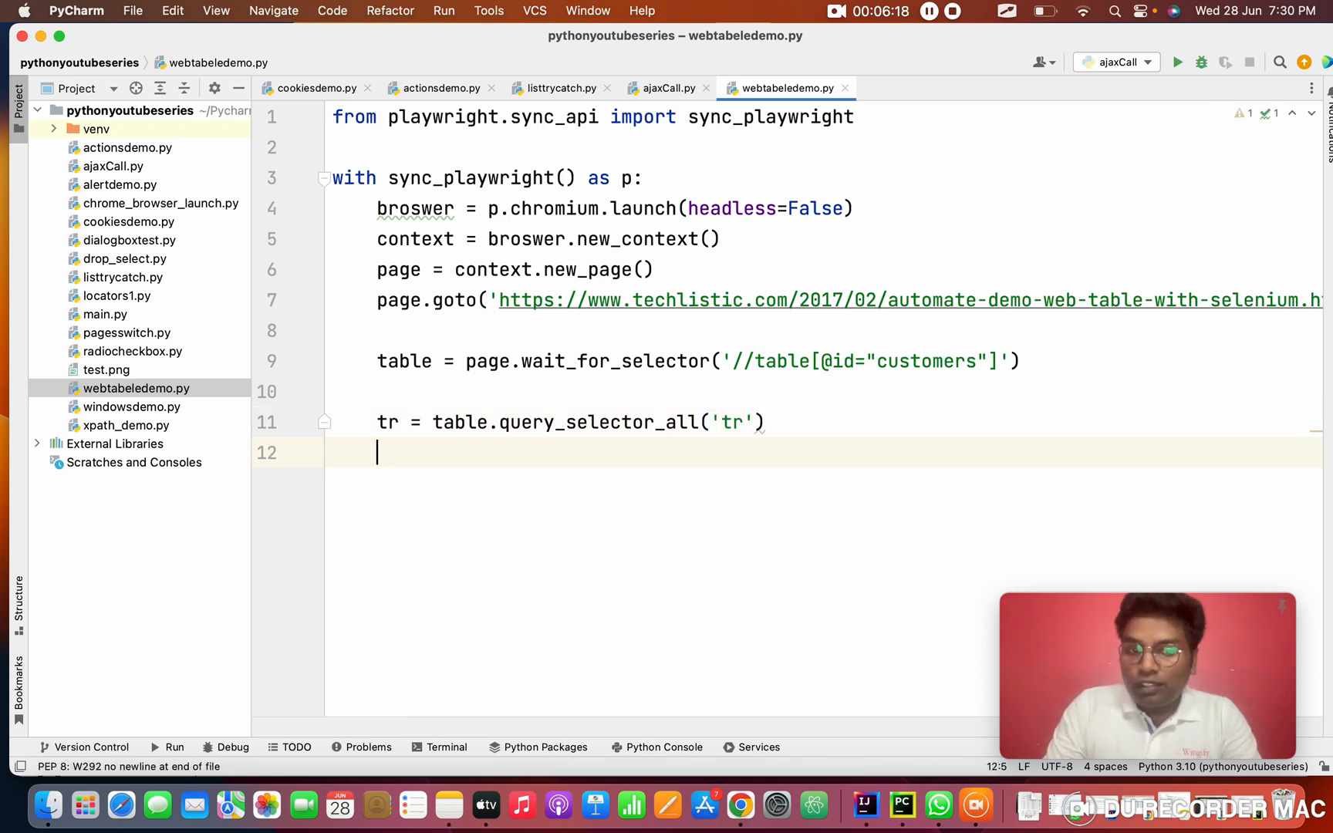
- Print the row count with print(len(tr)) and wait 2000 ms
{"action": "type", "text": "prin"}
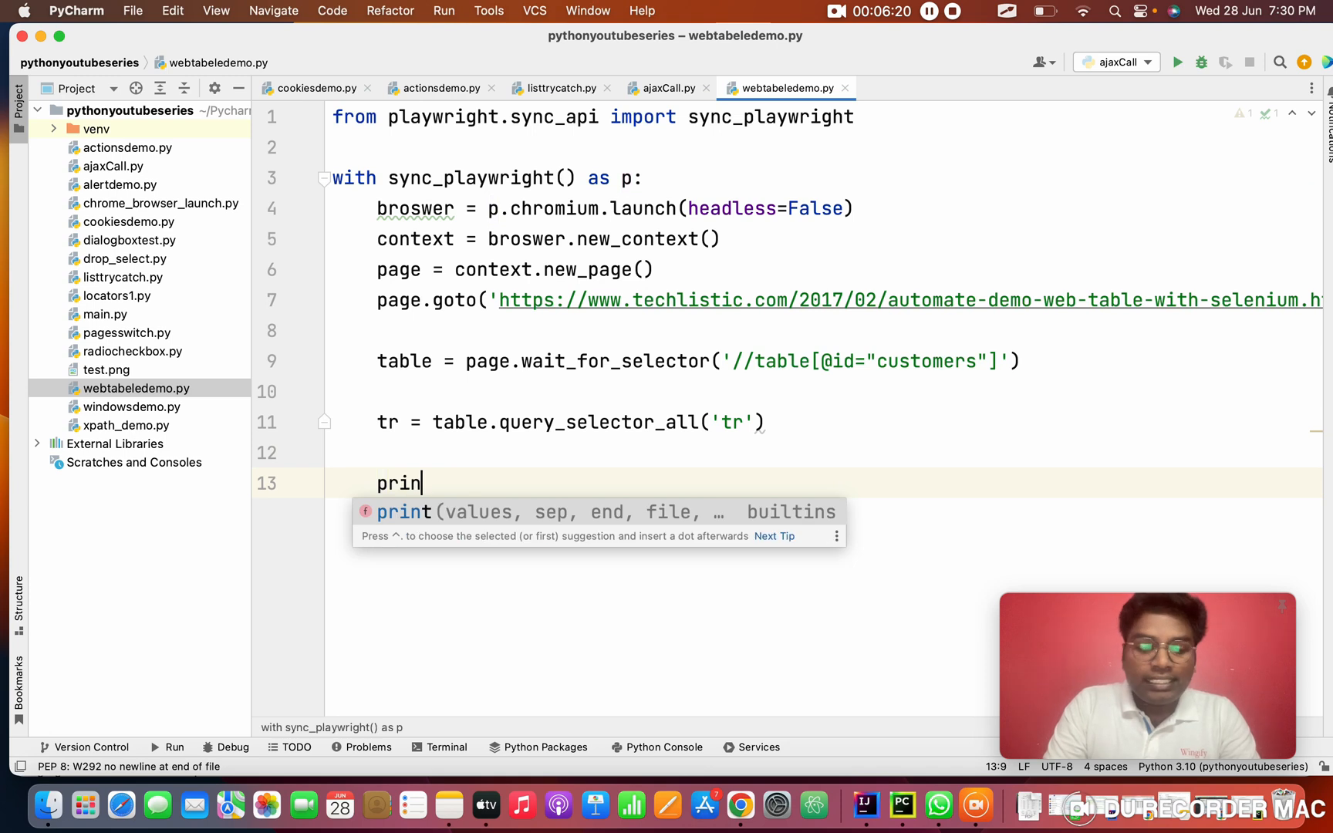
{"action": "type", "text": "t(len"}
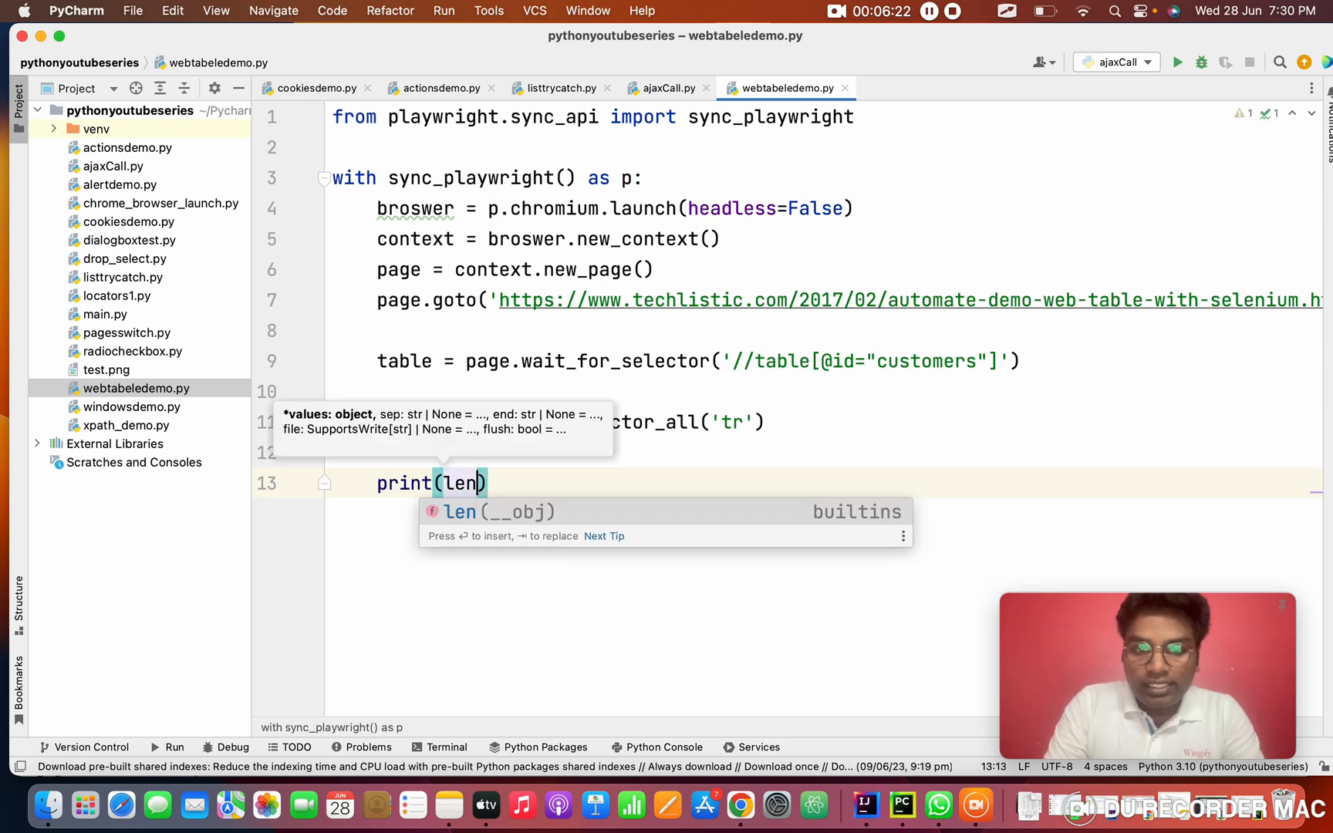
{"action": "type", "text": "()"}
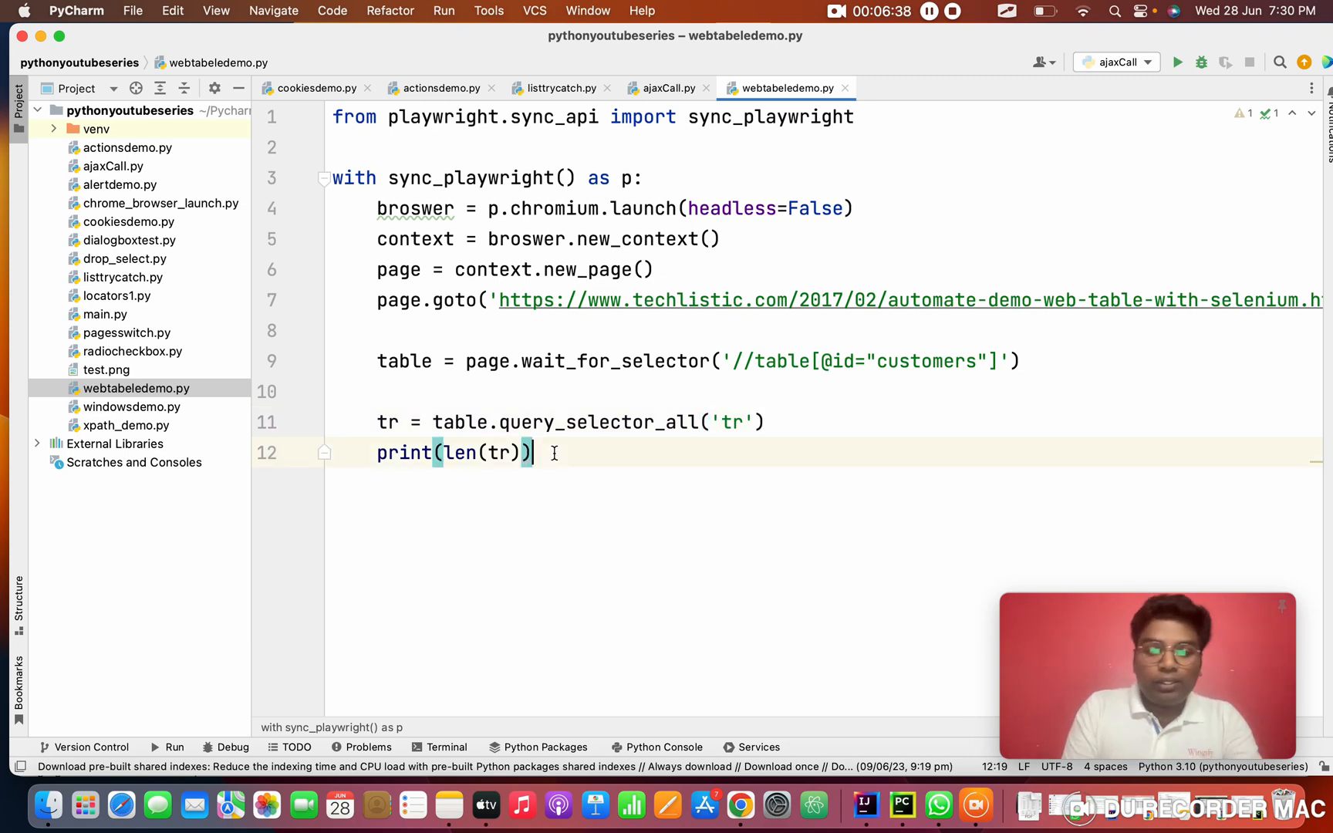
{"action": "type", "text": "page."}
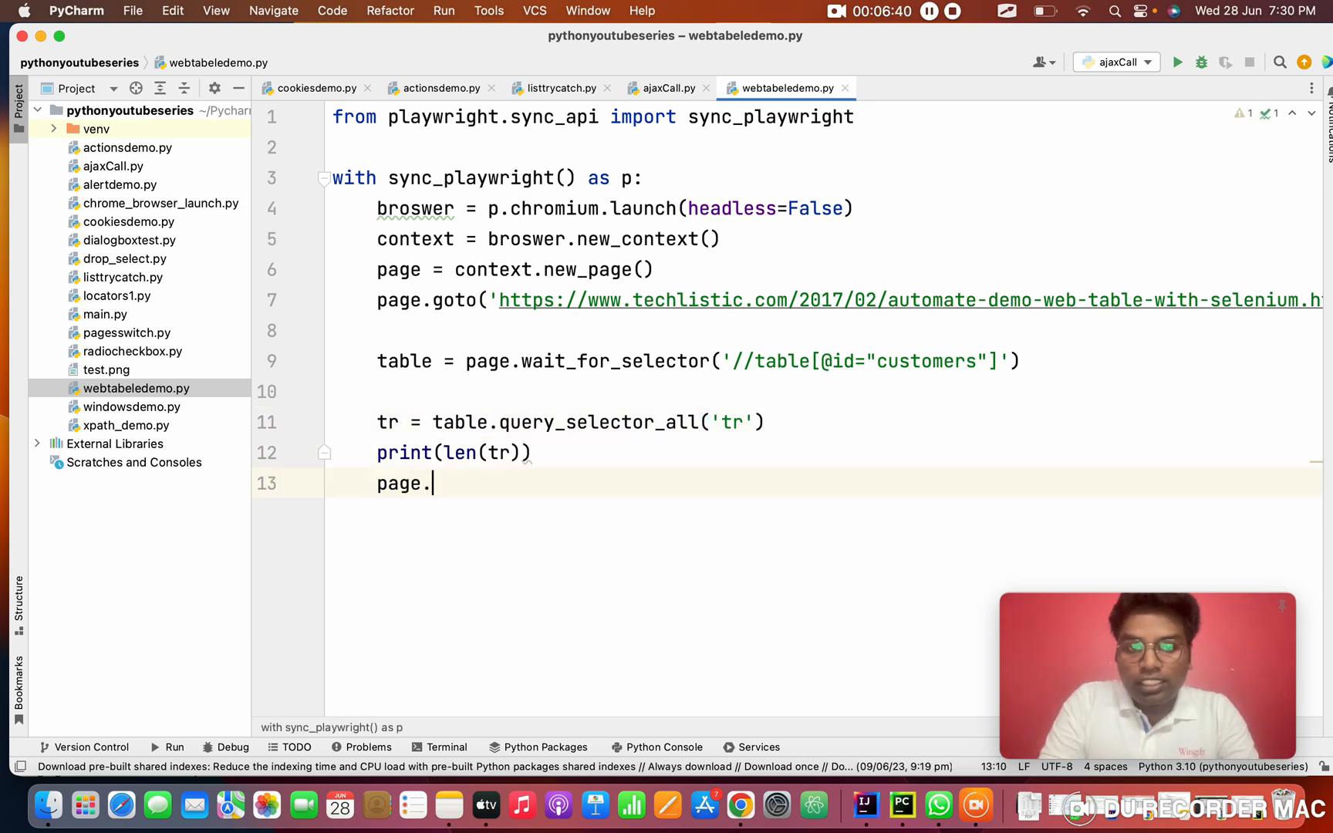
{"action": "type", "text": "wait_for_timeout()"}
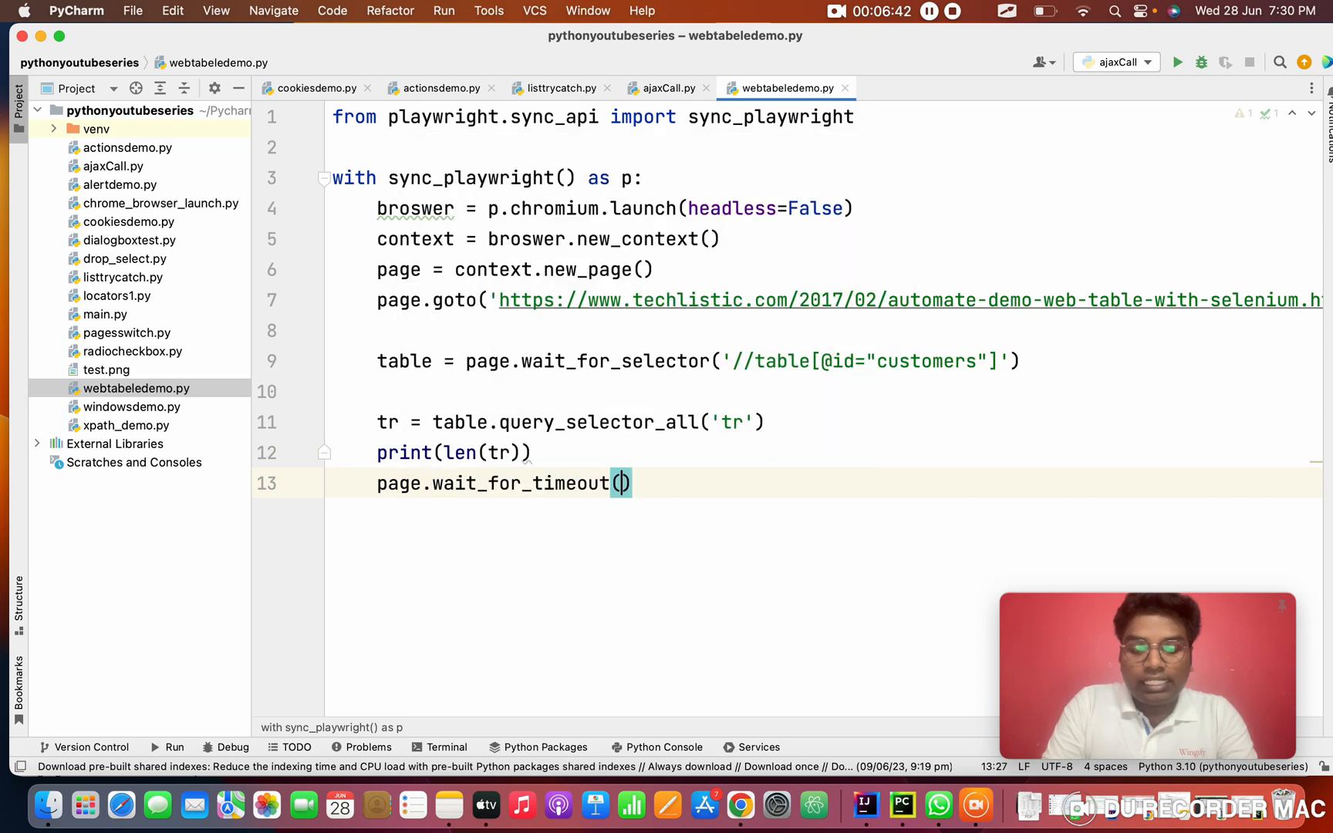
{"action": "type", "text": "2000"}
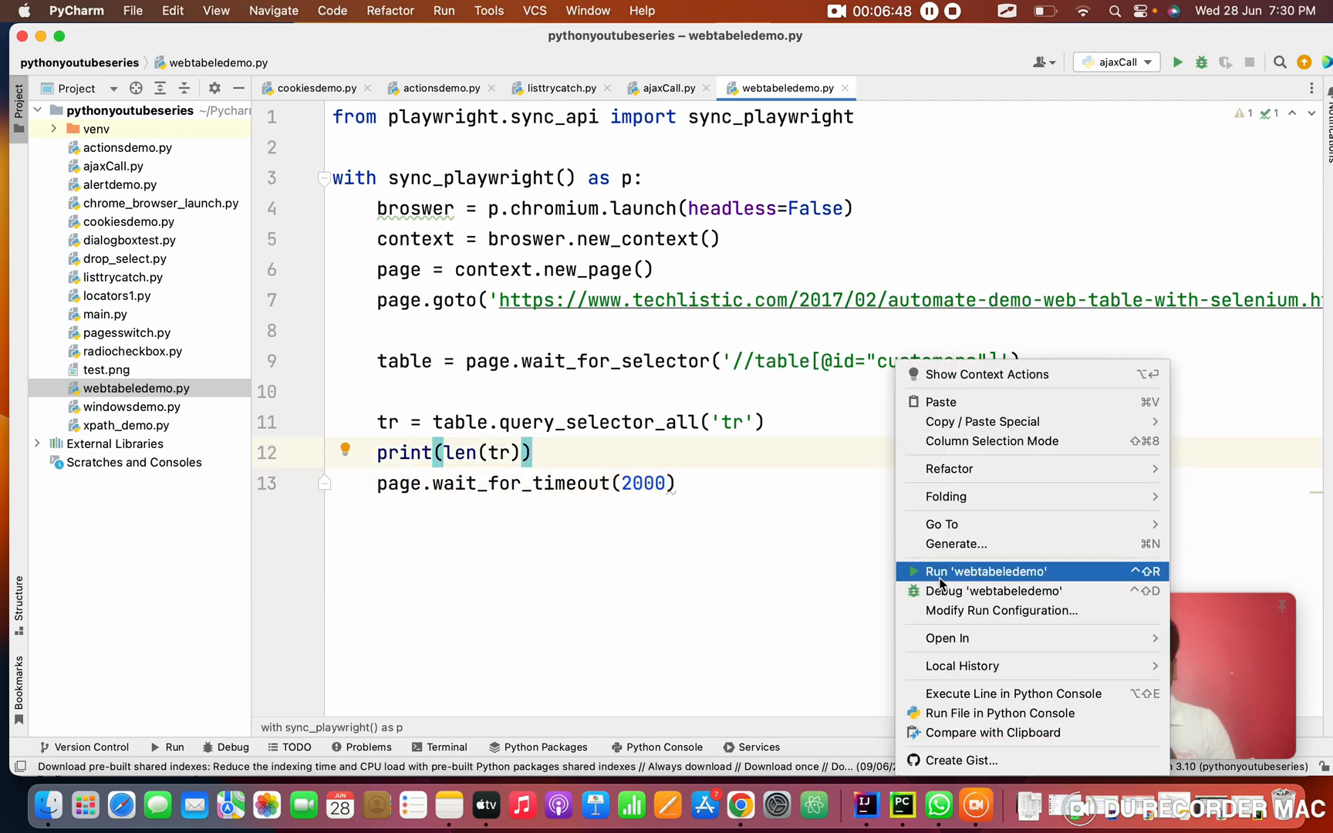
- Run webtabeledemo.py and confirm it prints 7 rows with exit code 0
{"action": "left_click", "coordinate": [987, 572]}
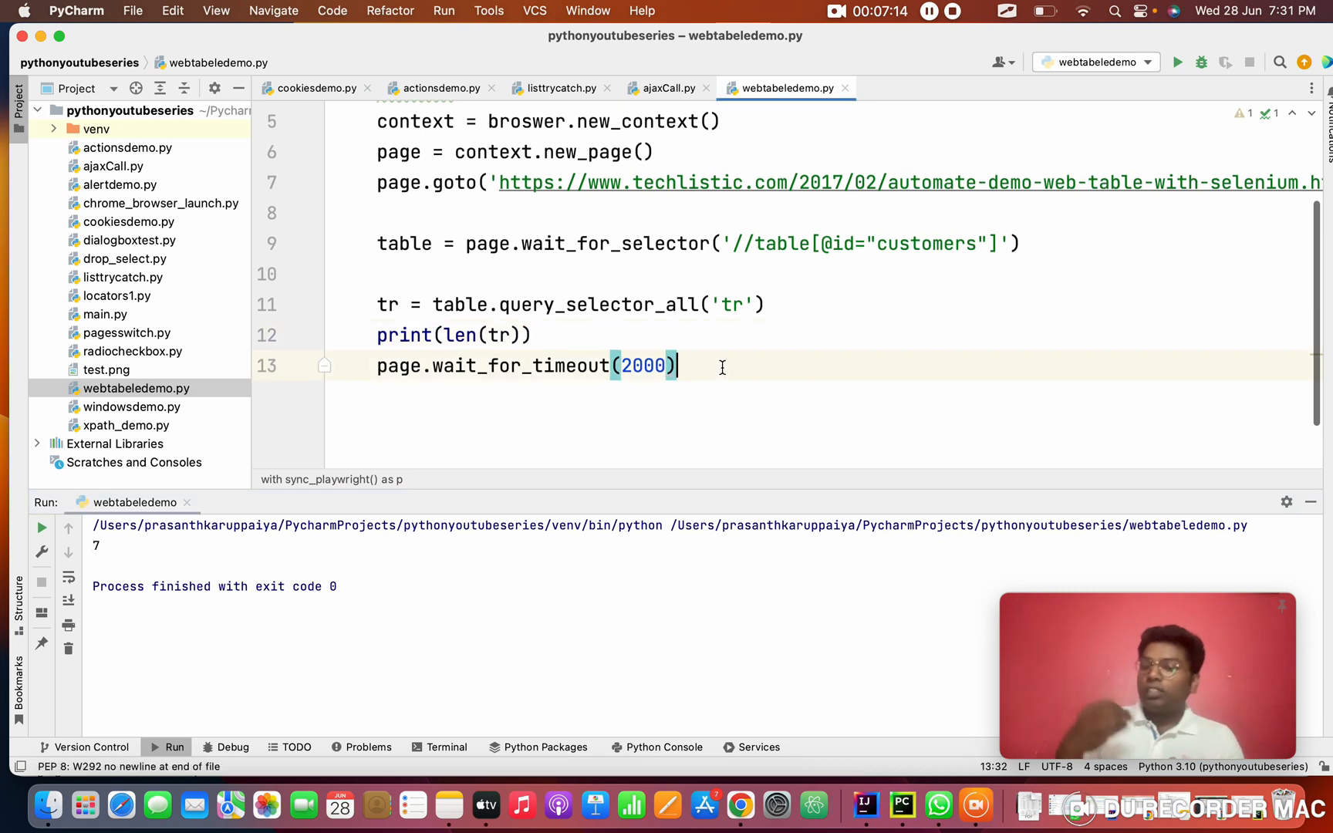
- Collect all table cells with td = table.query_selector_all('td')
{"action": "key", "text": "enter"}
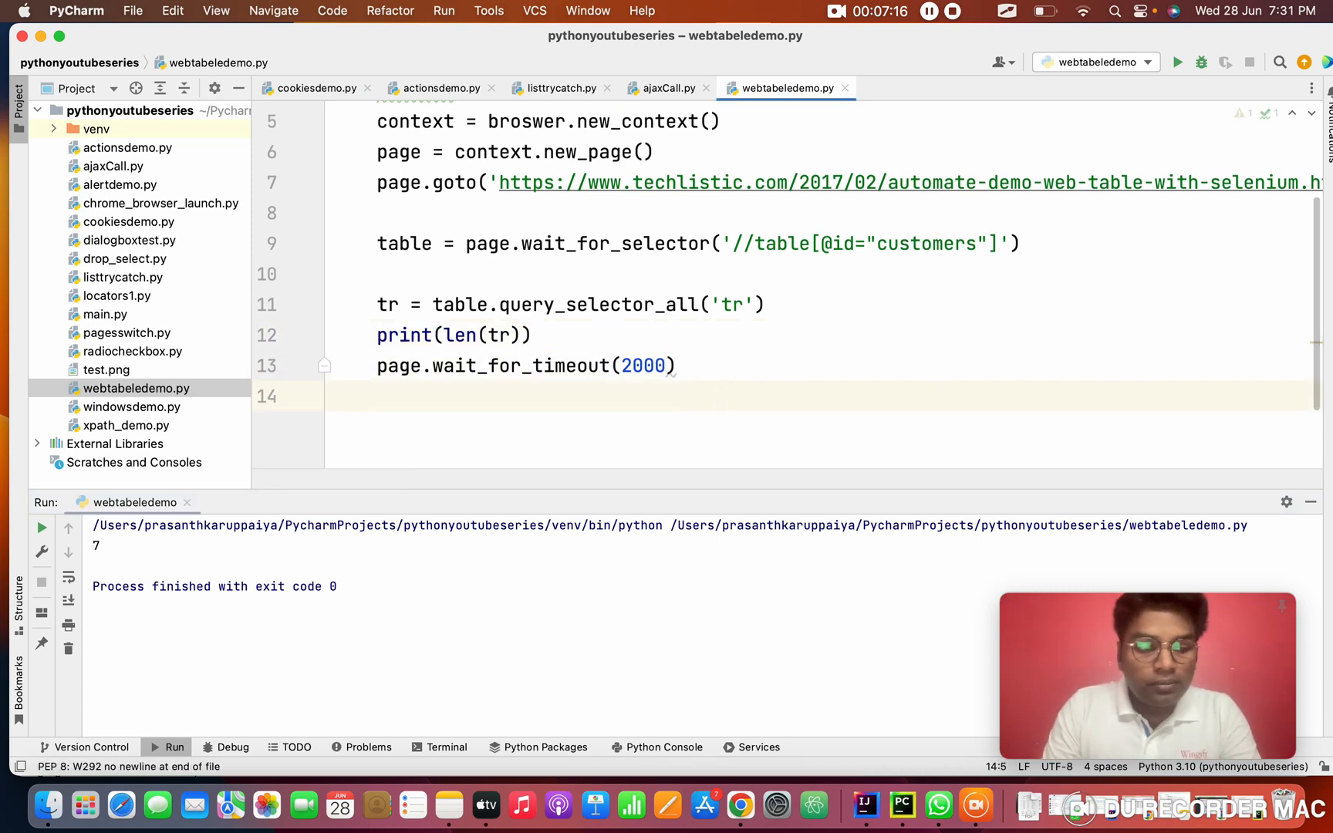
{"action": "type", "text": "td ="}
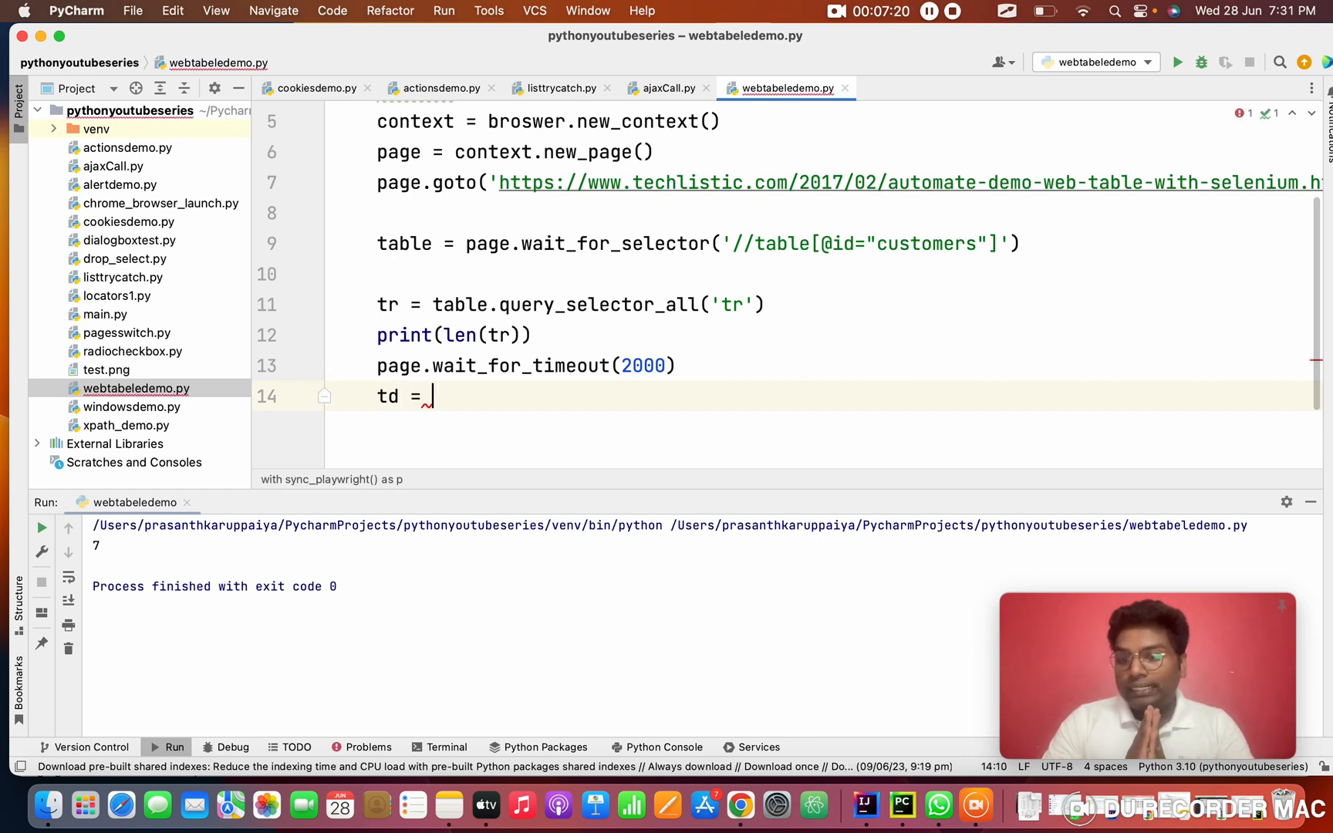
{"action": "type", "text": "t"}
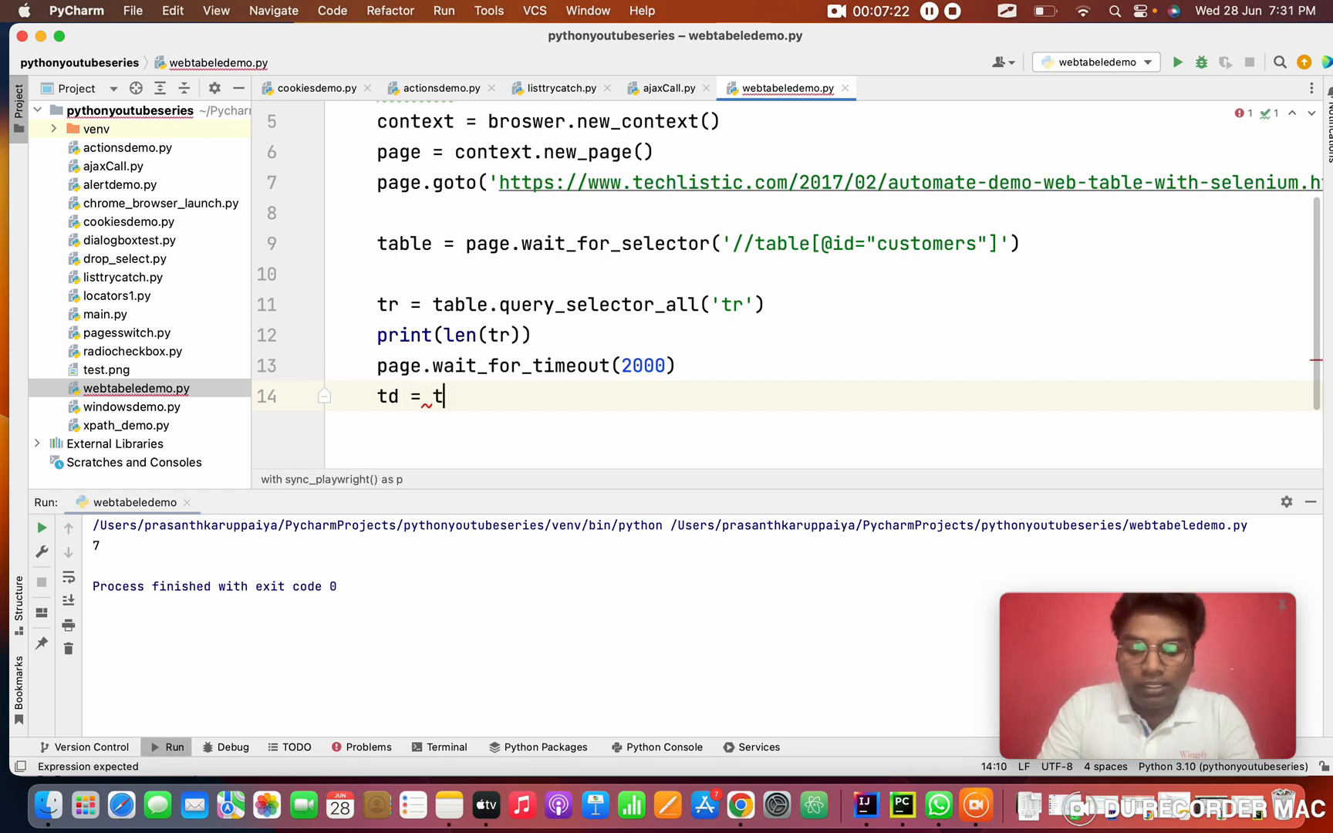
{"action": "type", "text": "able"}
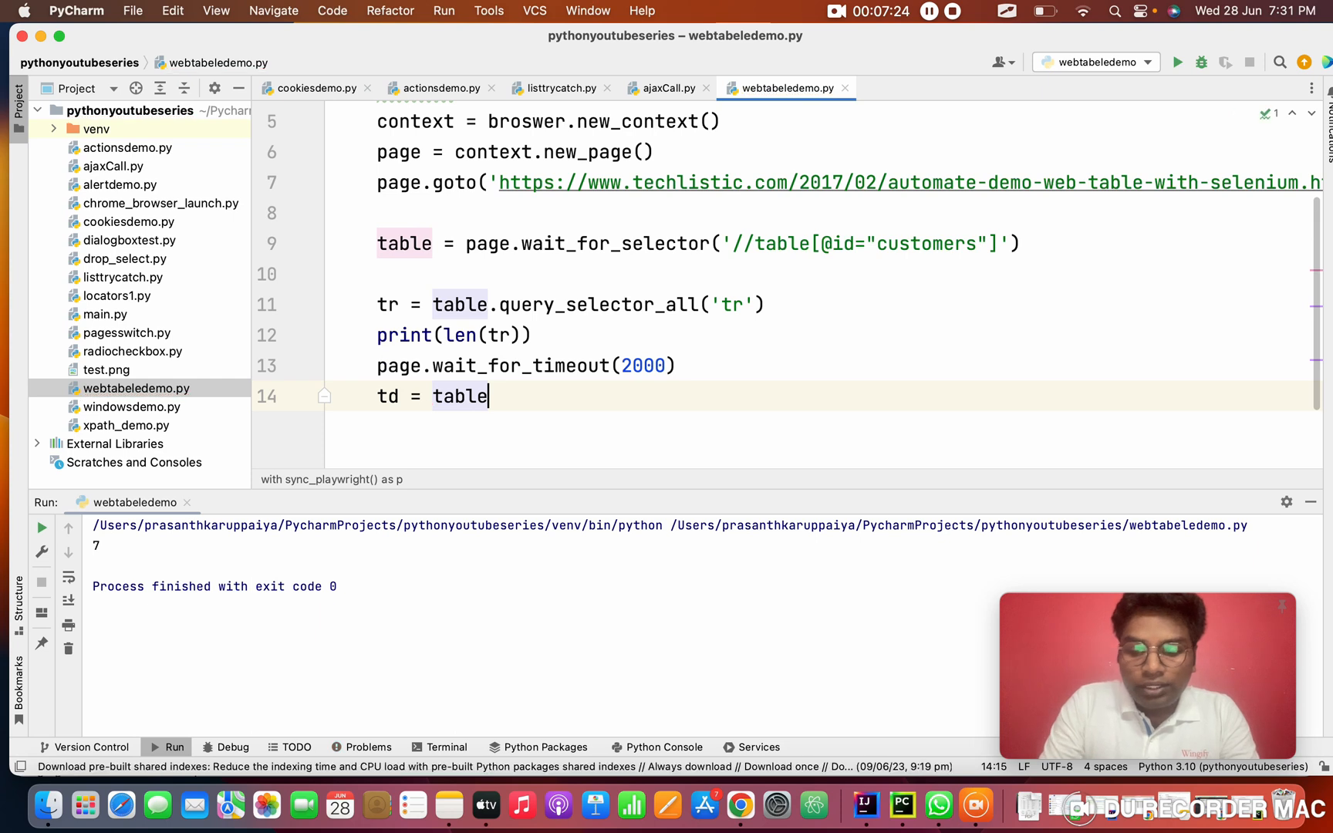
{"action": "type", "text": ".query_selector_all("}
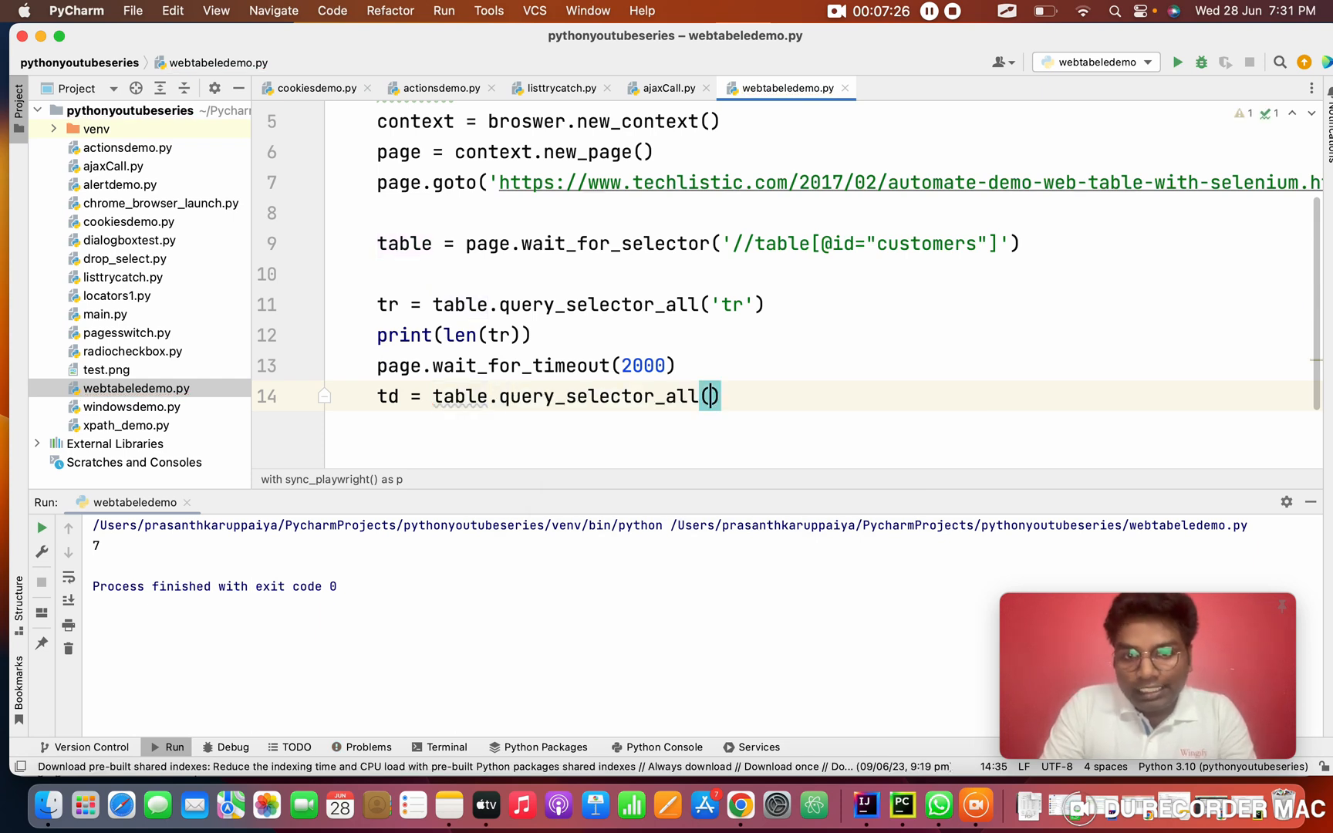
{"action": "type", "text": "'td'"}
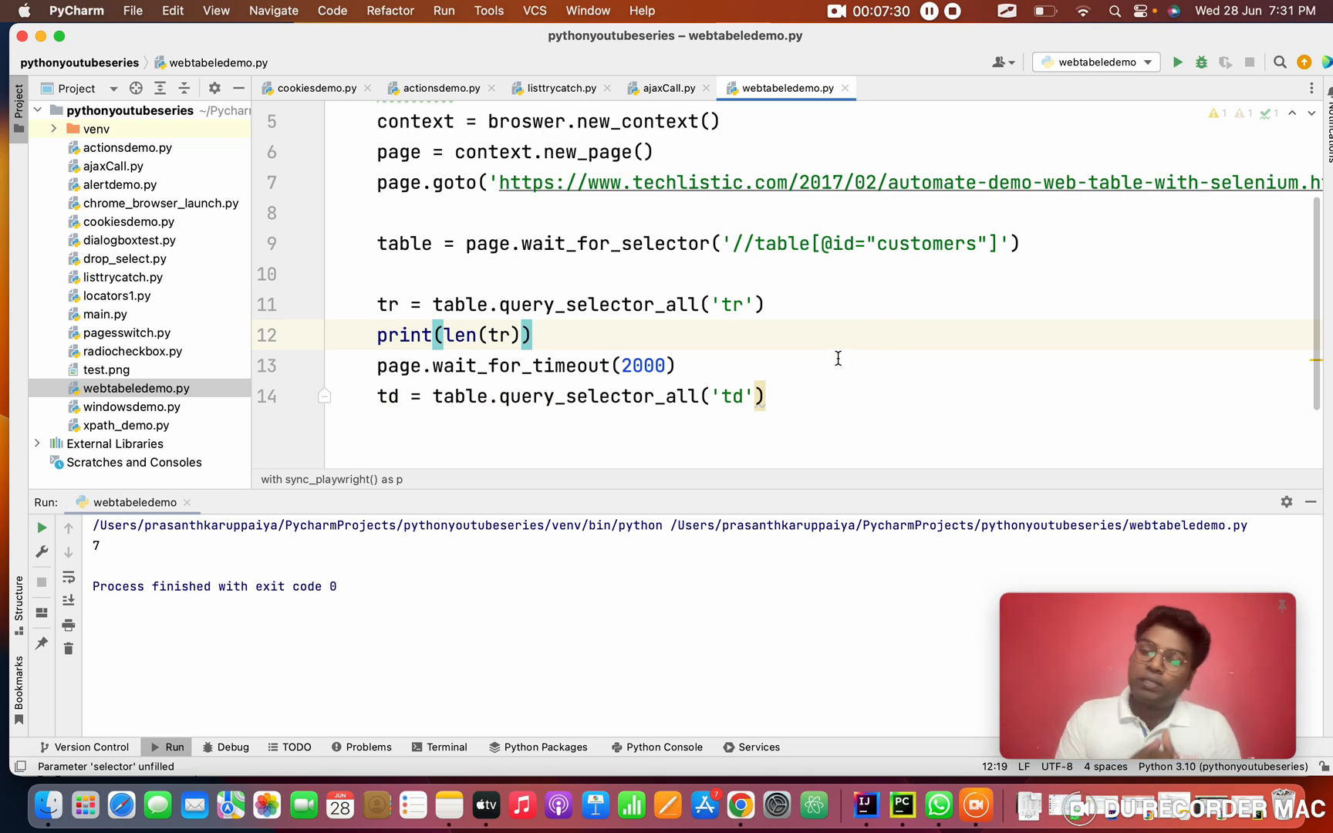
- Print the cell count with print(len(td)) and move the 2000 ms wait to the end
{"action": "double_click", "coordinate": [729, 396]}
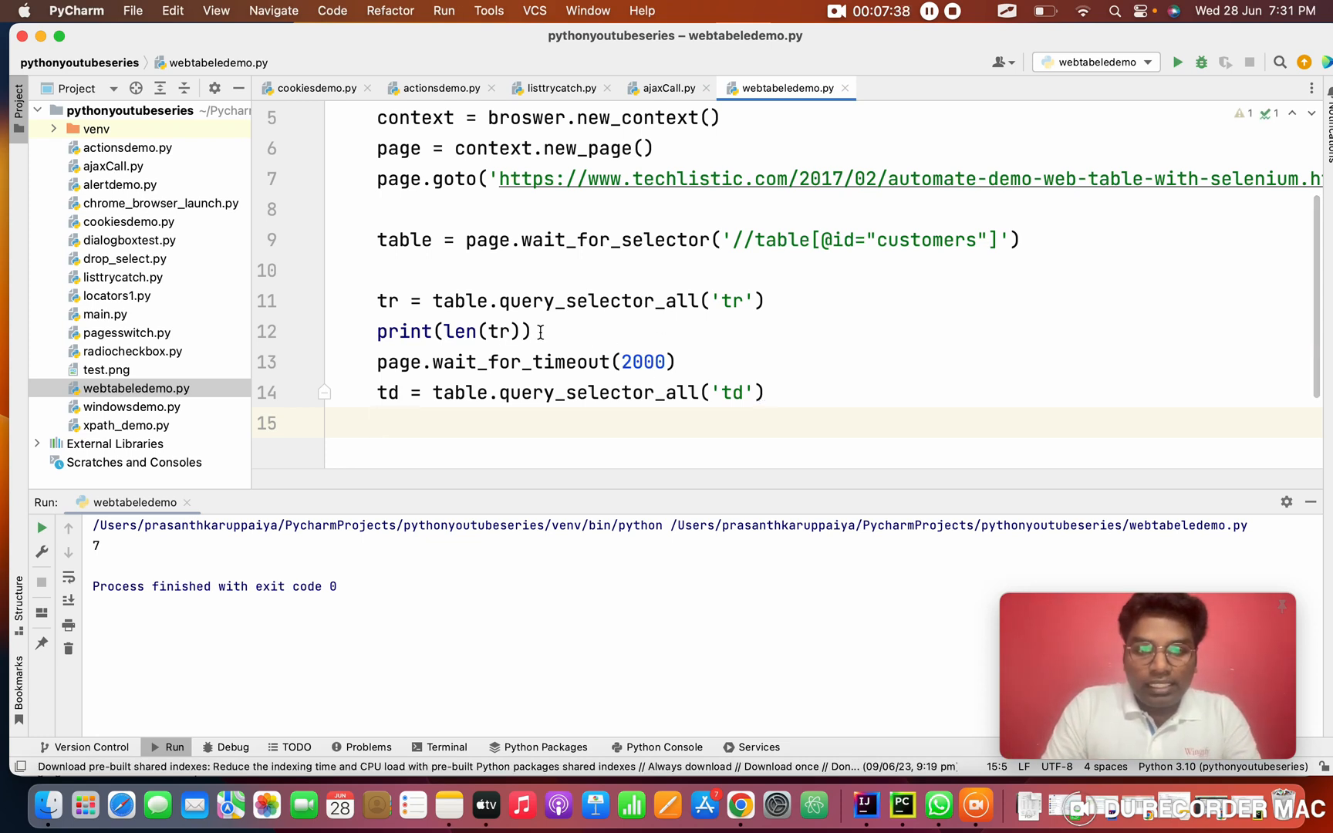
{"action": "type", "text": "pri"}
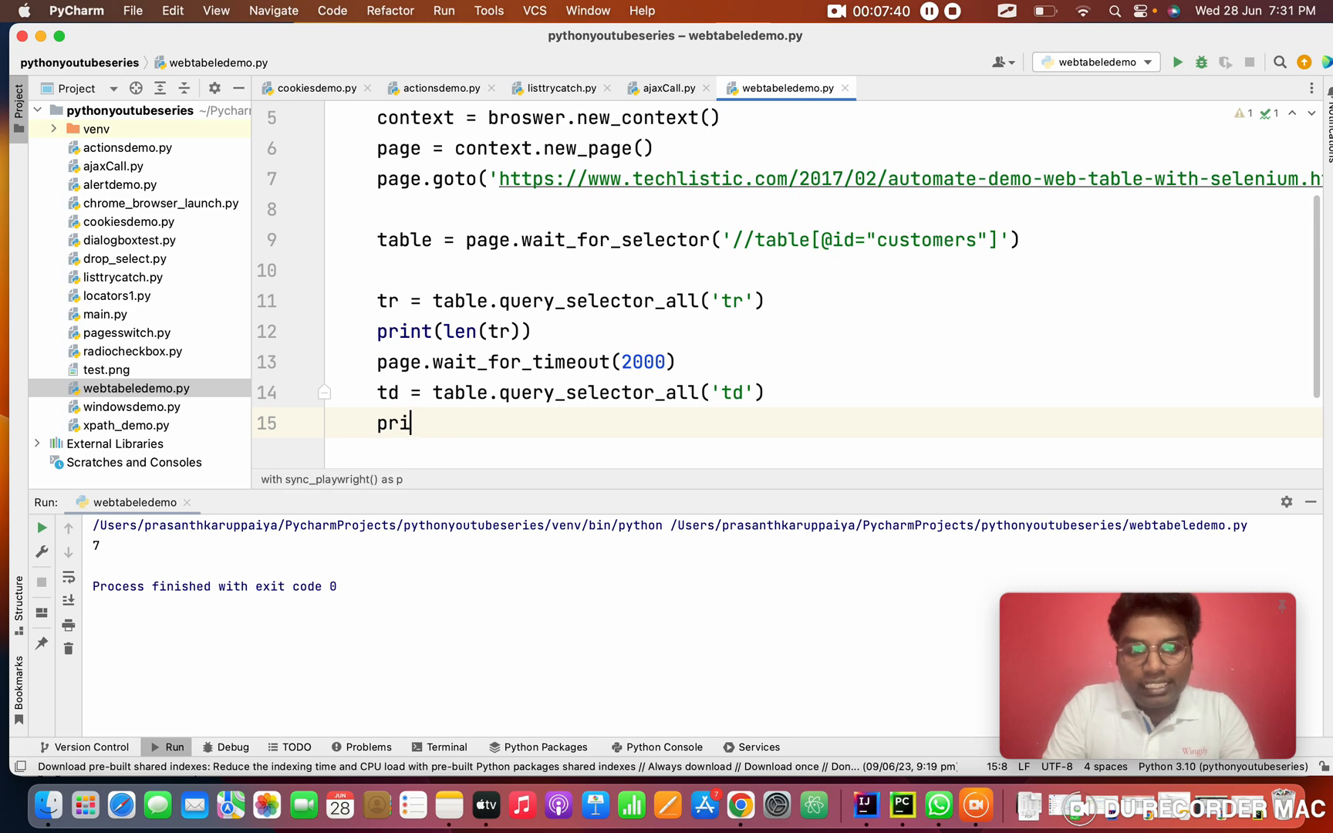
{"action": "type", "text": "nt(t"}
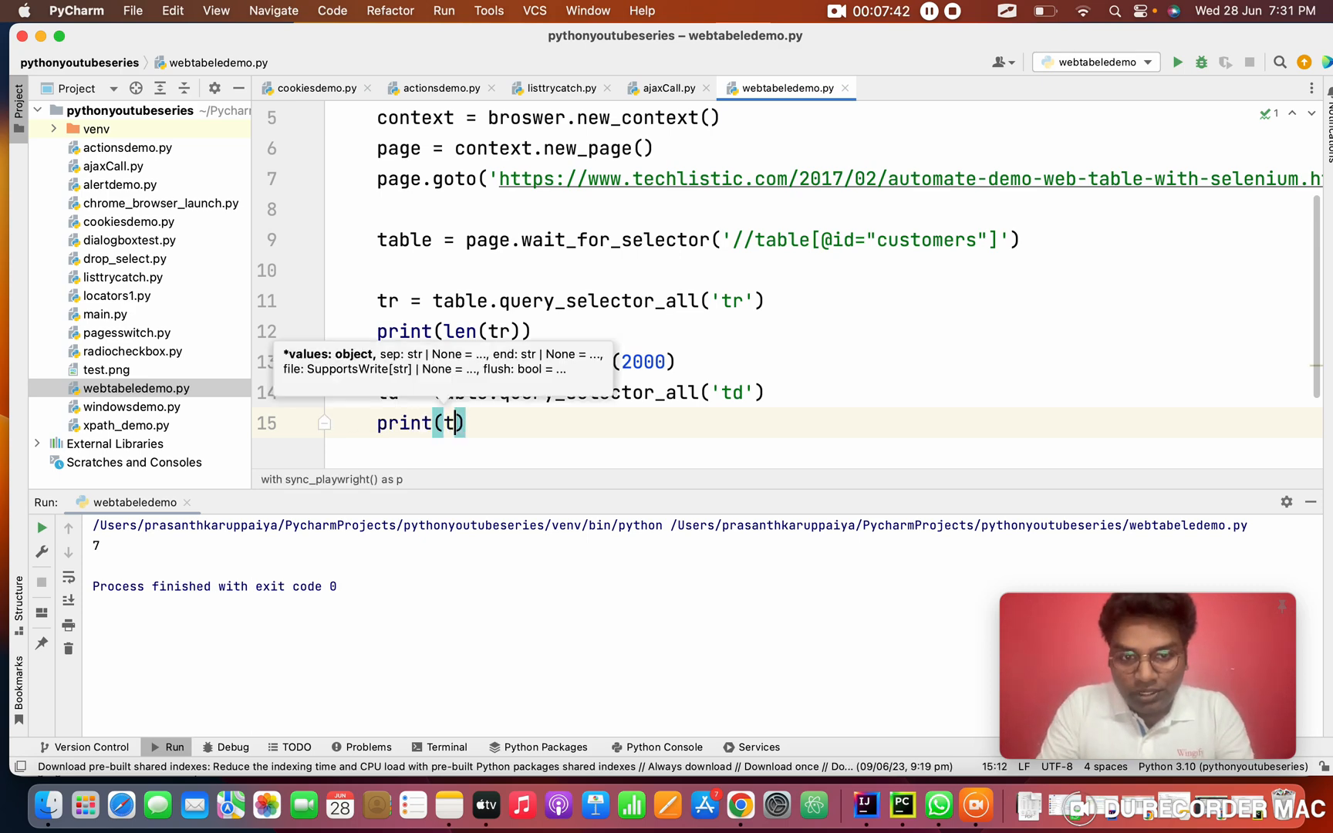
{"action": "type", "text": "en("}
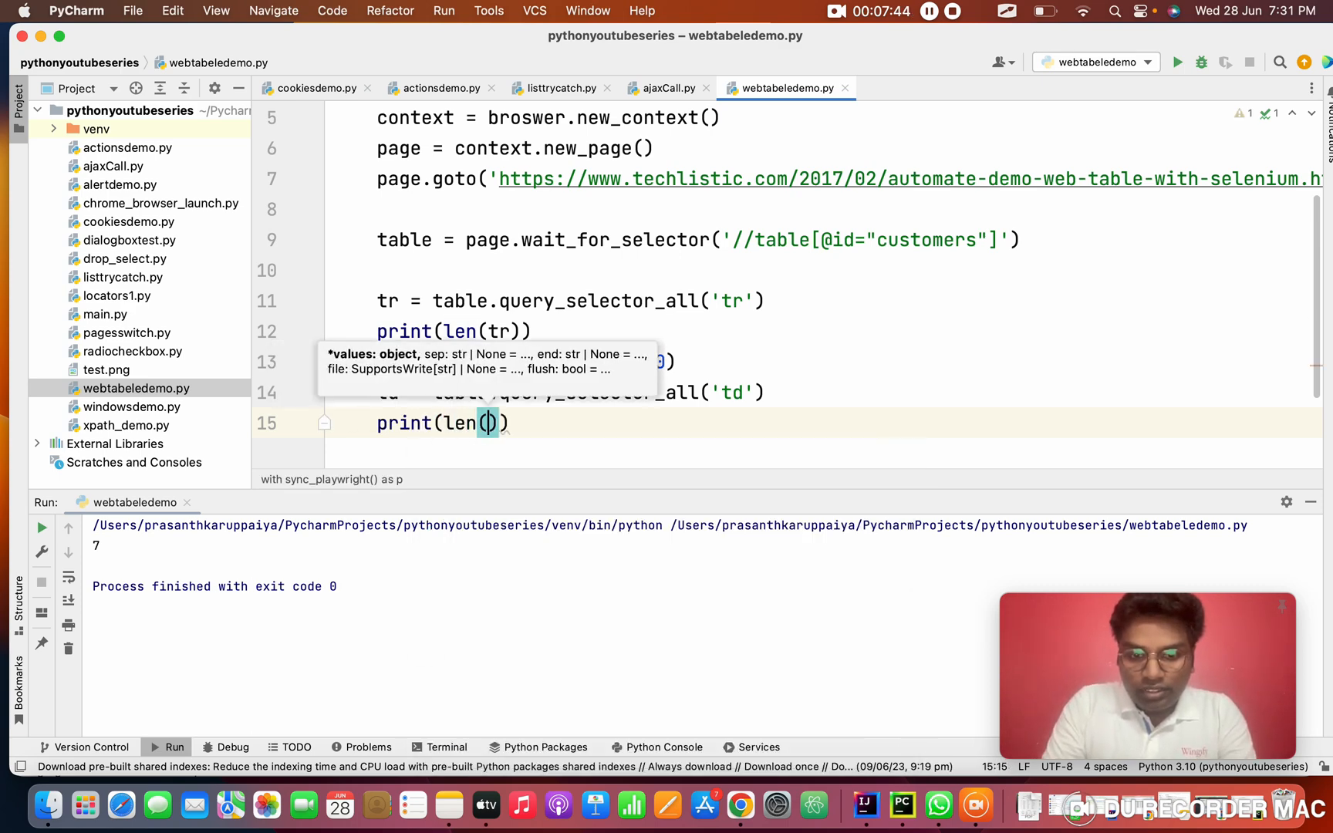
{"action": "type", "text": "td"}
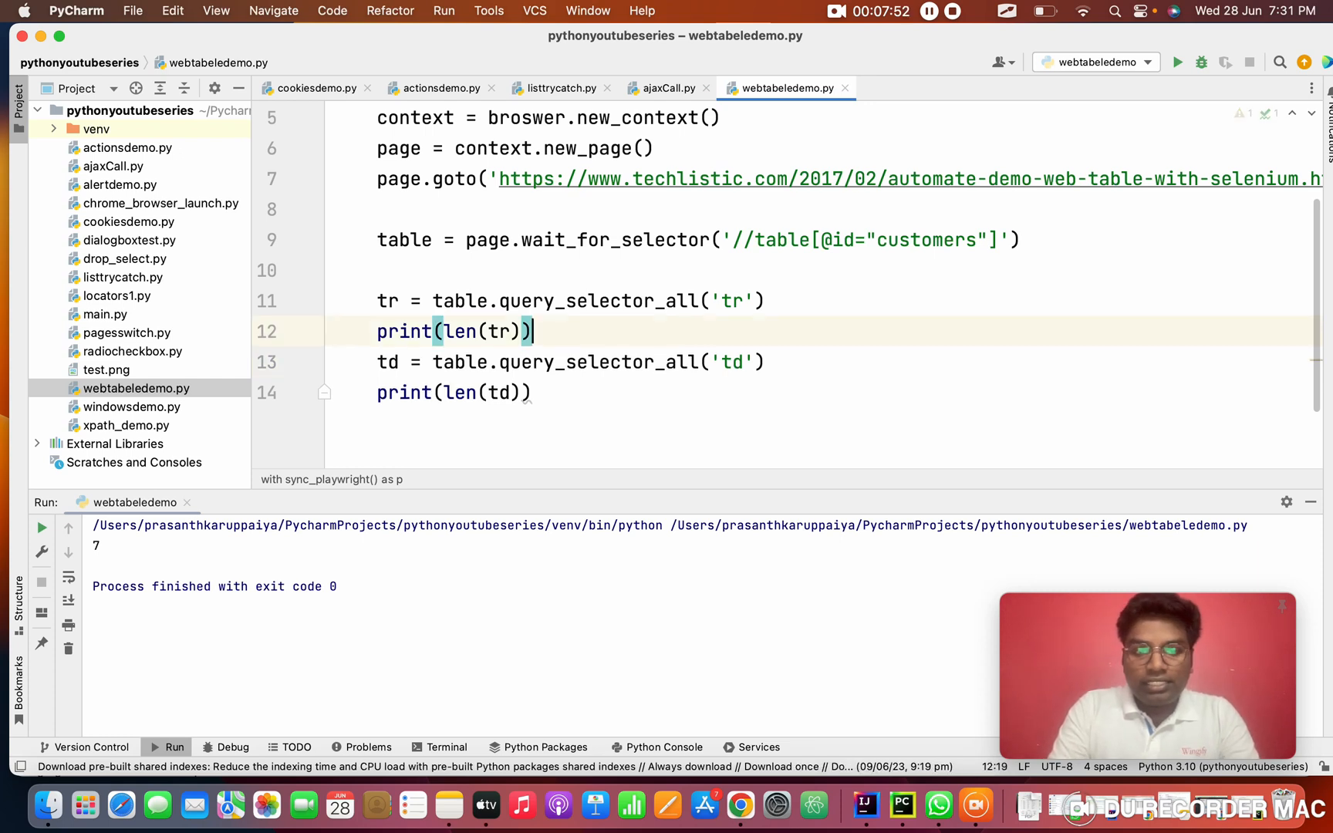
{"action": "type", "text": "page.wait_for_timeout(2000)"}
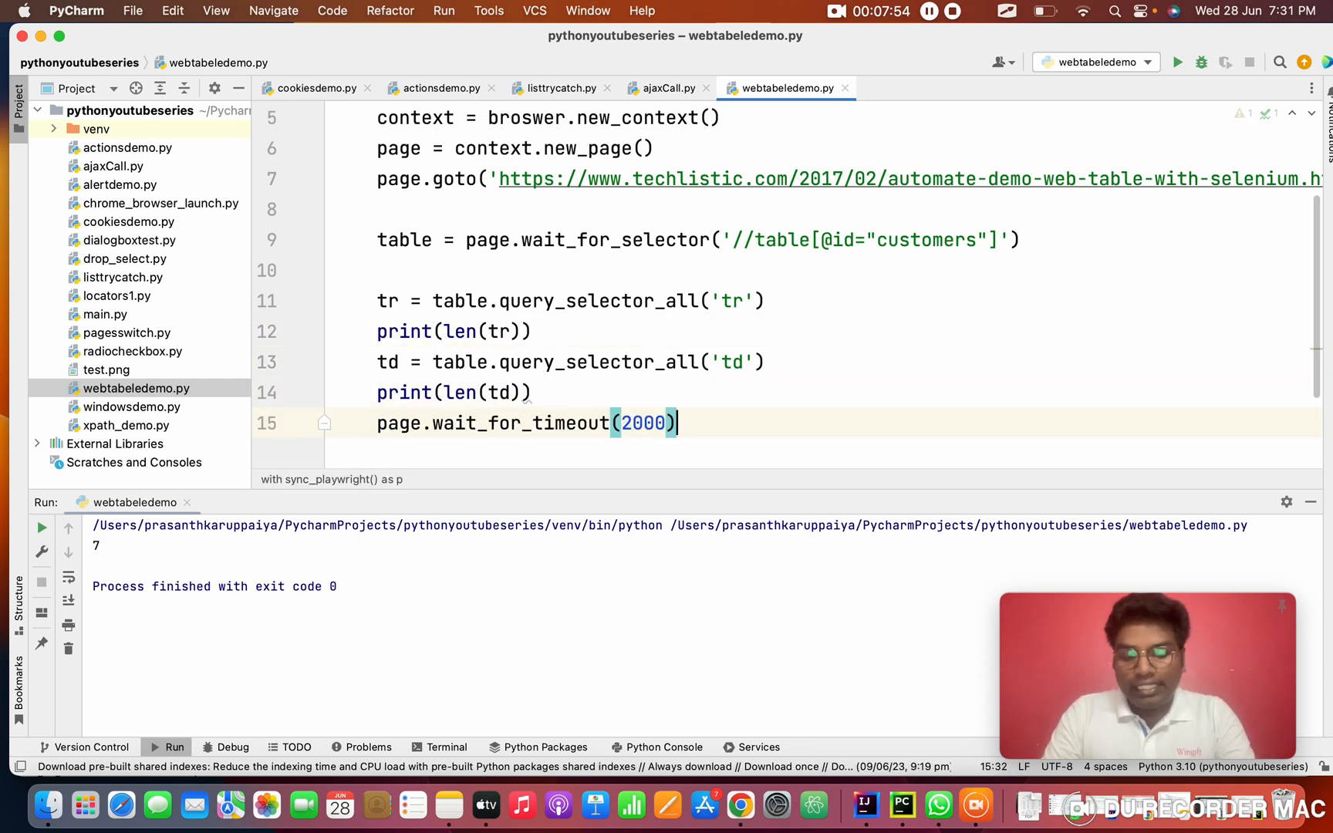
{"action": "left_click", "coordinate": [766, 300]}
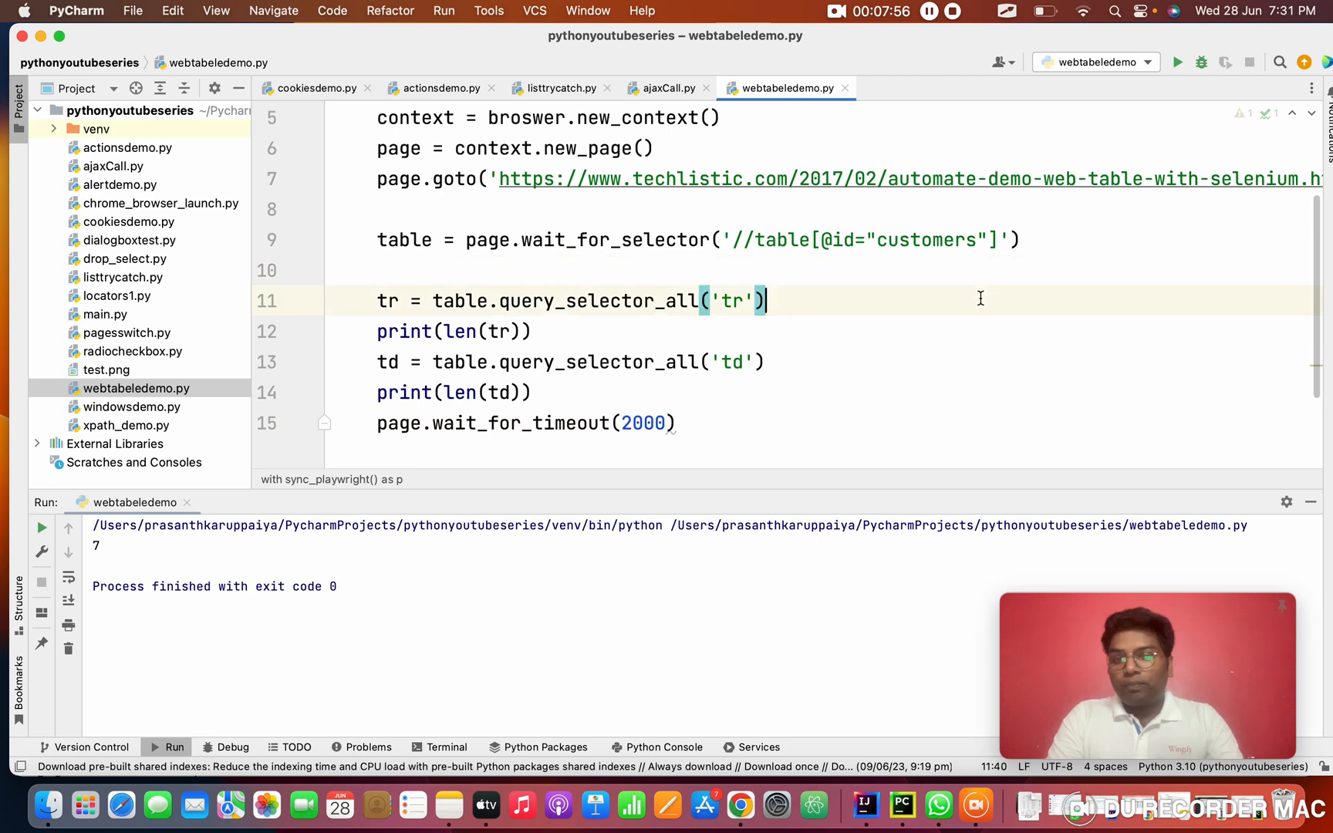
{"action": "mouse_move", "coordinate": [1004, 506]}
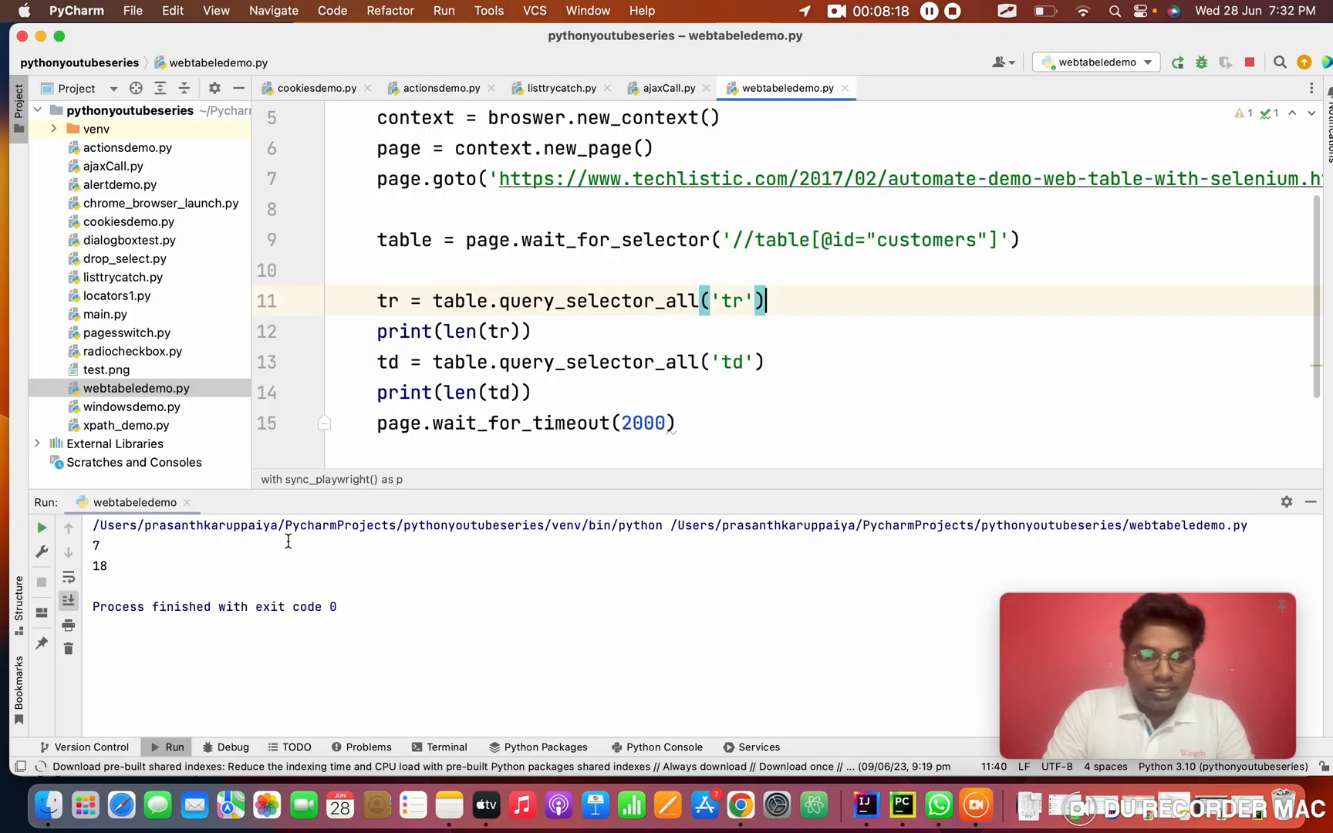
- Highlight the cell count 18 in the rerun output, after the row count of 7
{"action": "double_click", "coordinate": [96, 566]}
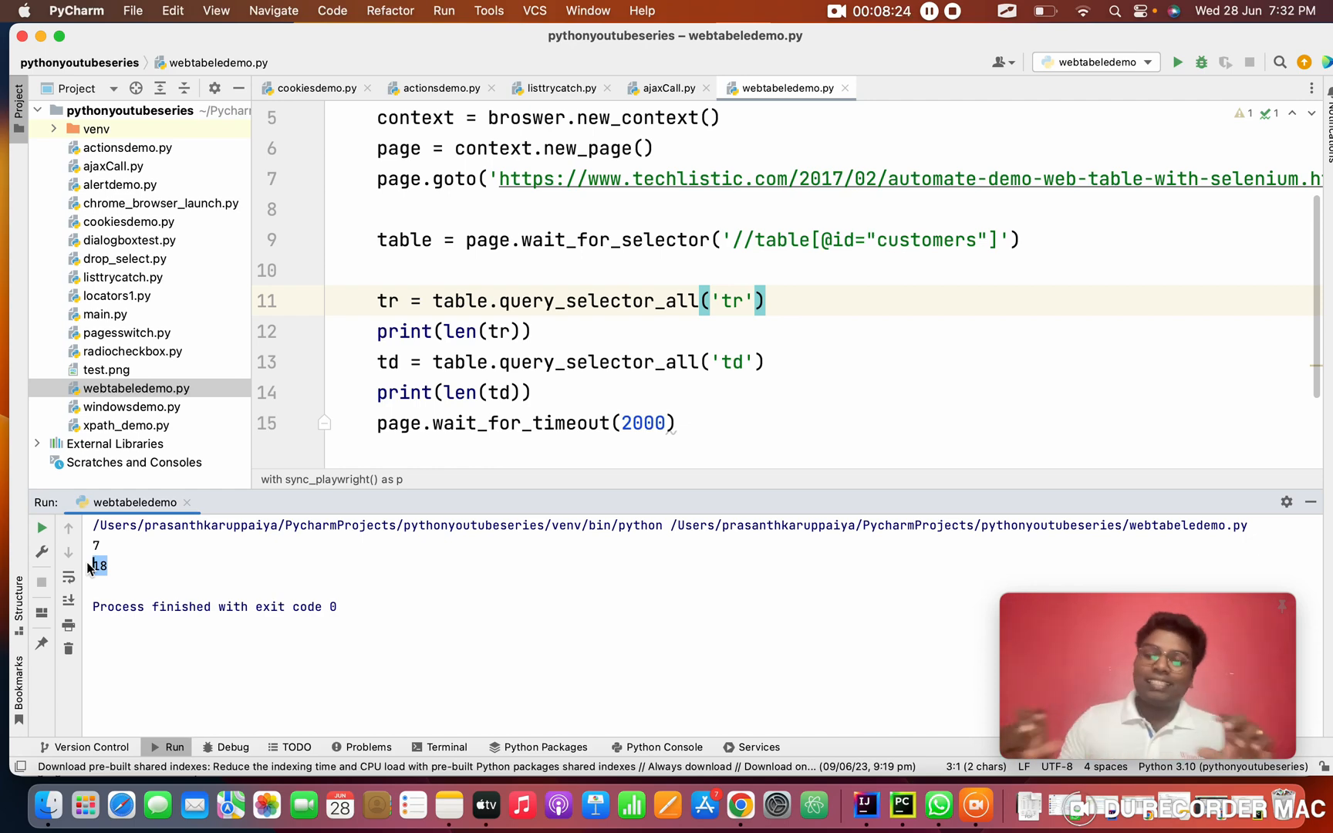
{"action": "mouse_move", "coordinate": [528, 368]}
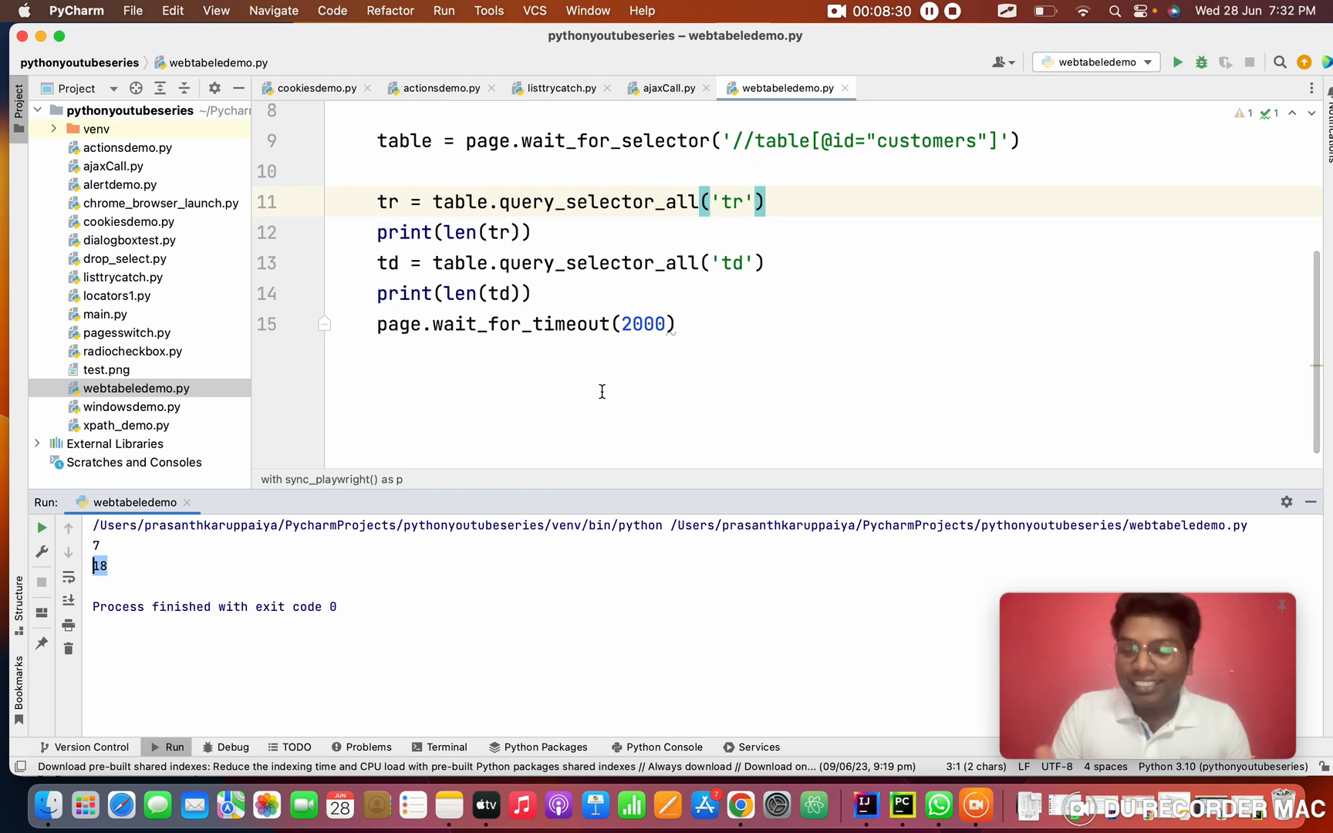
- Add a 'for row in tr:' loop below the cell-count print
{"action": "left_click", "coordinate": [533, 293]}
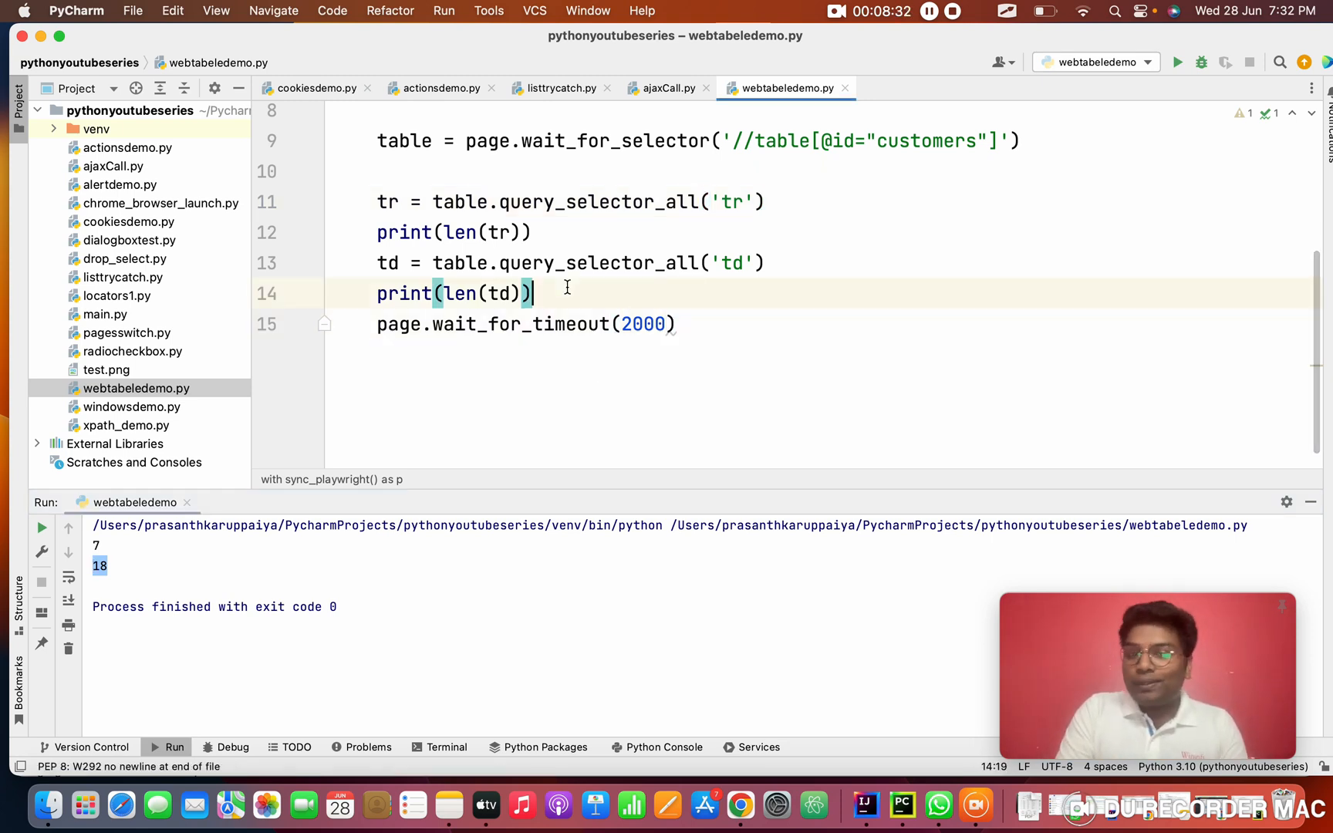
{"action": "key", "text": "Enter"}
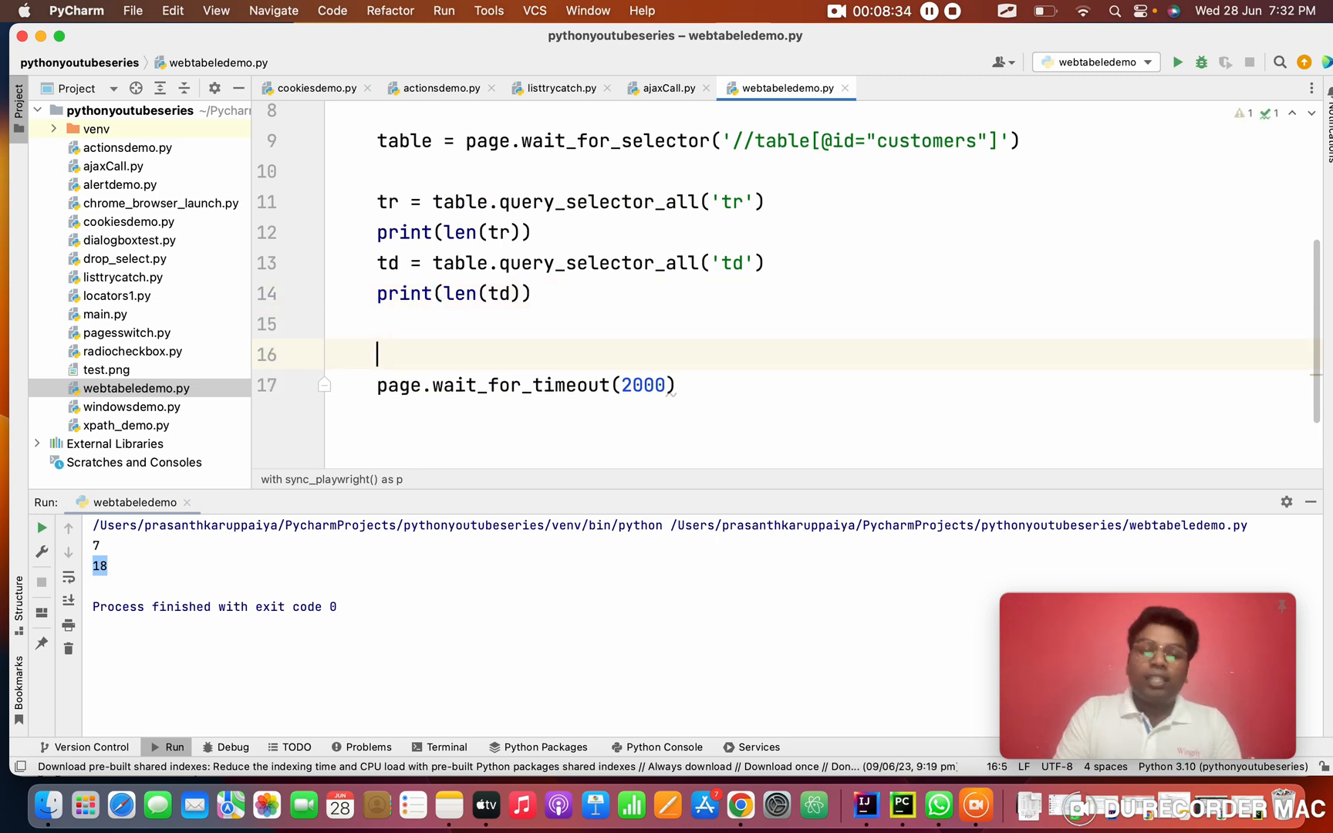
{"action": "type", "text": "for"}
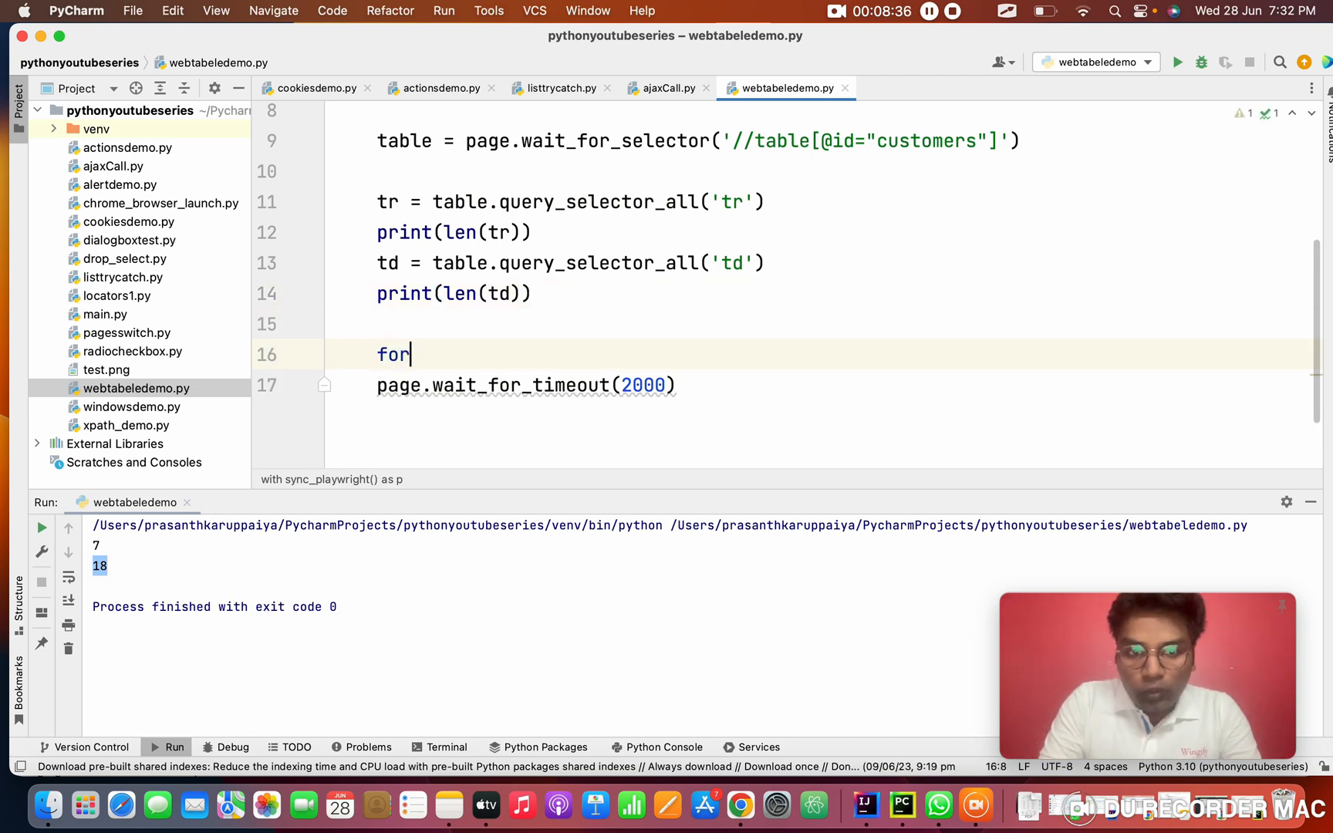
{"action": "type", "text": "tr"}
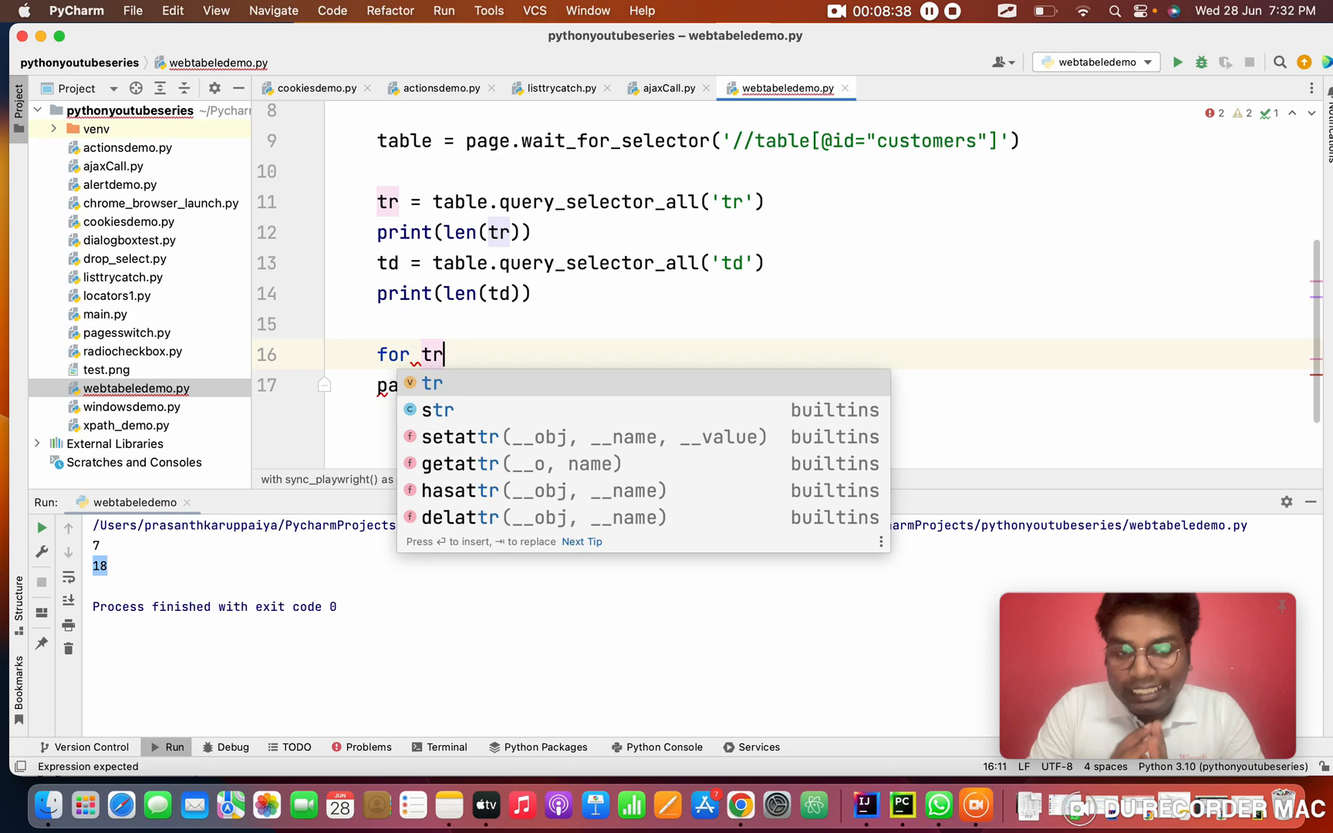
{"action": "key", "text": "backspace"}
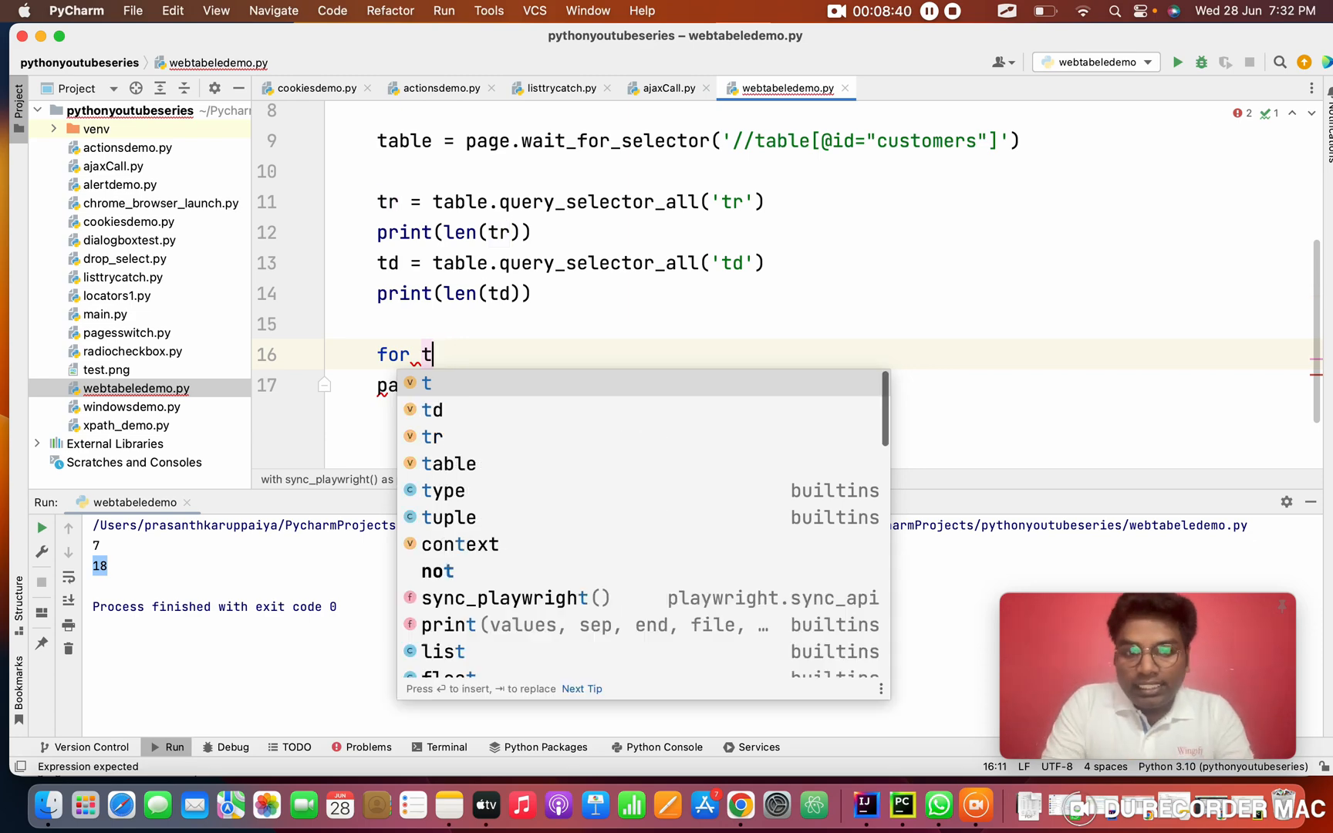
{"action": "type", "text": "ow"}
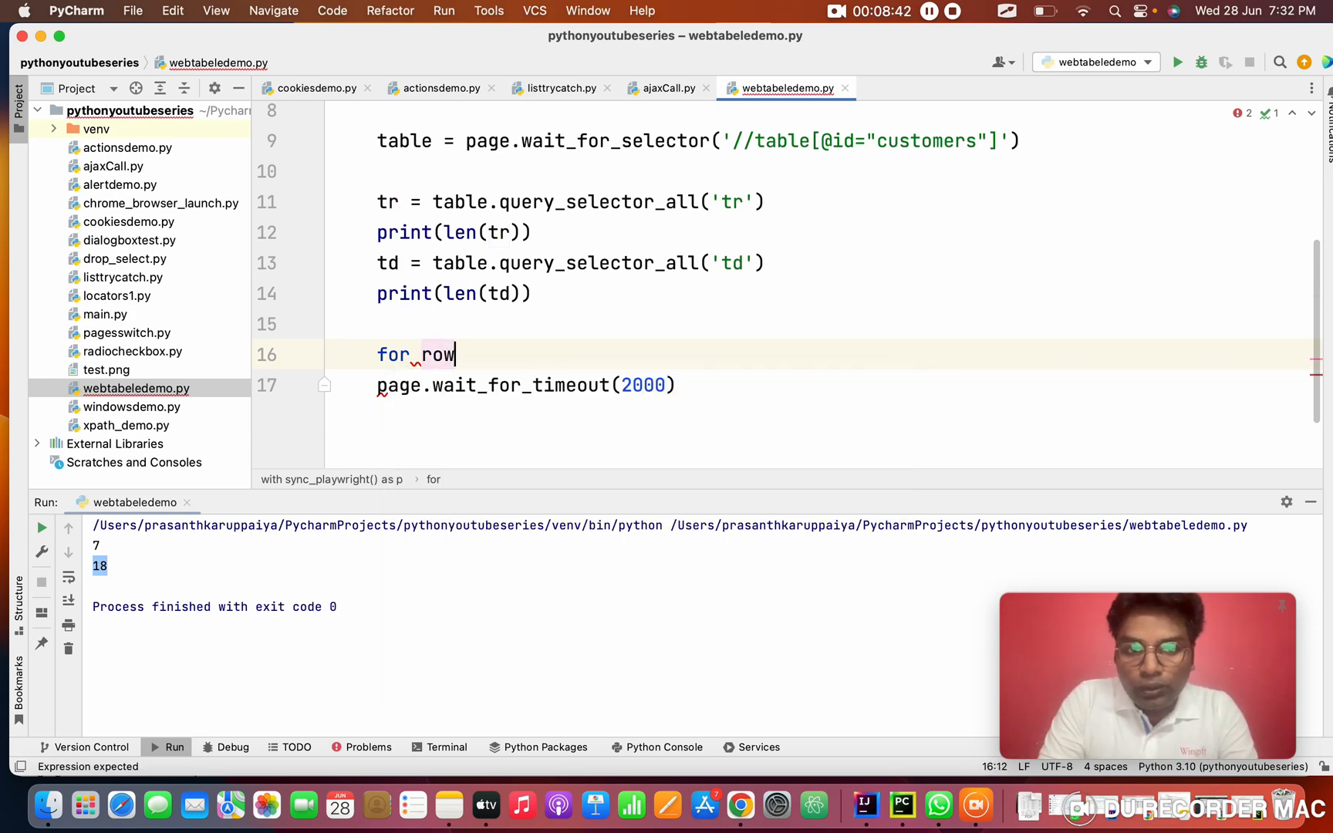
{"action": "type", "text": "in"}
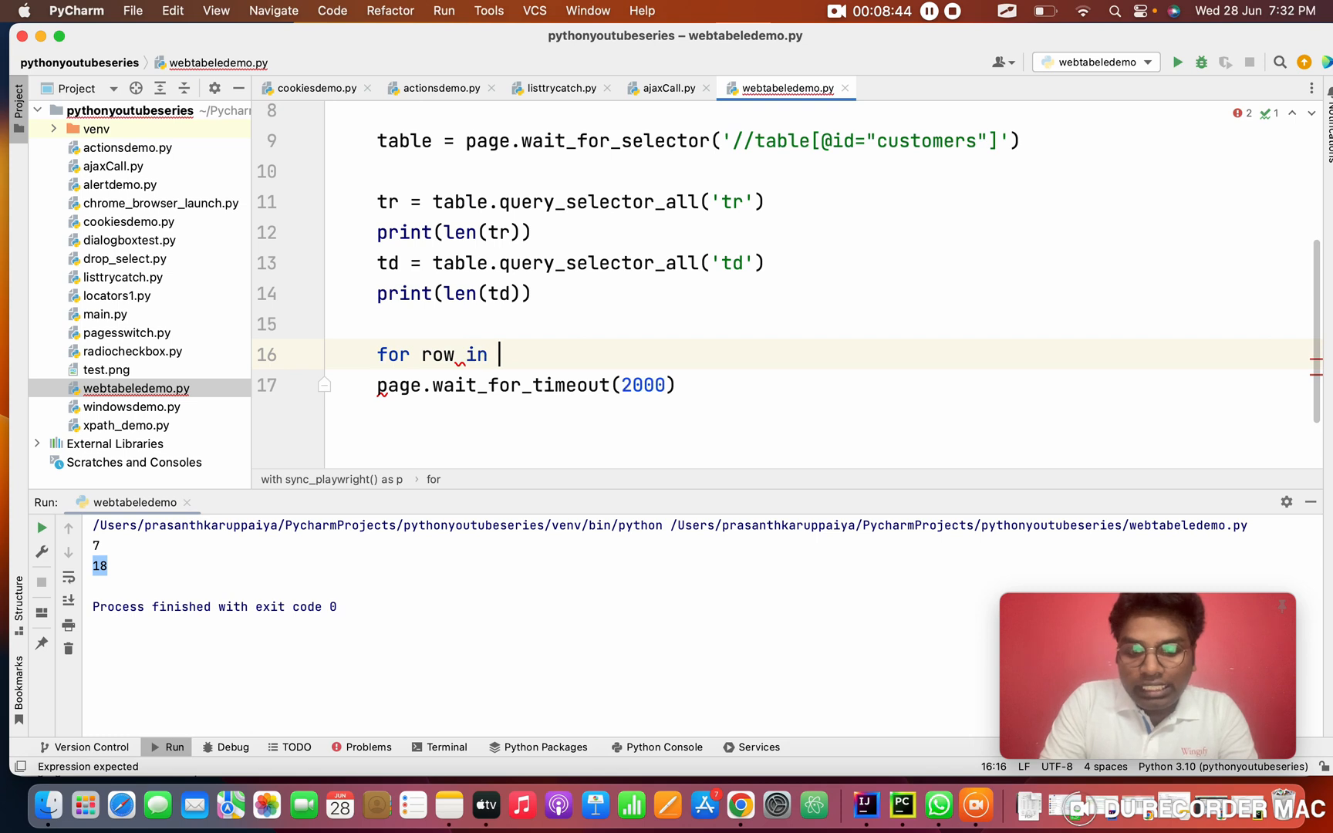
{"action": "type", "text": "tr:"}
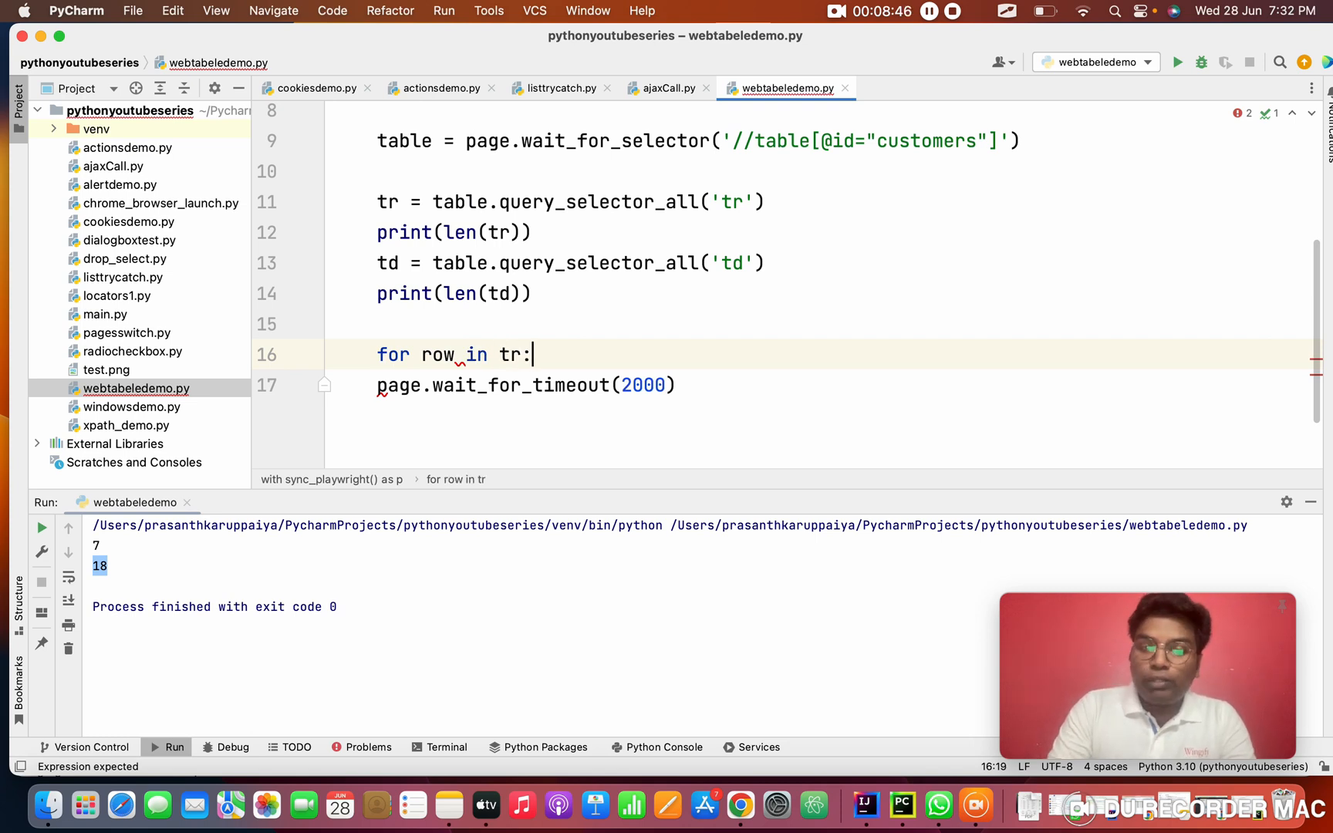
{"action": "key", "text": "enter"}
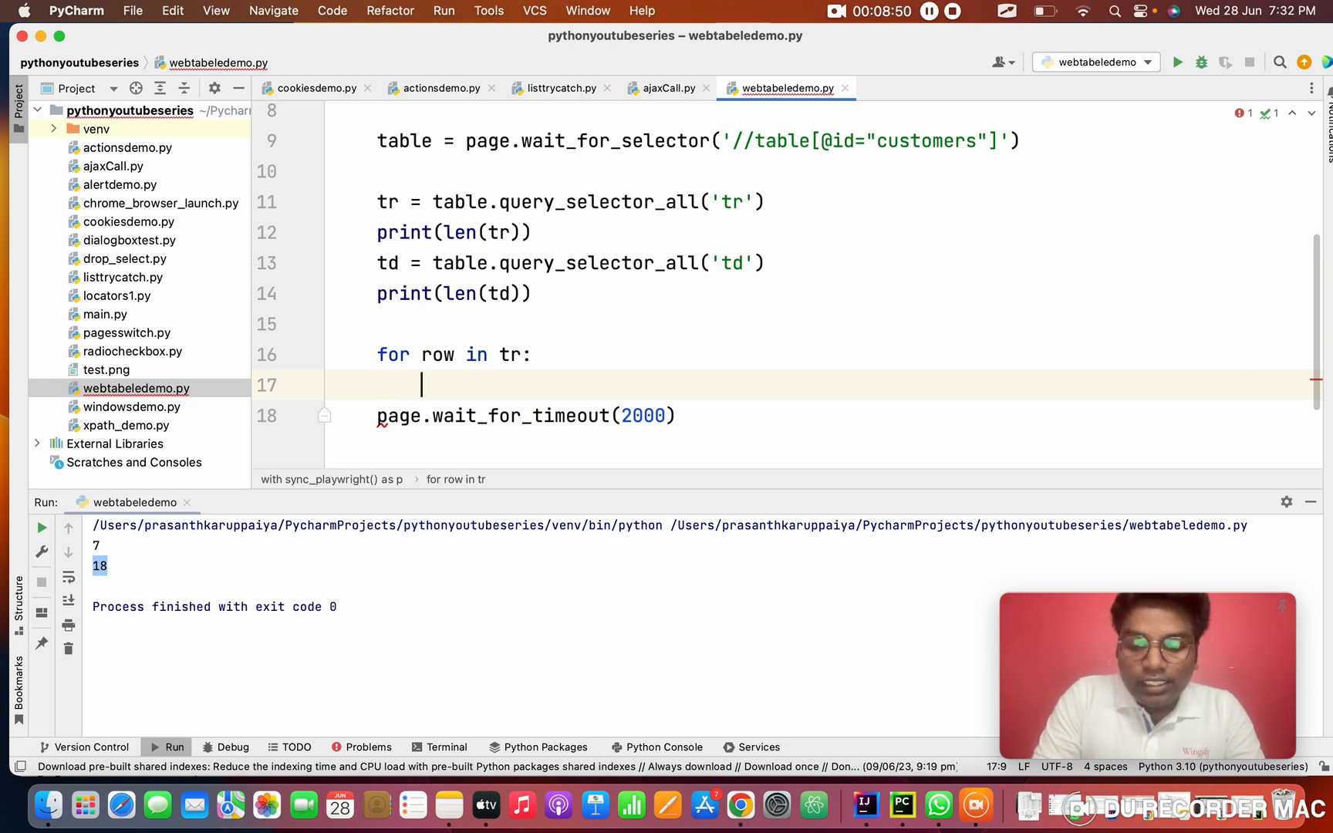
- Inside the loop, collect each row's cells with cells = row.query_selector_all('td')
{"action": "type", "text": "colu"}
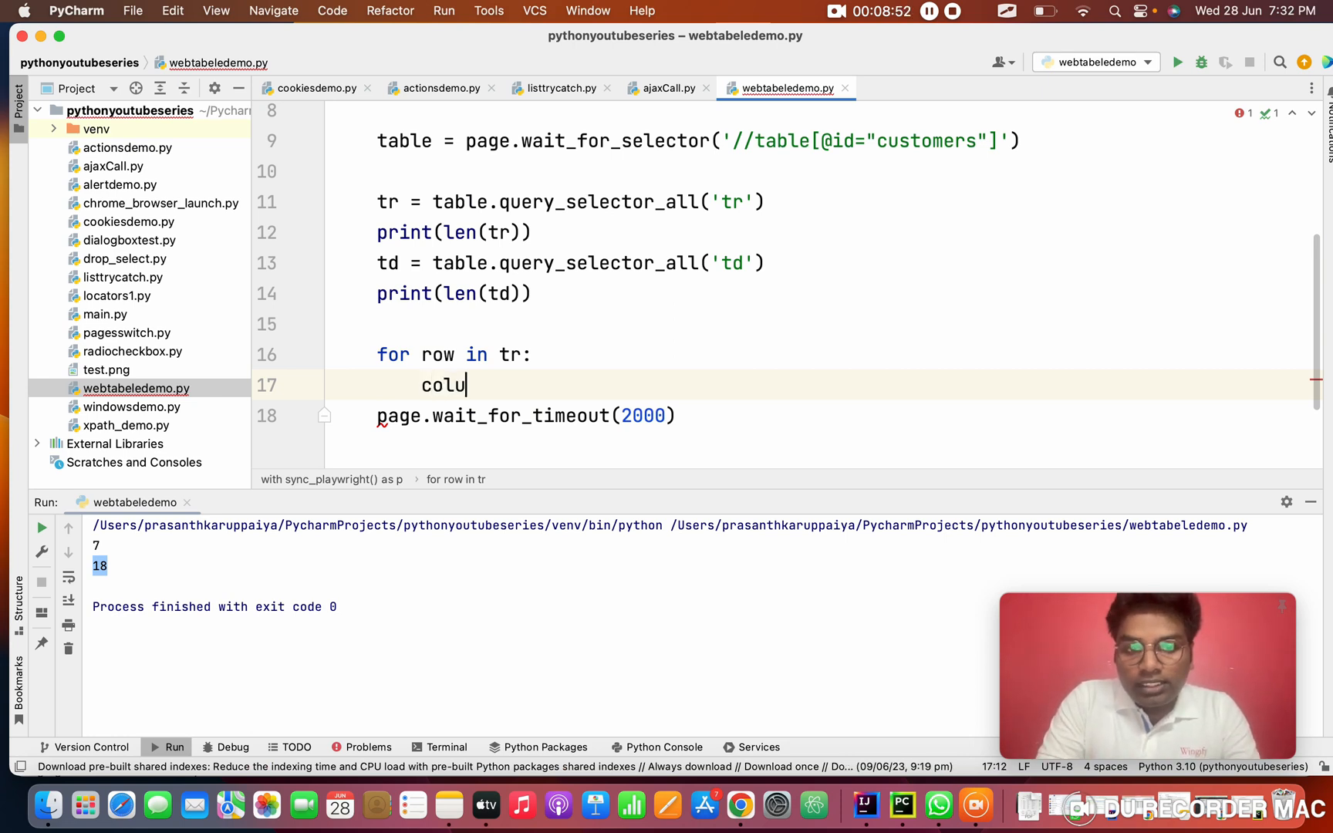
{"action": "type", "text": "n"}
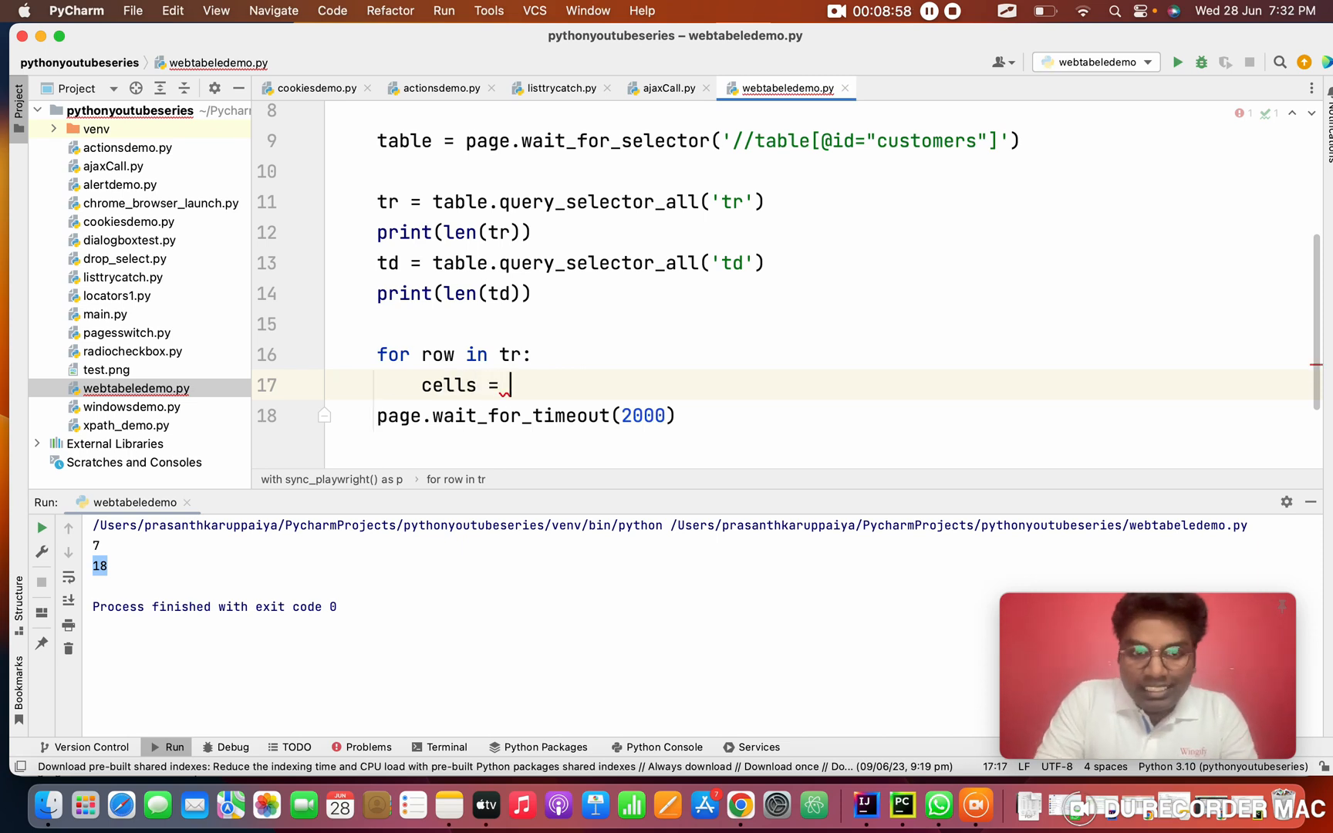
{"action": "type", "text": "row"}
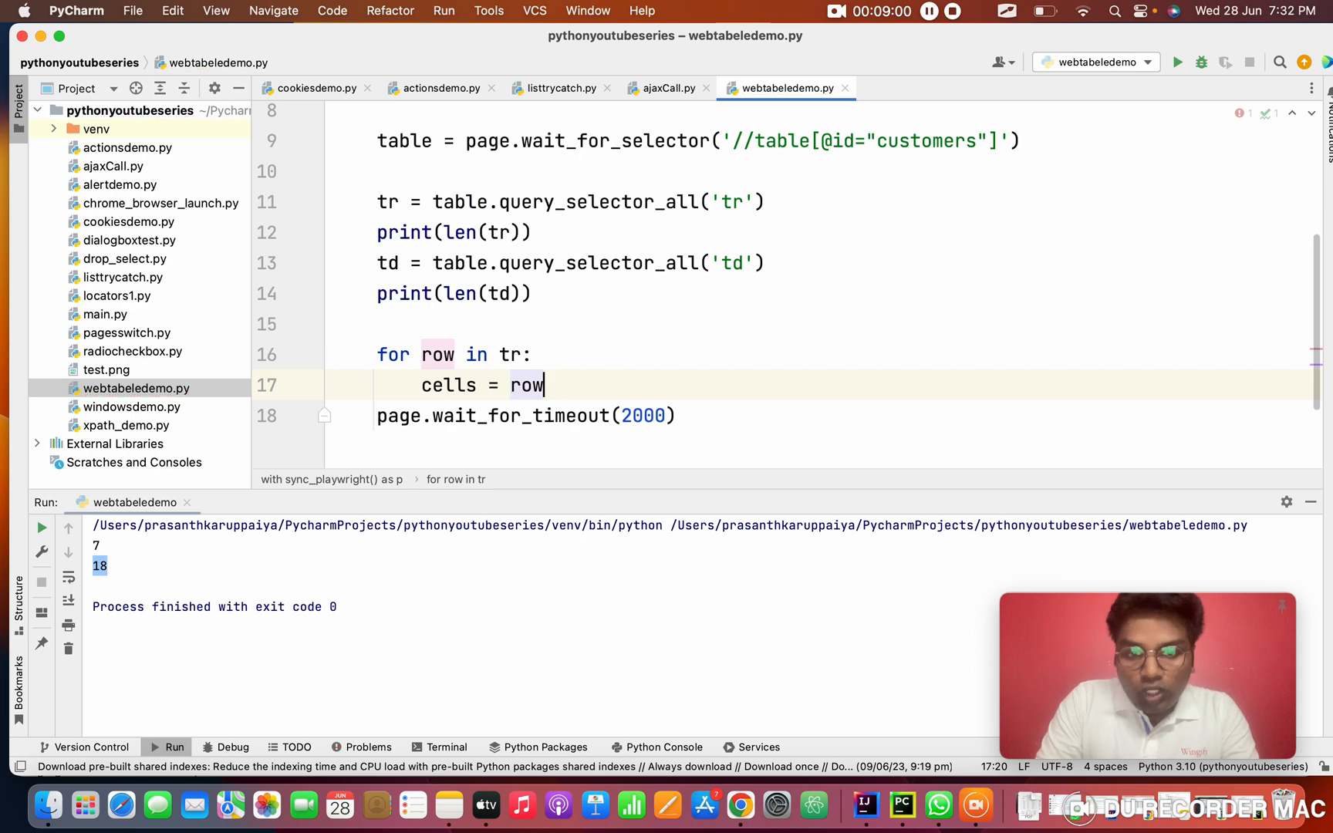
{"action": "type", "text": ".query_selector_all('"}
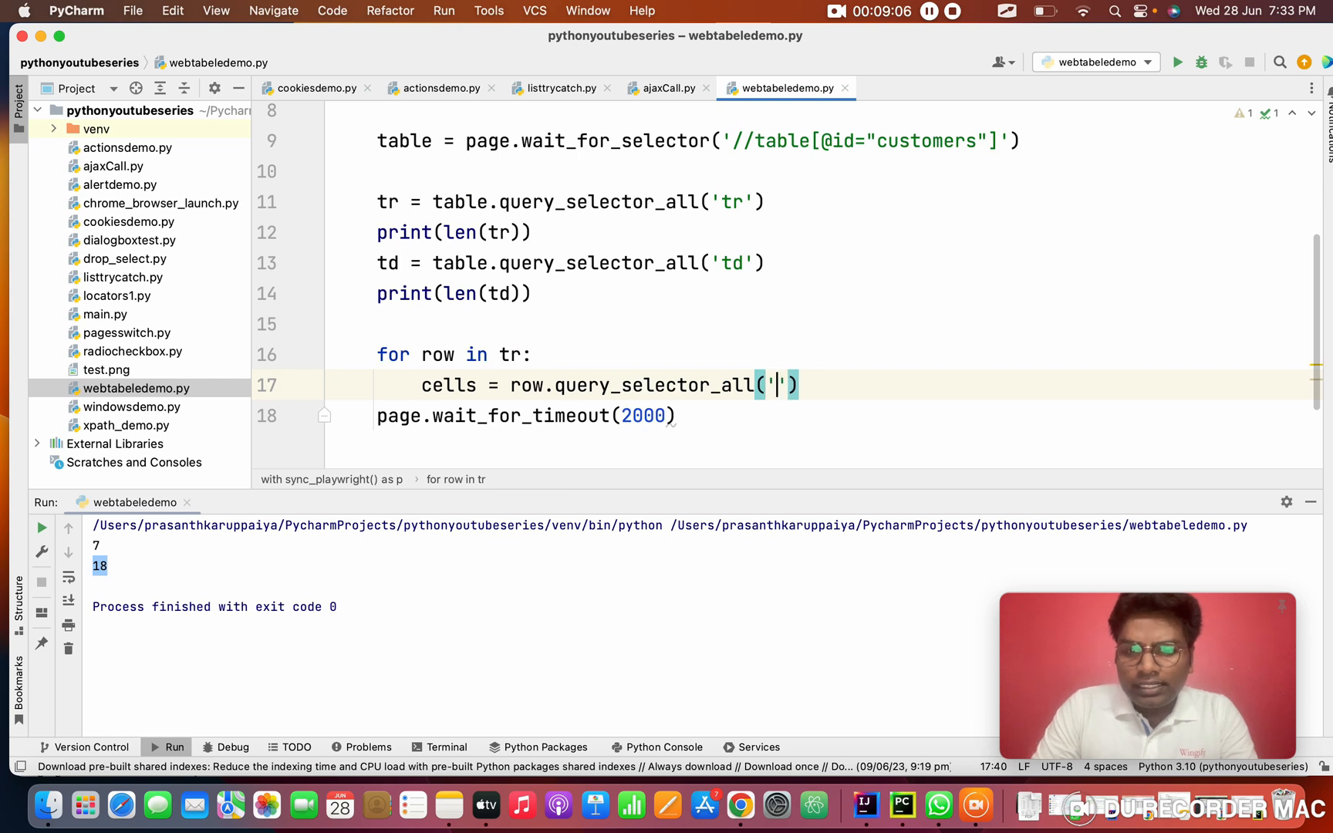
{"action": "type", "text": "td"}
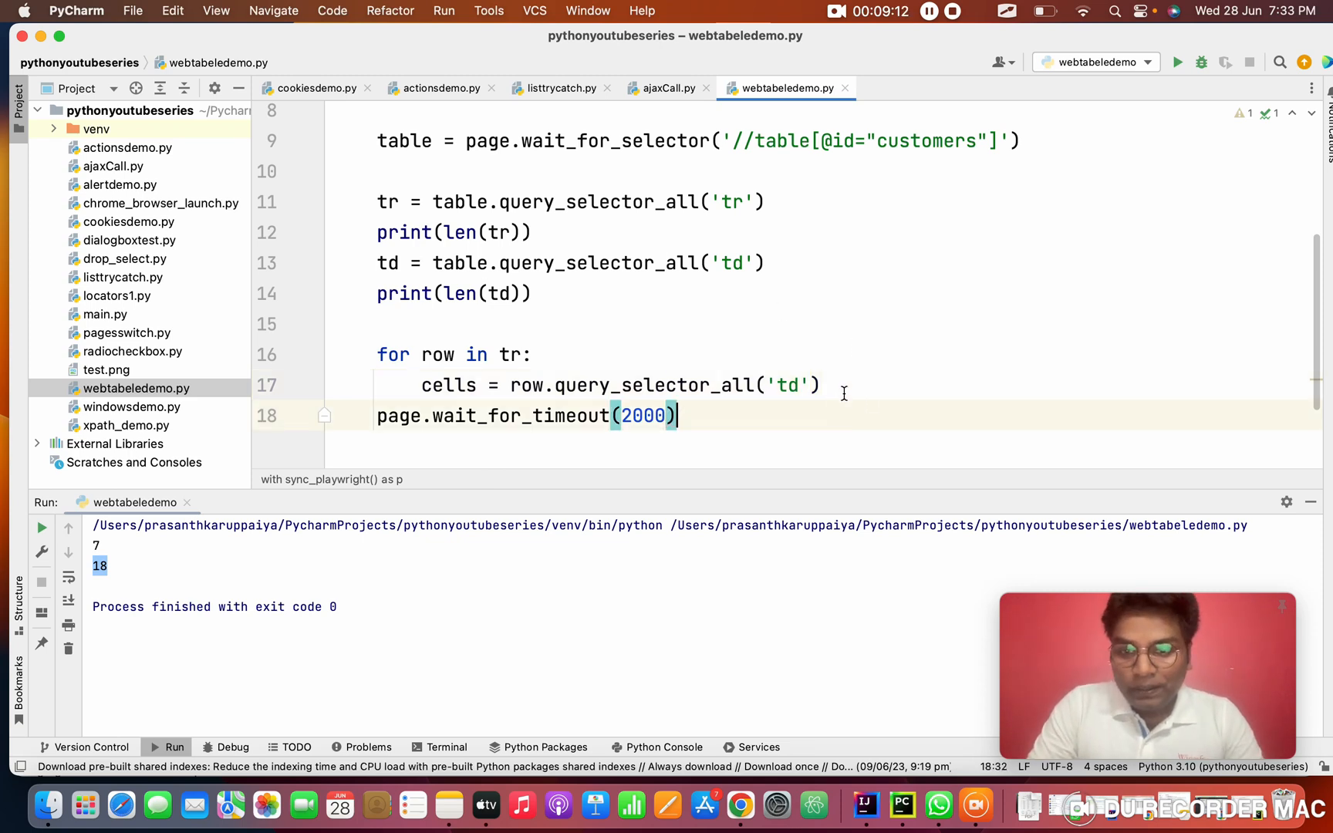
{"action": "key", "text": "enter"}
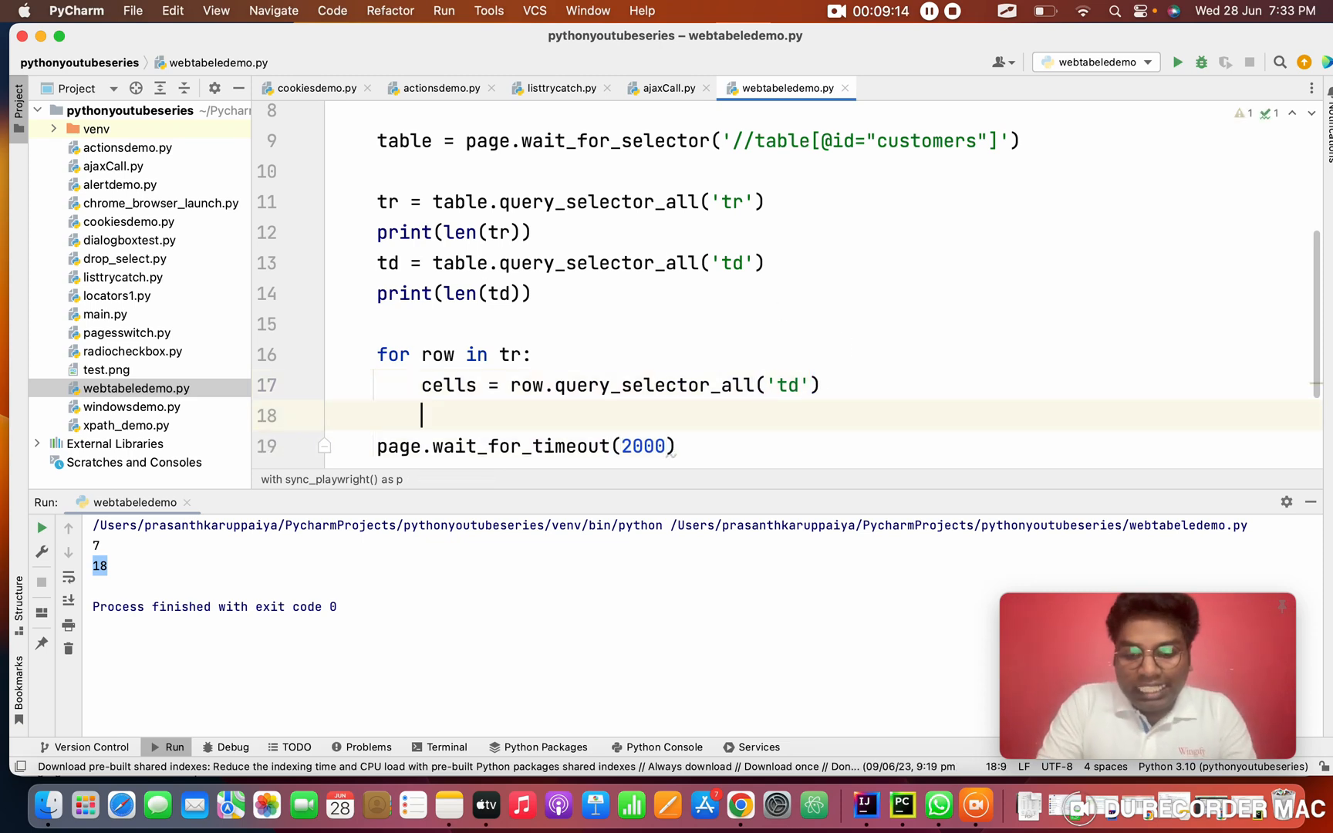
- Add a nested 'for cell in cells:' loop, fixing the garbled variable name, and start print(ce...)
{"action": "type", "text": "for cell in cells:"}
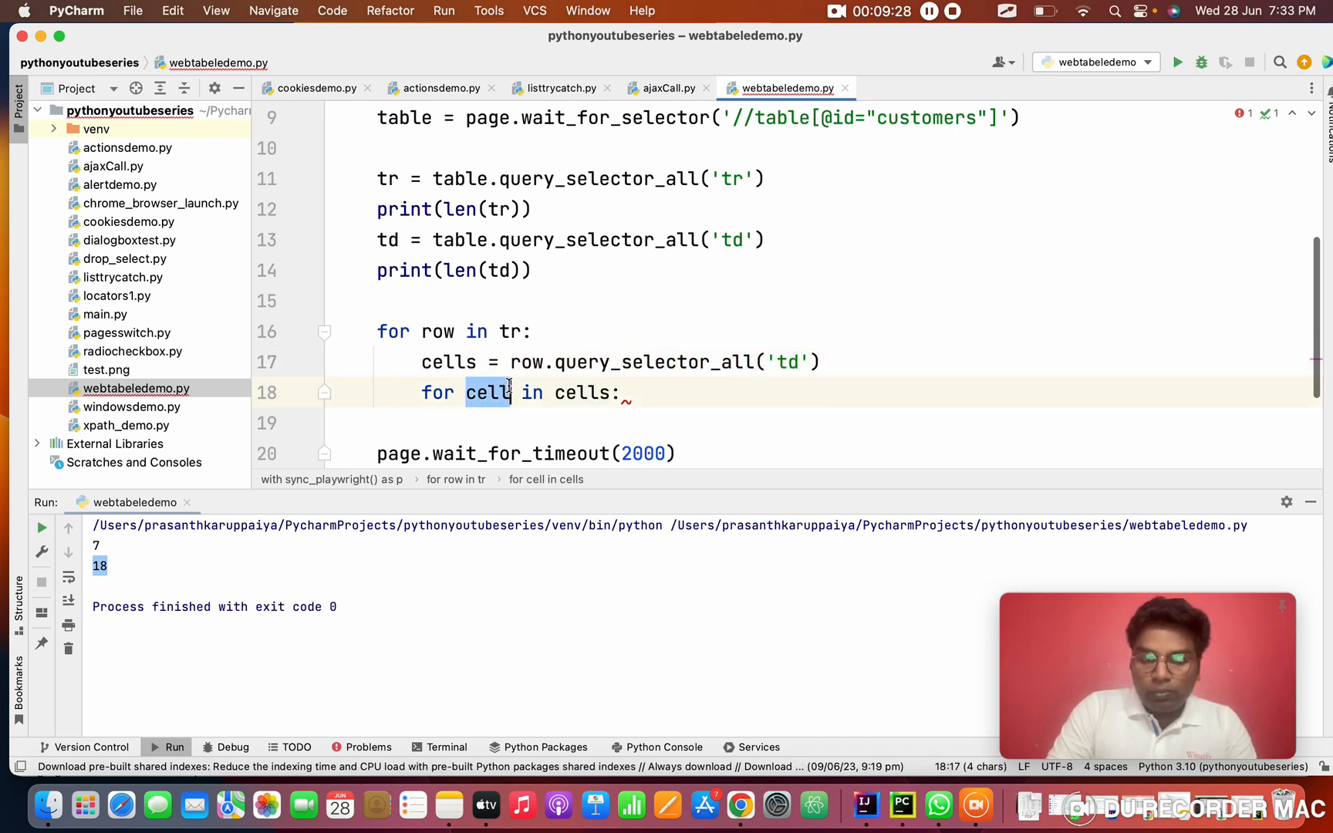
{"action": "type", "text": "cecellll"}
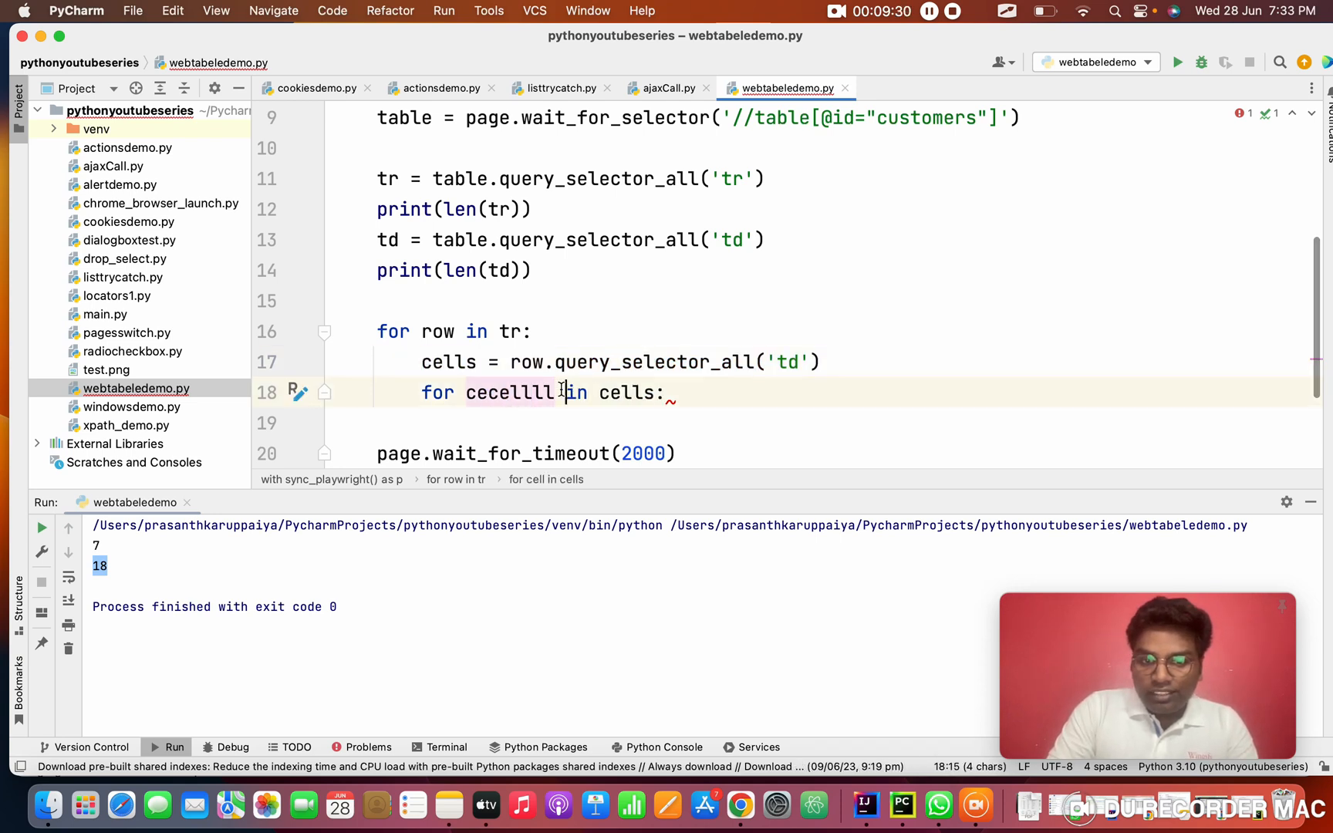
{"action": "double_click", "coordinate": [510, 392]}
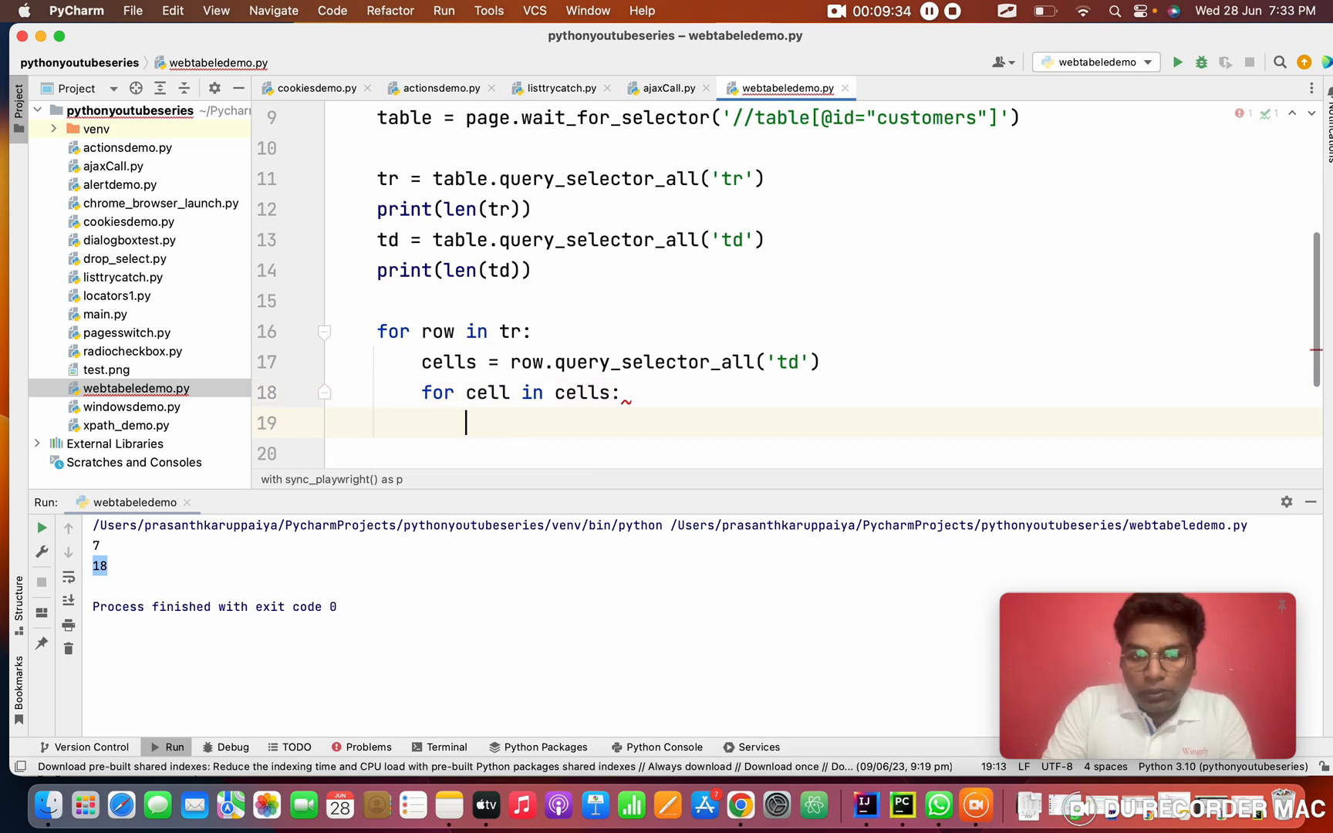
{"action": "type", "text": "pr"}
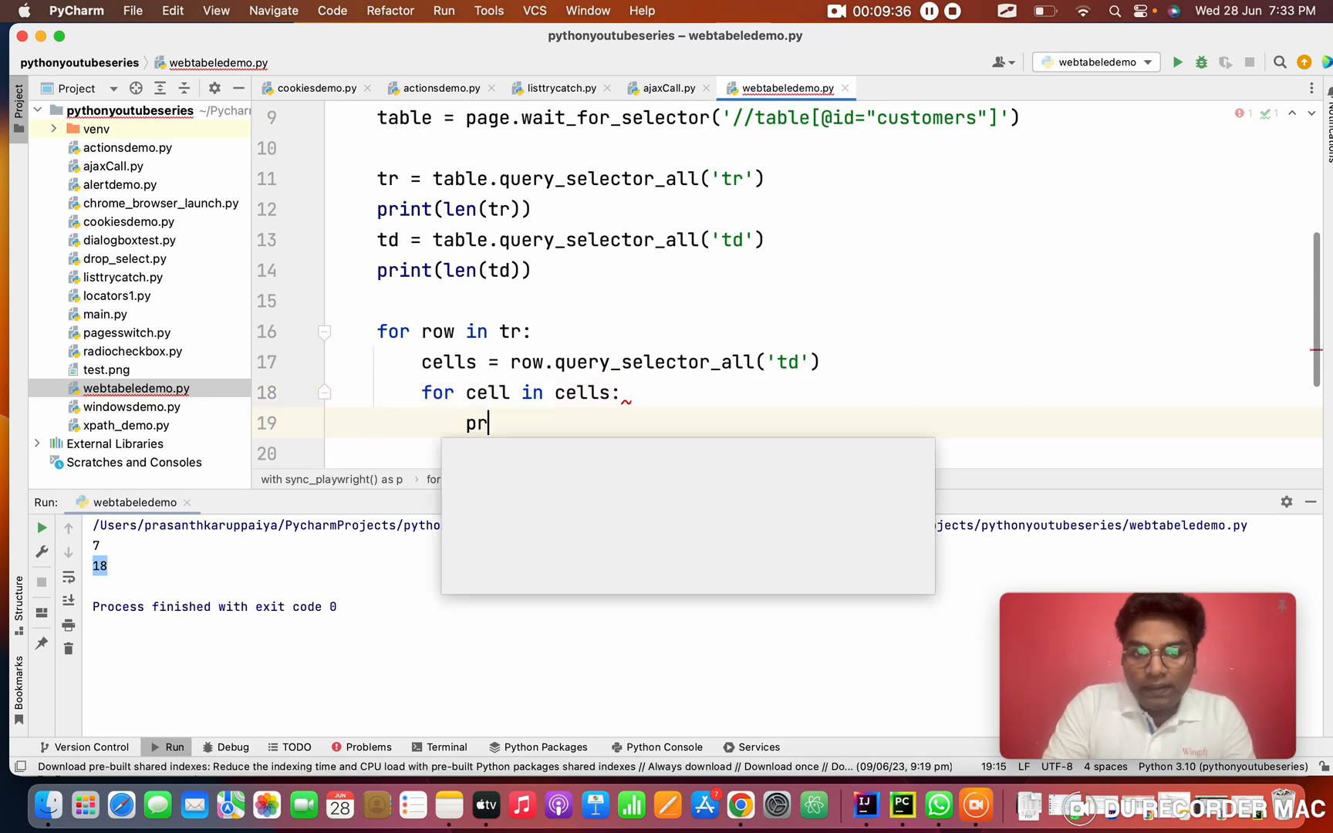
{"action": "type", "text": "int()"}
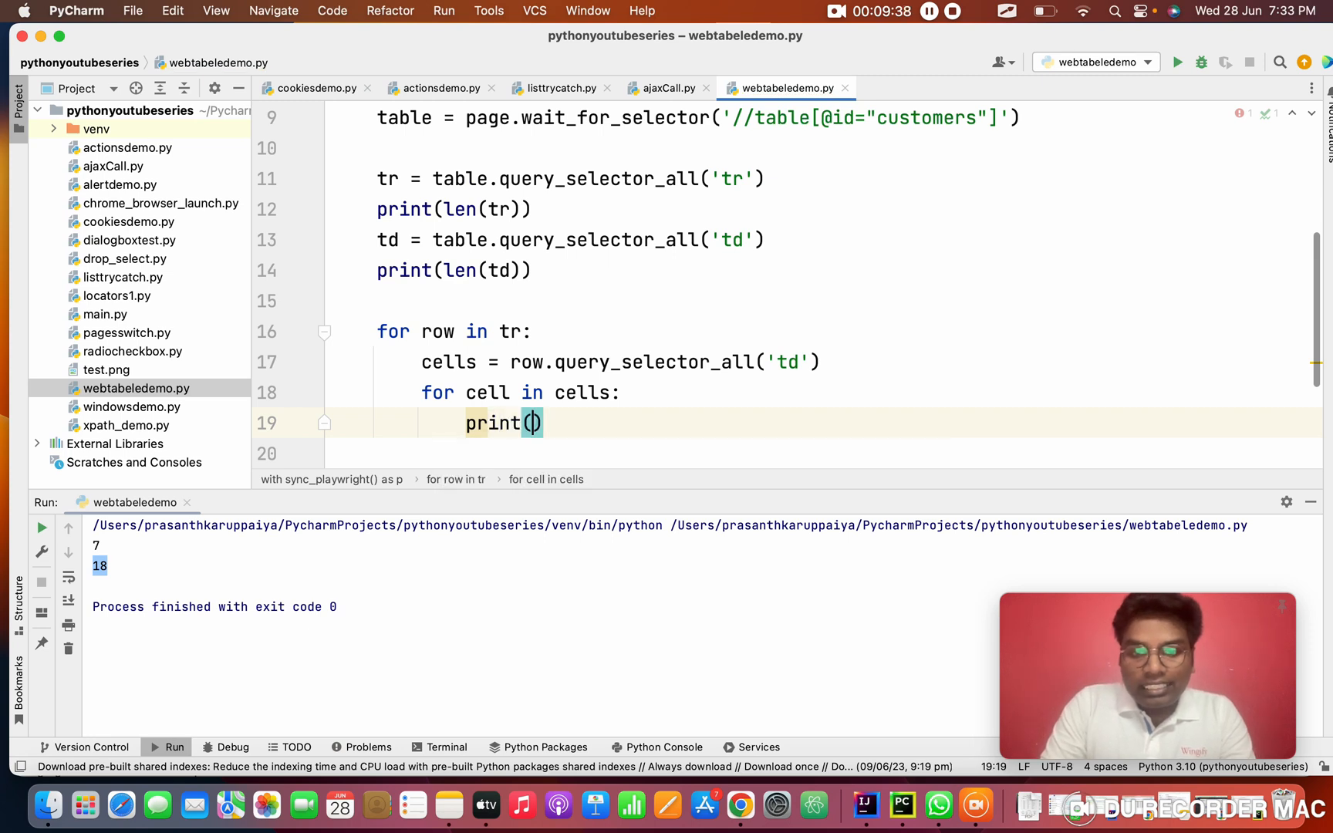
{"action": "type", "text": "ce"}
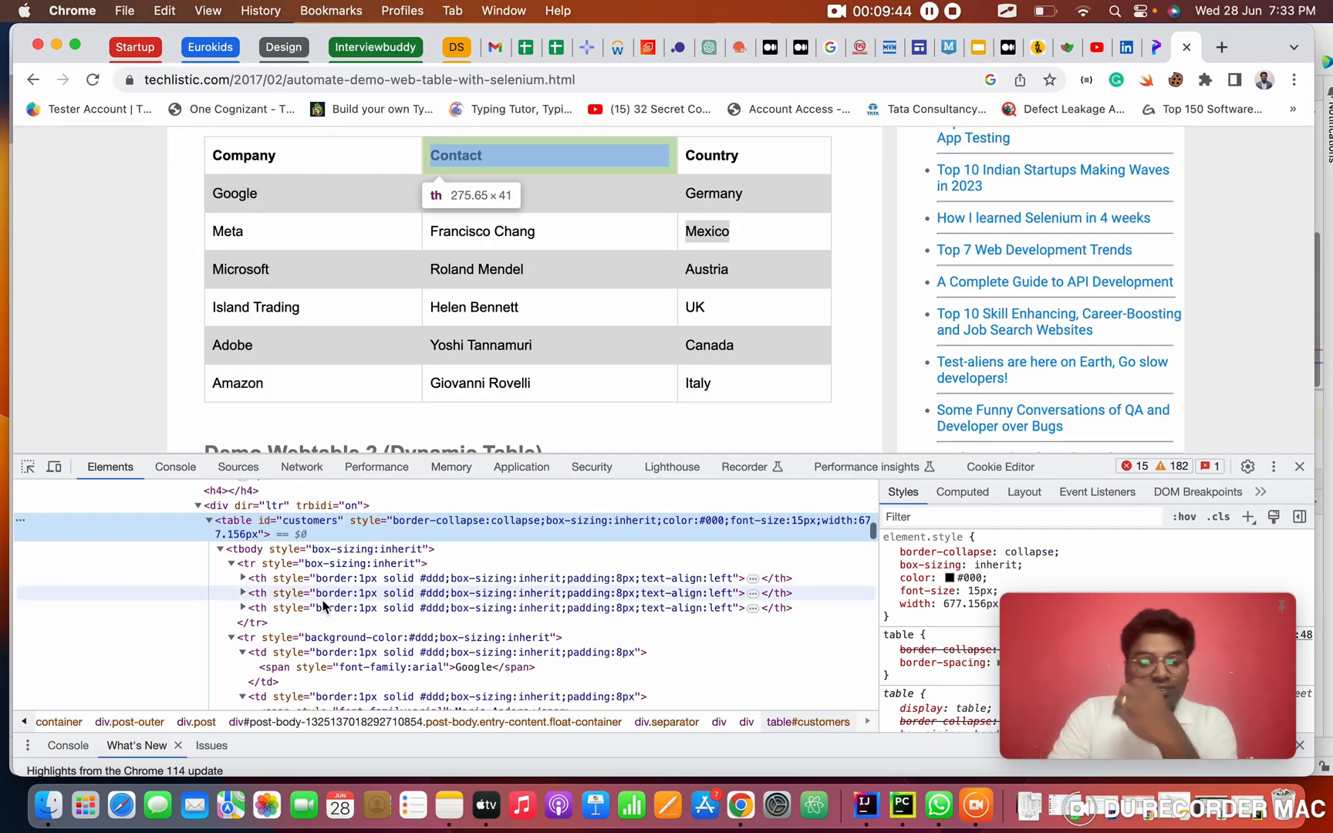
- Inspect a header cell of the customers table in Chrome DevTools
{"action": "left_click", "coordinate": [312, 193]}
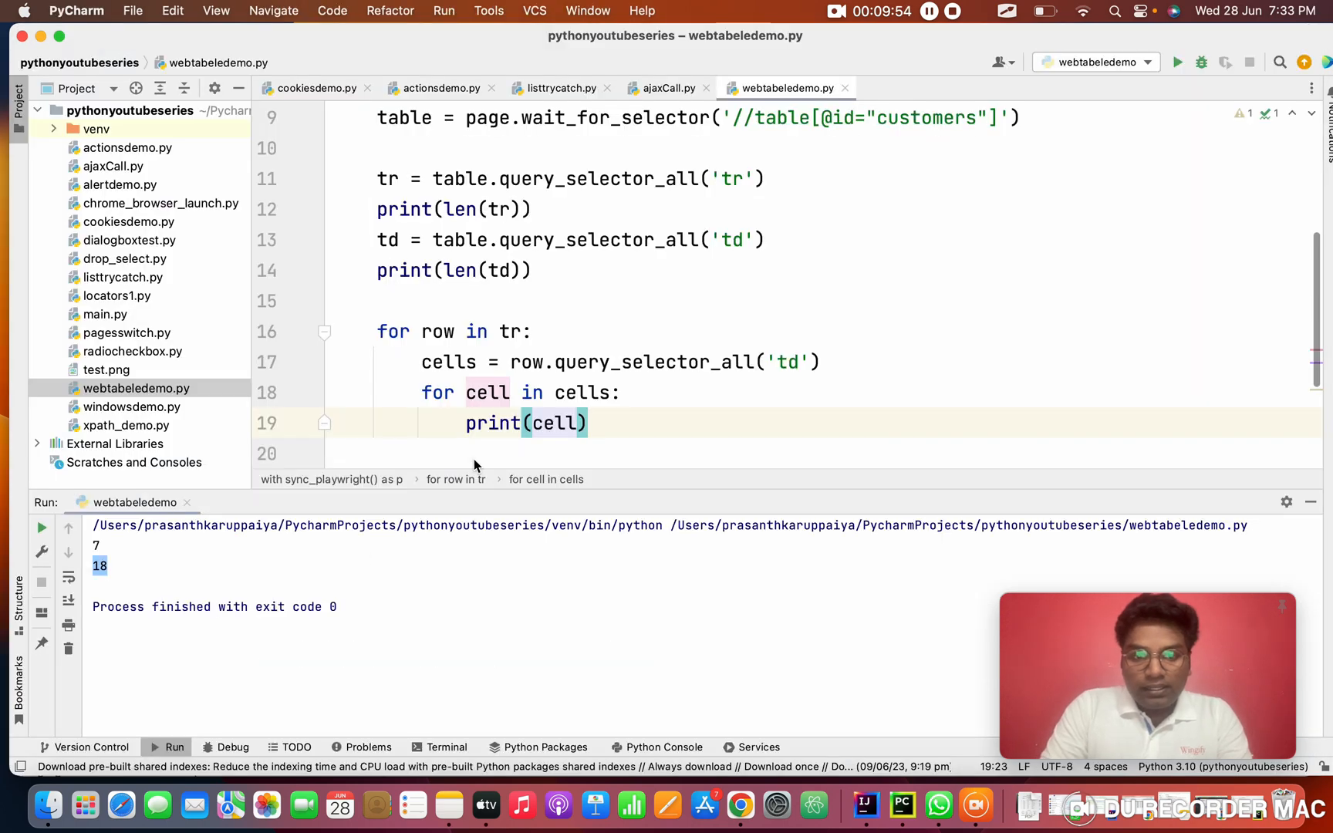
- Complete the inner print as print(cell.text_content())
{"action": "type", "text": ".t"}
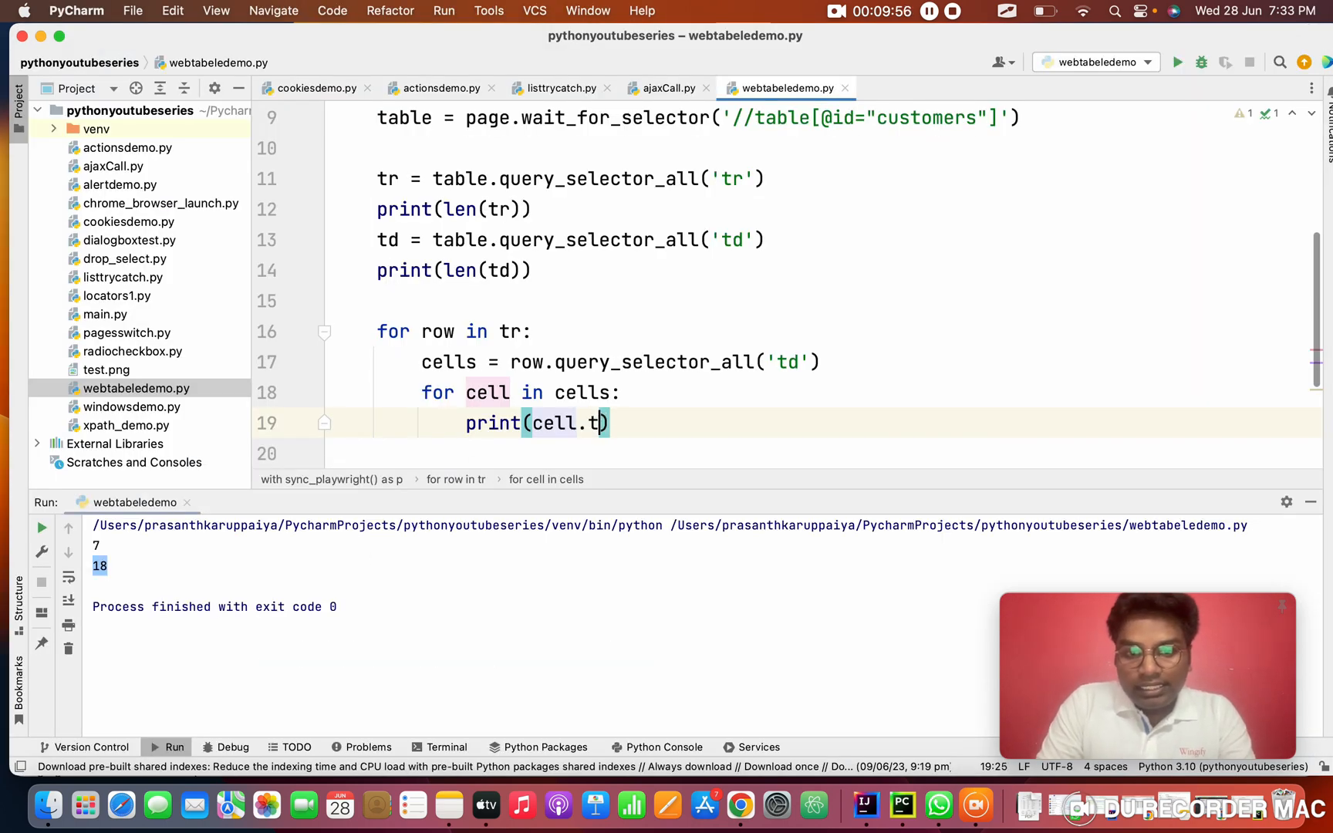
{"action": "type", "text": "ext_content("}
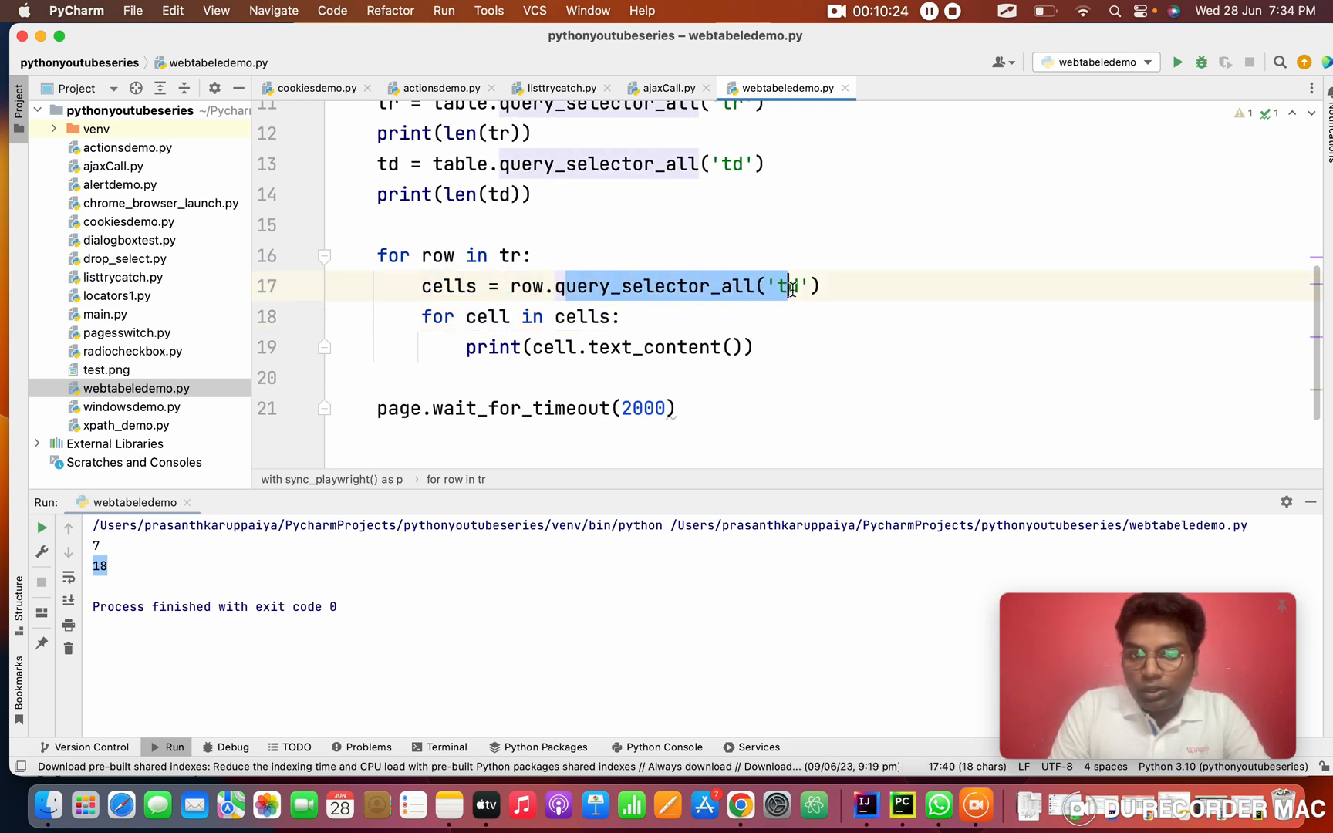
{"action": "type", "text": "d"}
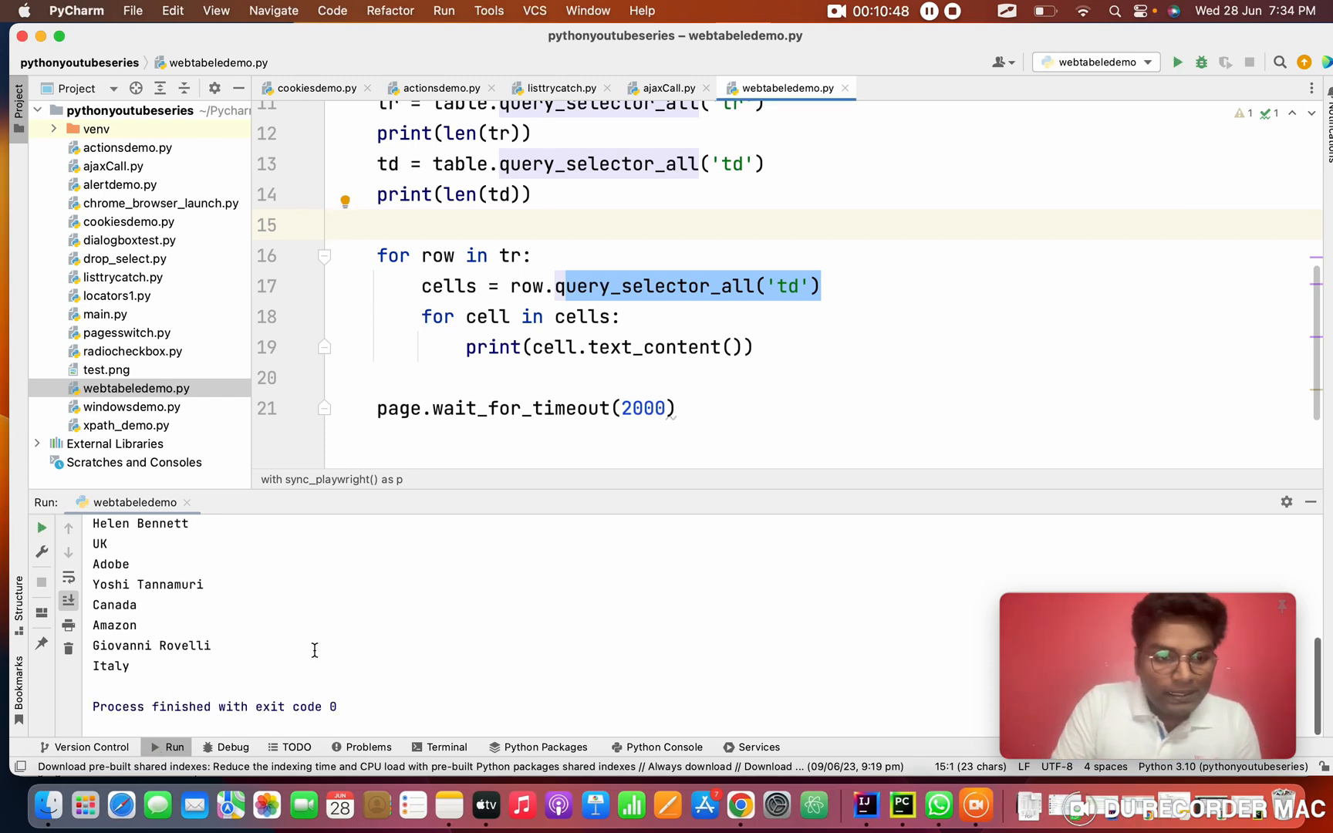
- Hide the Run panel to view the whole webtabeledemo.py script
{"action": "left_click", "coordinate": [1176, 61]}
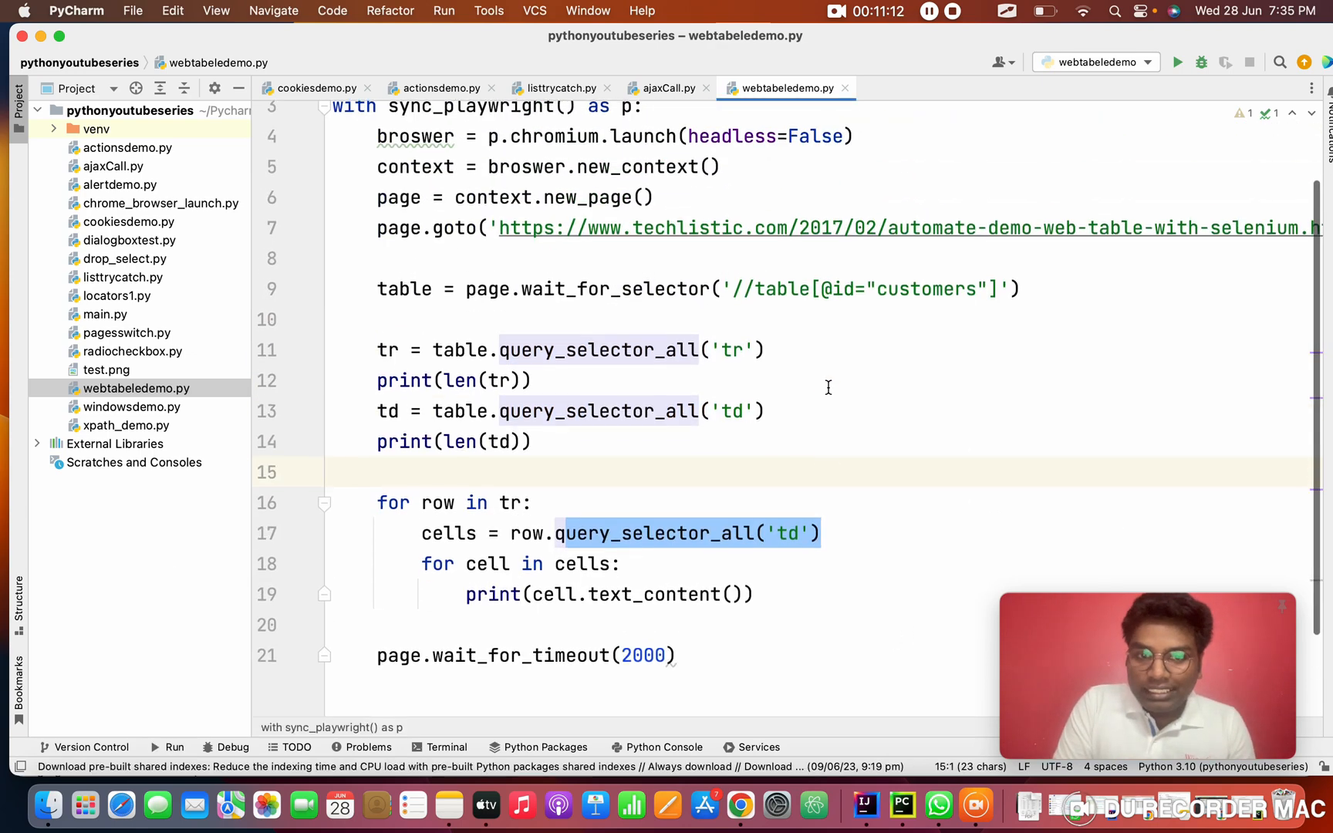
{"action": "left_click", "coordinate": [1008, 10]}
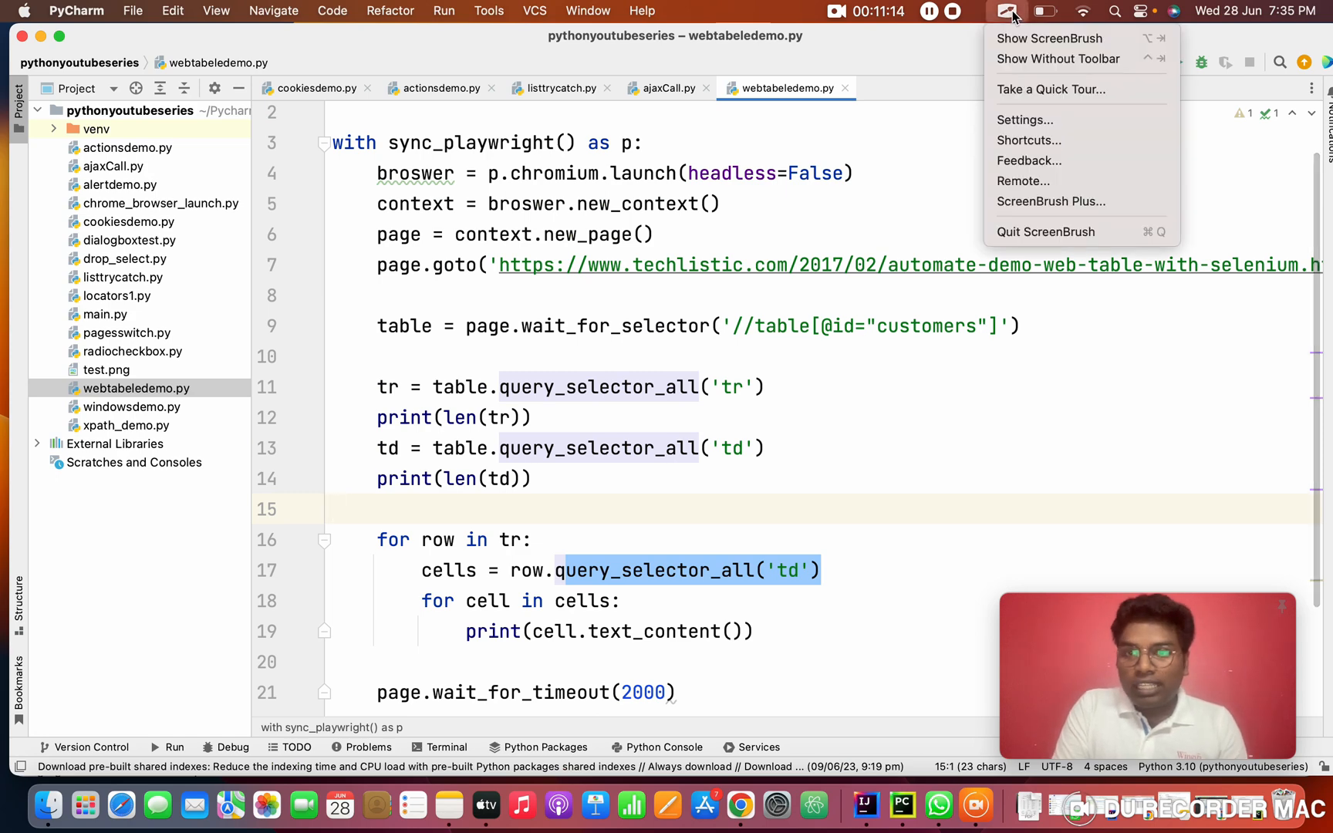
{"action": "left_click", "coordinate": [1048, 37]}
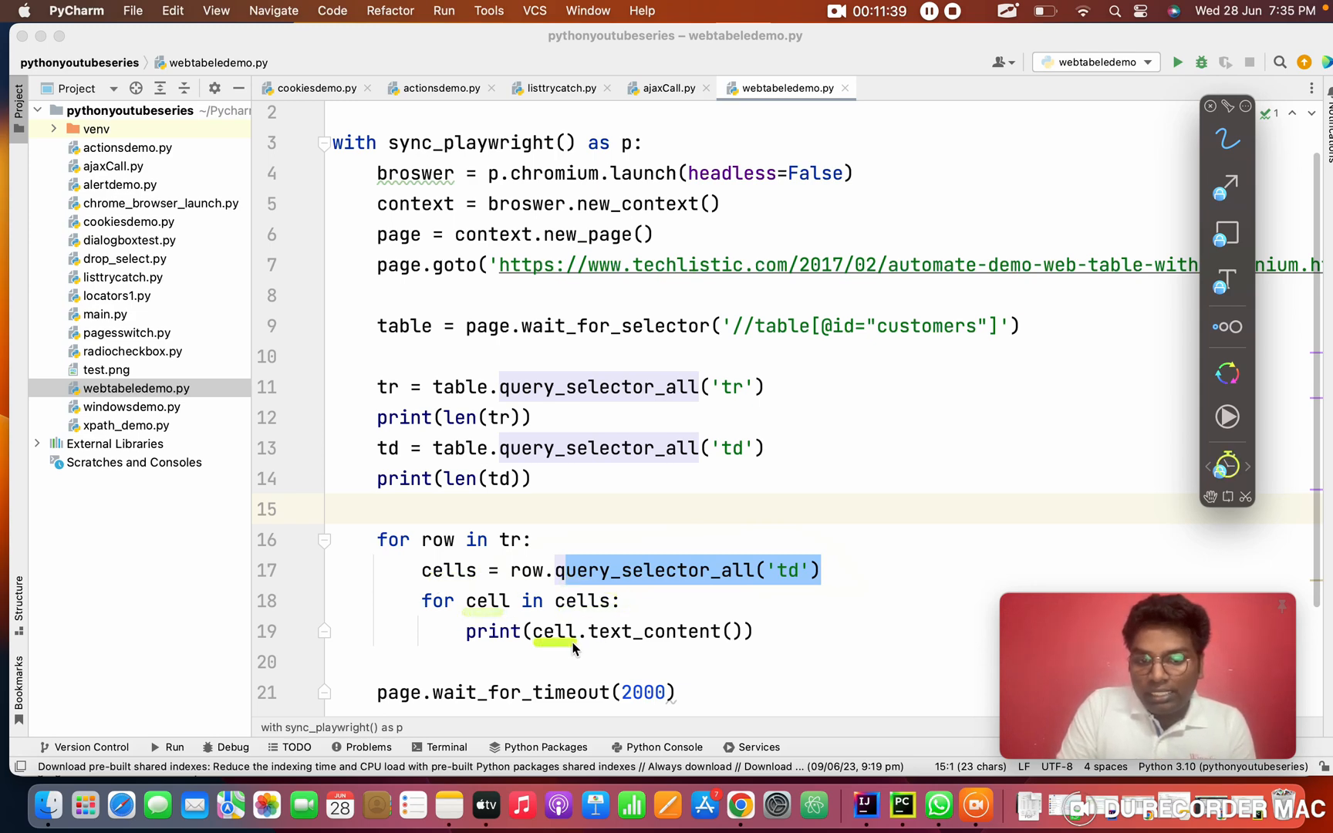
{"action": "left_click_drag", "start_coordinate": [557, 648], "coordinate": [760, 647]}
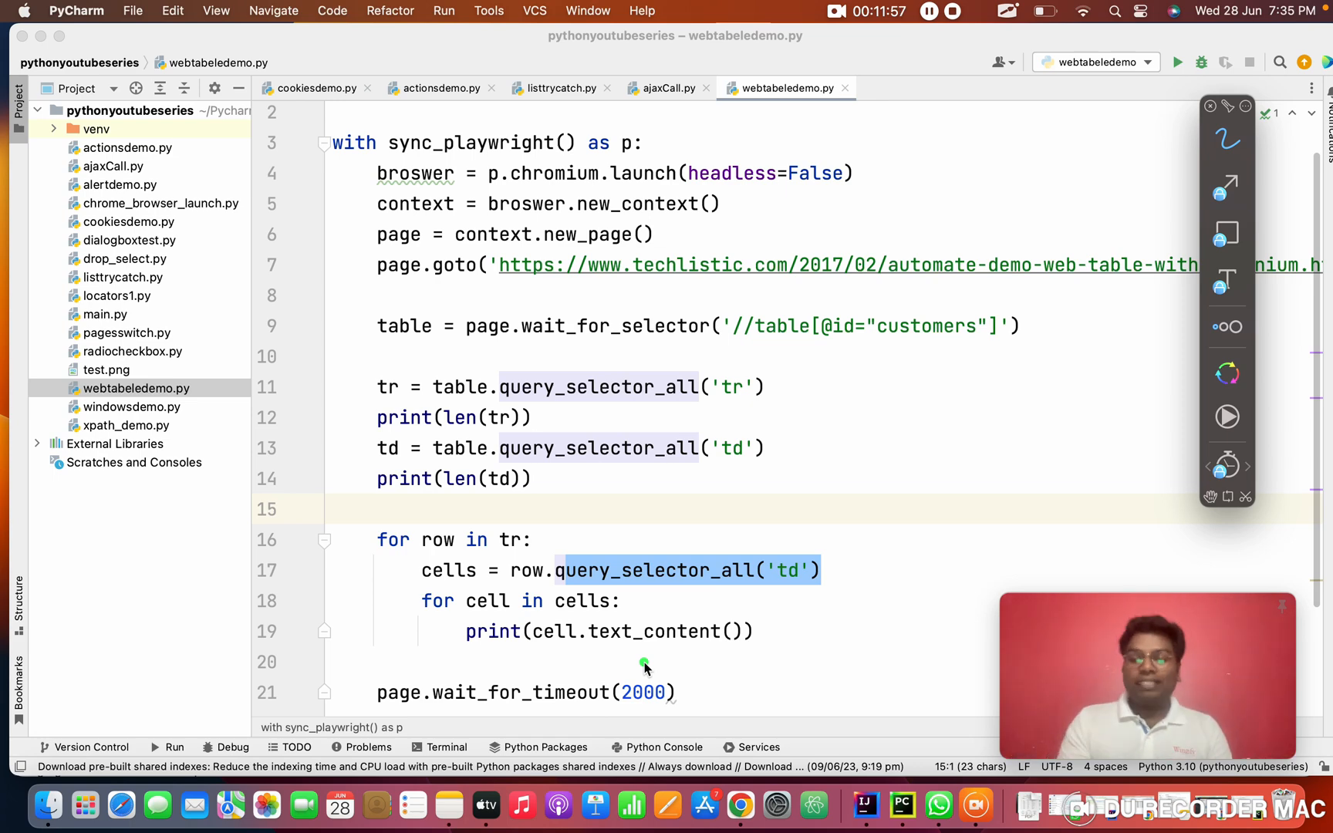
{"action": "mouse_move", "coordinate": [700, 638]}
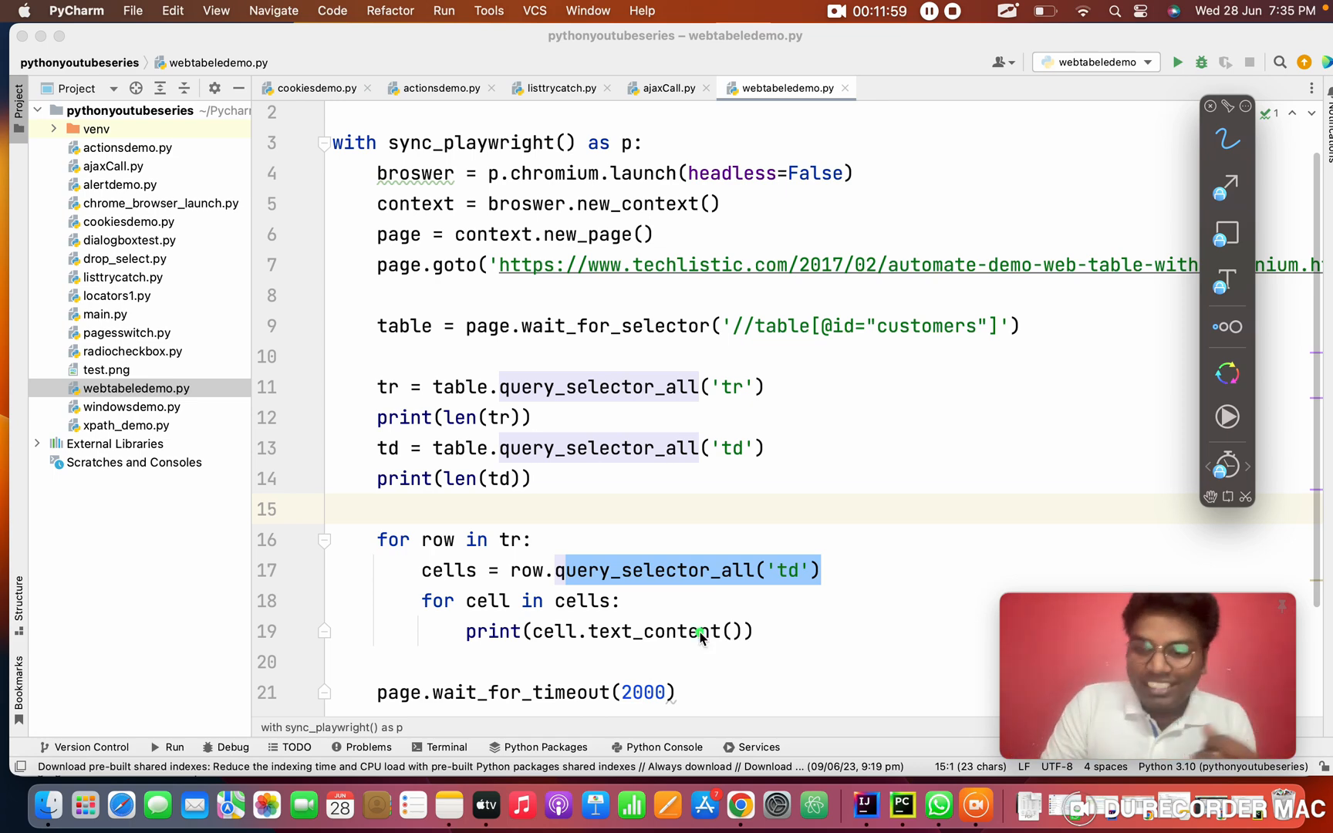